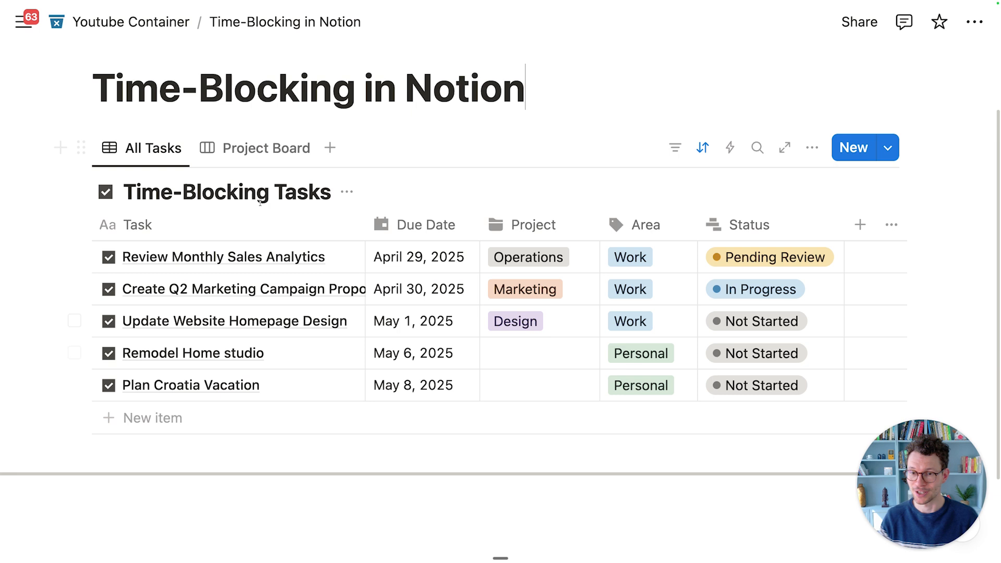
{"action": "mouse_move", "coordinate": [317, 308]}
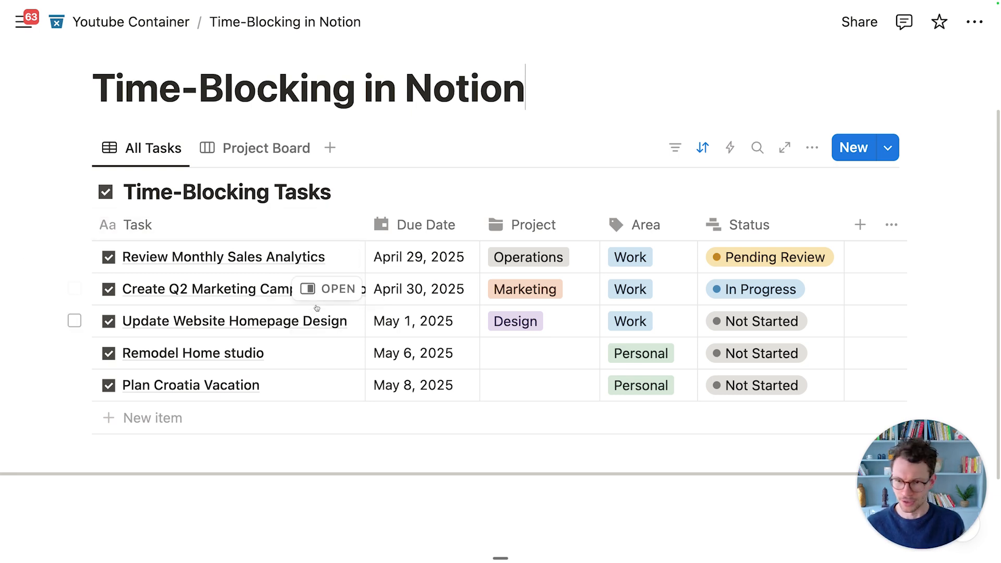
{"action": "mouse_move", "coordinate": [234, 272]}
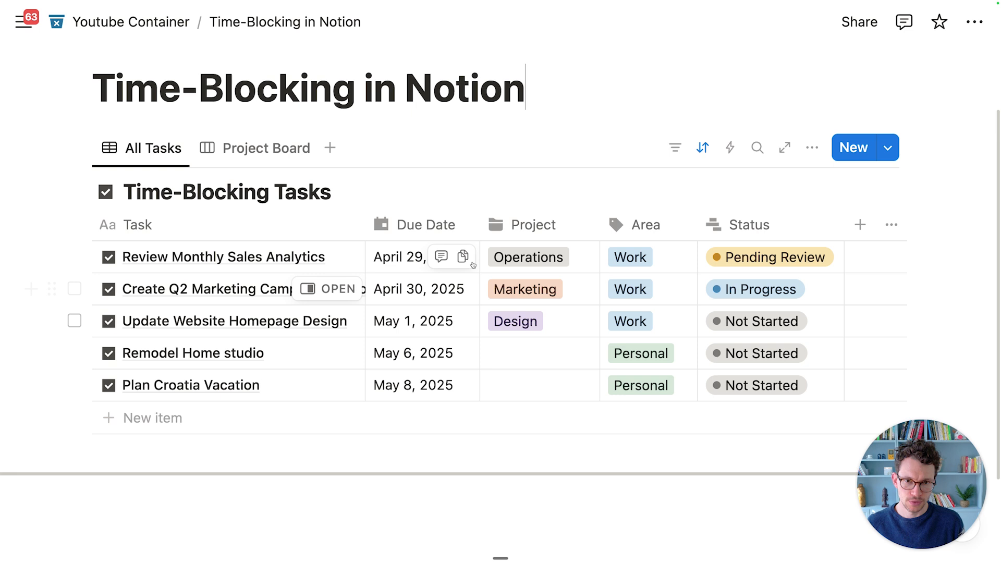
{"action": "mouse_move", "coordinate": [549, 240]}
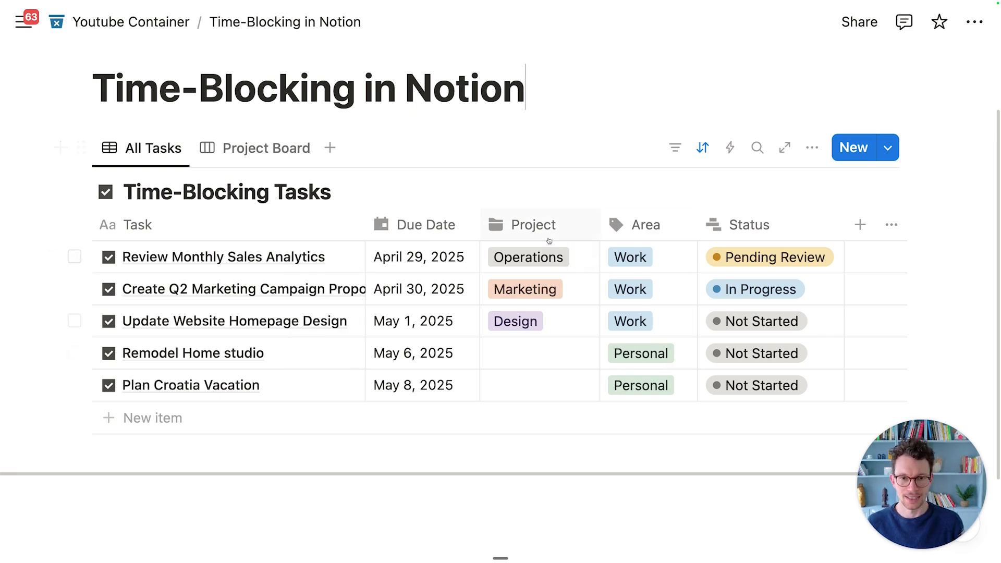
{"action": "mouse_move", "coordinate": [639, 386]}
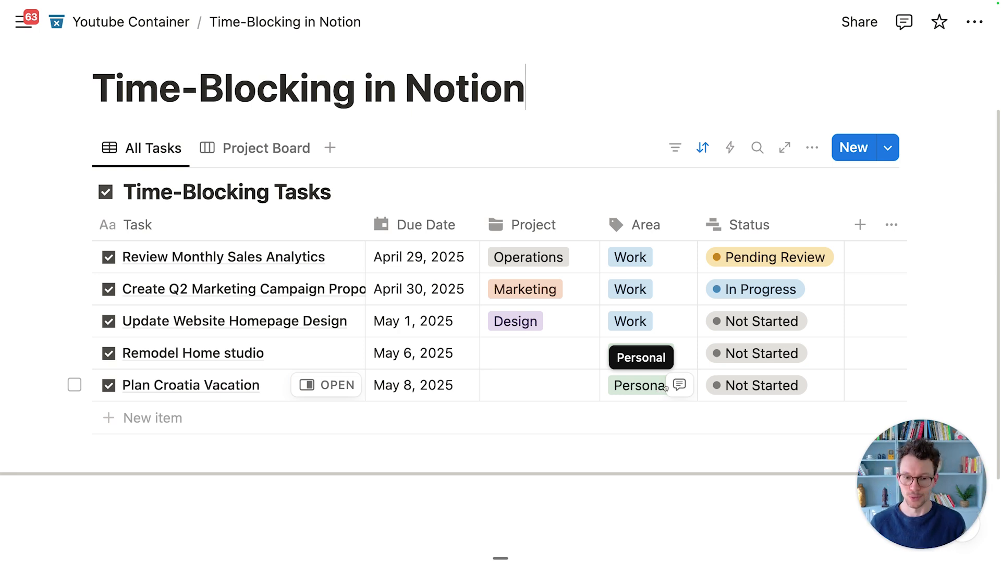
Add a new date property named 'Time-Block' to the Time-Blocking Tasks table
{"action": "scroll", "scroll_direction": "down", "scroll_amount": 3}
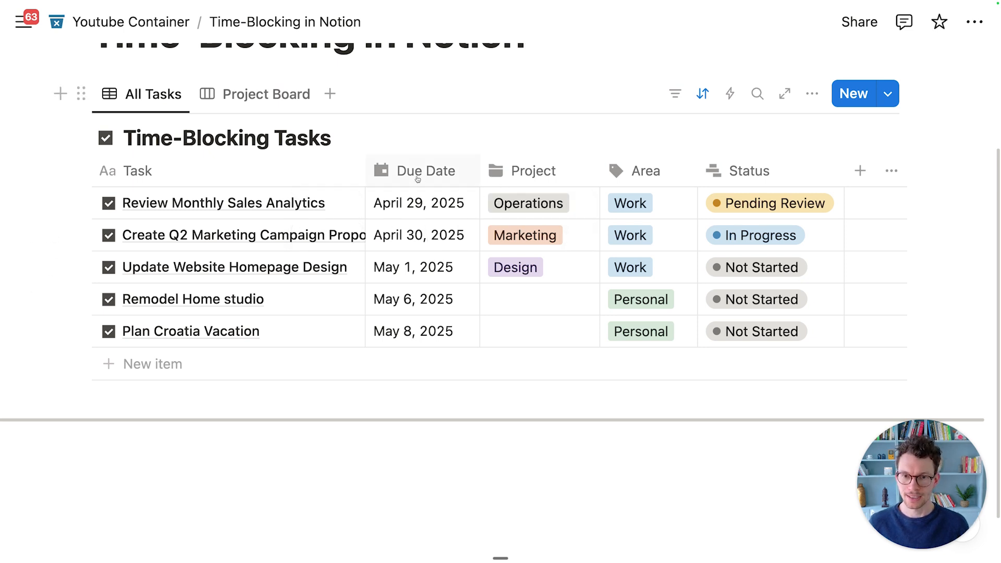
{"action": "left_click", "coordinate": [859, 171]}
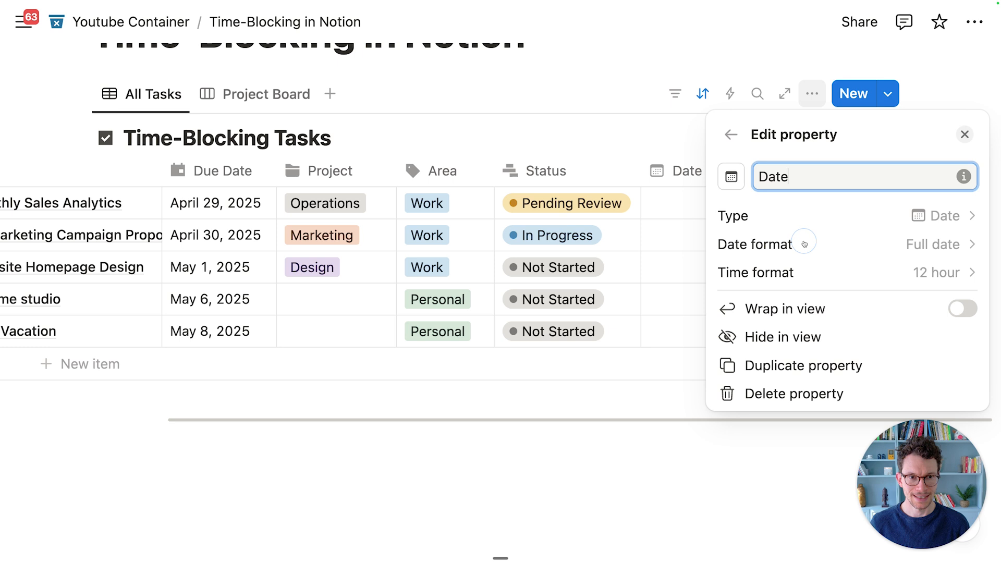
{"action": "type", "text": "Time-Bl"}
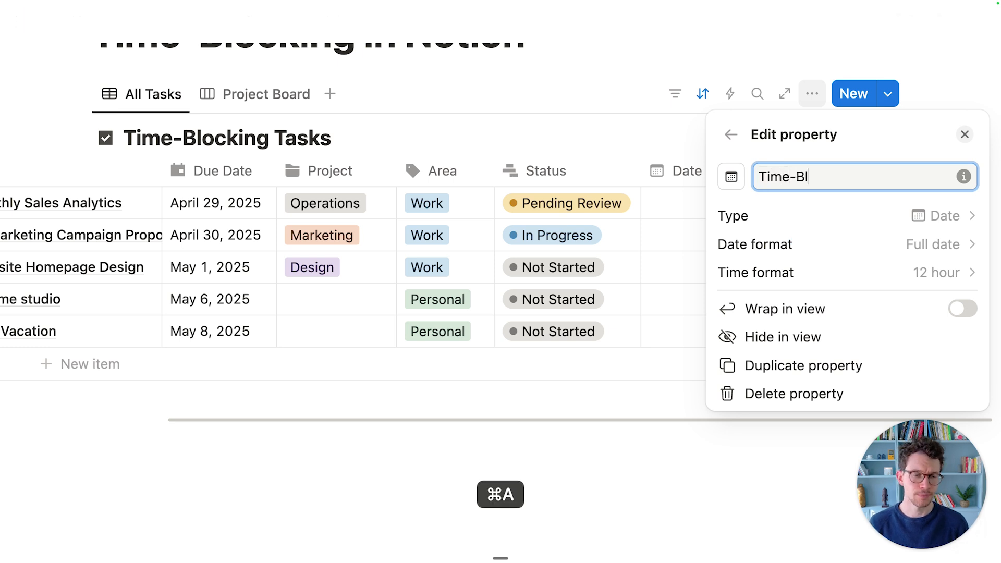
{"action": "type", "text": "ock"}
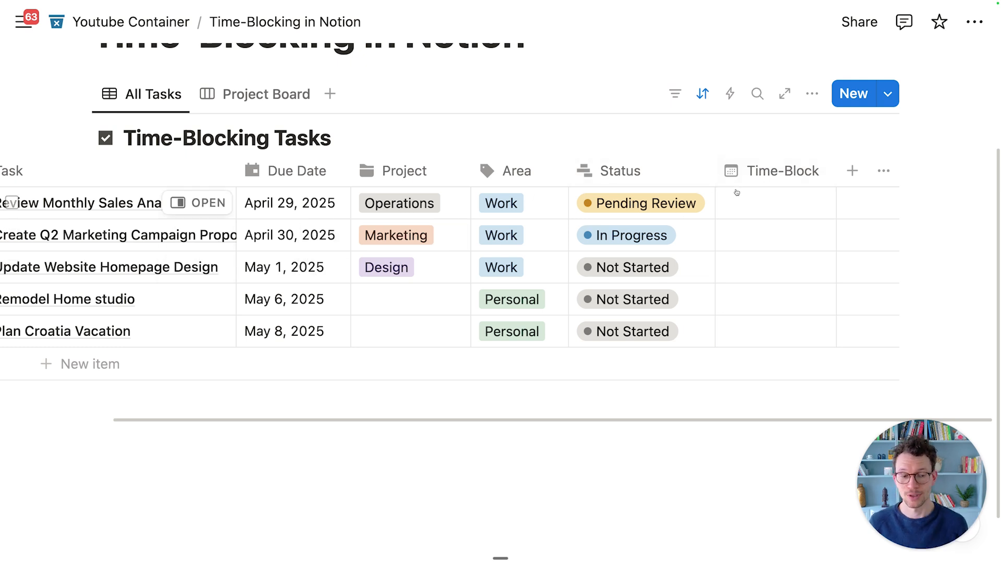
Select all five task rows and fill their Time-Block date with April 27, 2025
{"action": "scroll", "scroll_direction": "down", "scroll_amount": 3}
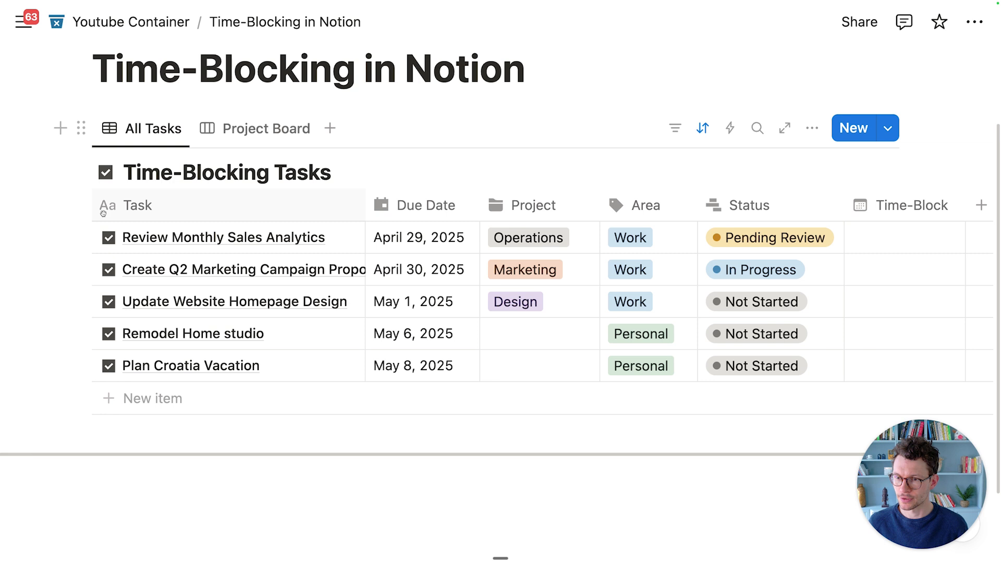
{"action": "left_click", "coordinate": [74, 203]}
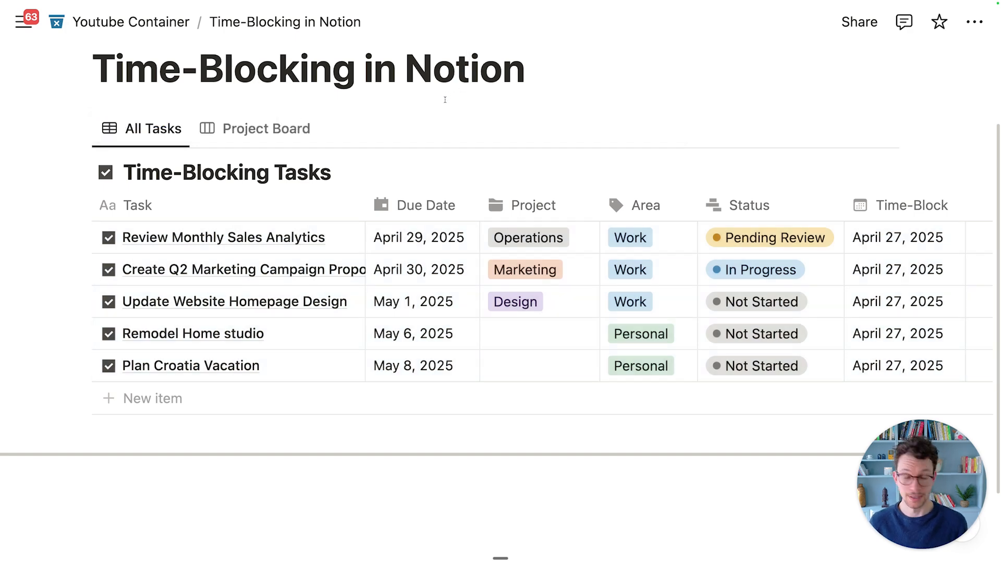
Add a calendar view named 'Time-Block View' and set its layout's date property
{"action": "left_click", "coordinate": [330, 128]}
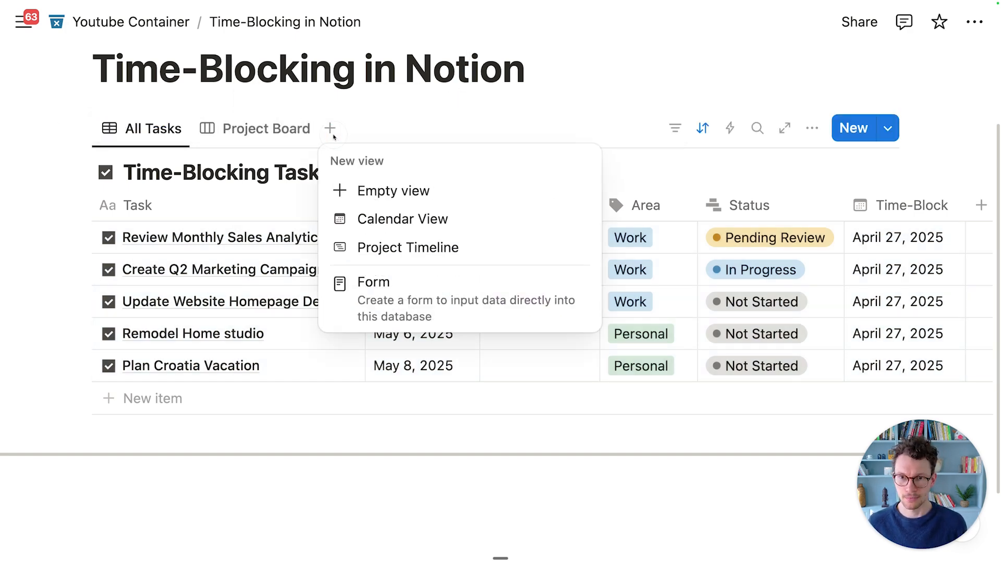
{"action": "left_click", "coordinate": [403, 218]}
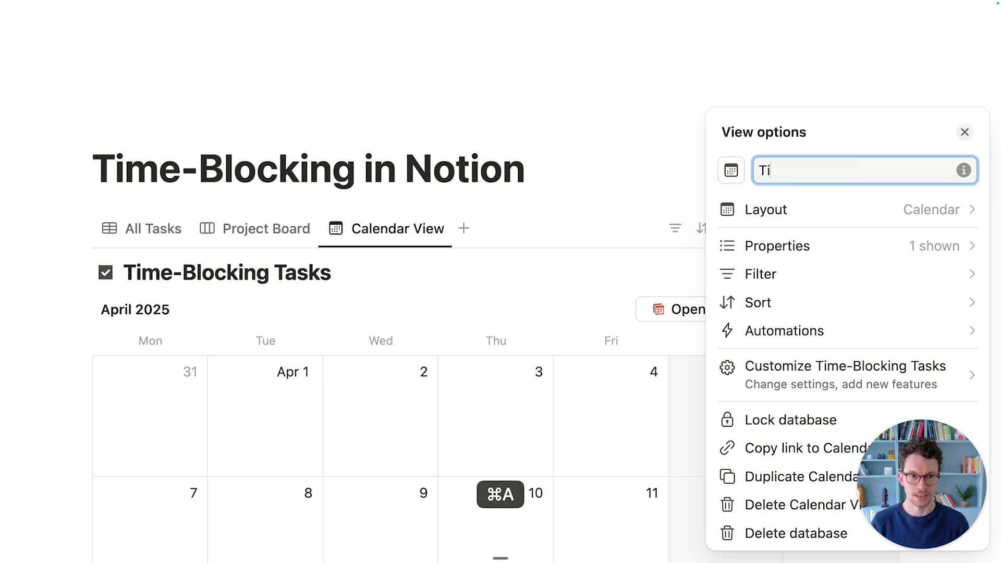
{"action": "type", "text": "Time-Block View"}
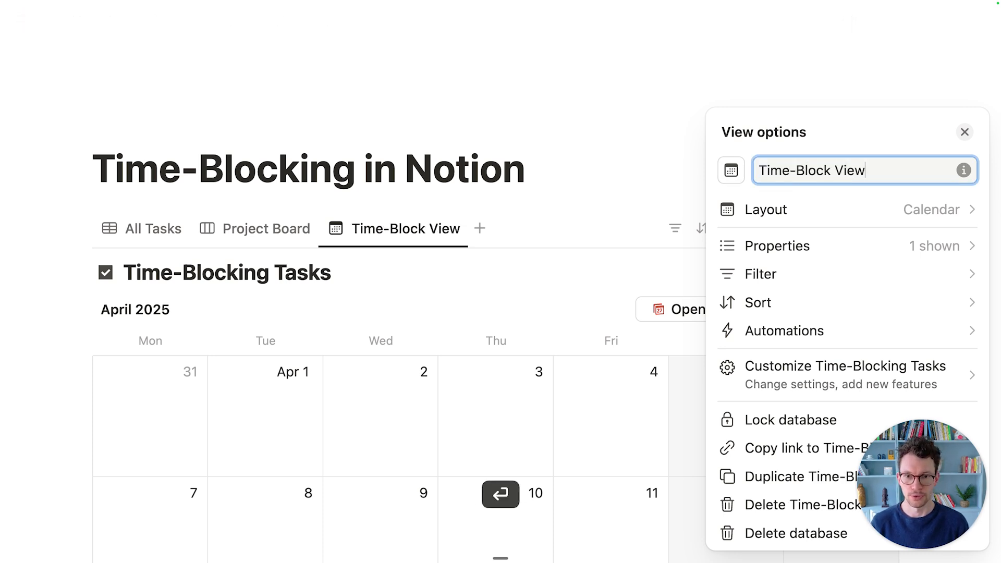
{"action": "left_click", "coordinate": [964, 132]}
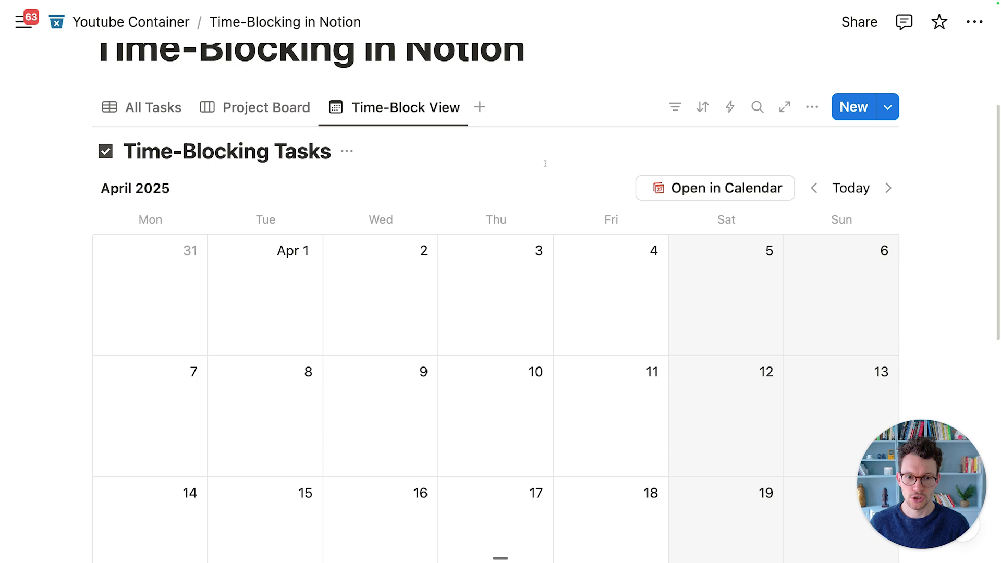
{"action": "mouse_move", "coordinate": [811, 100]}
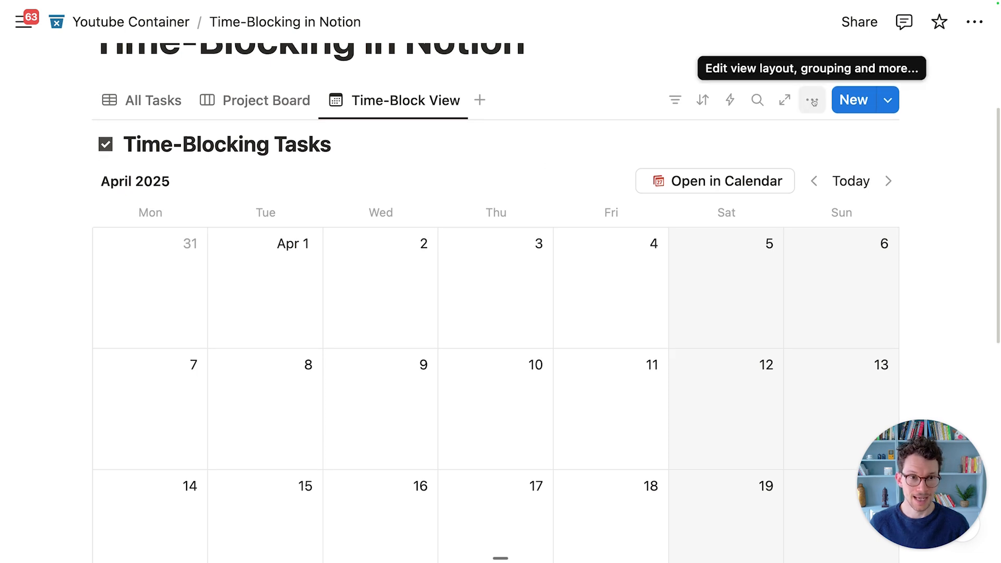
{"action": "left_click", "coordinate": [811, 99]}
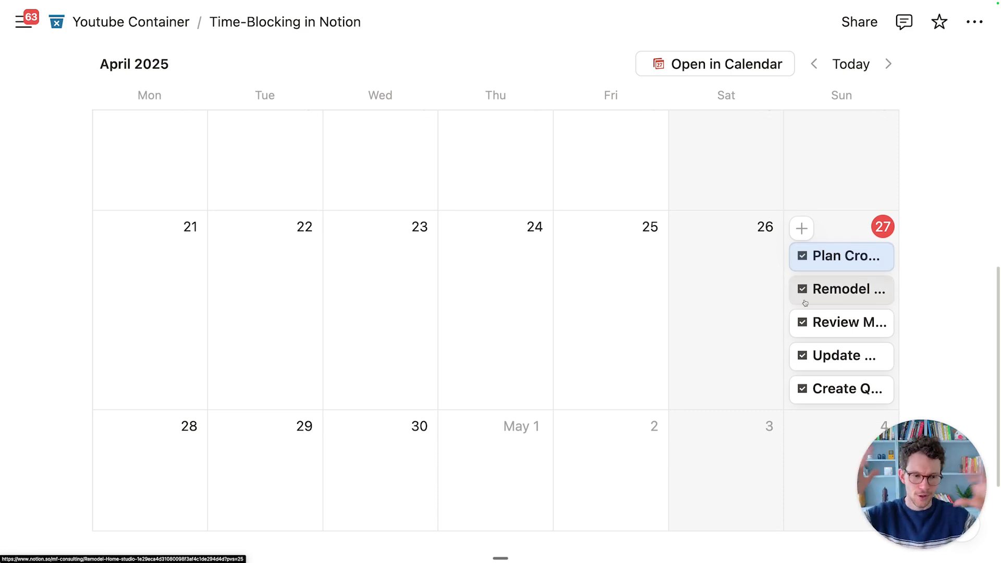
{"action": "mouse_move", "coordinate": [782, 341]}
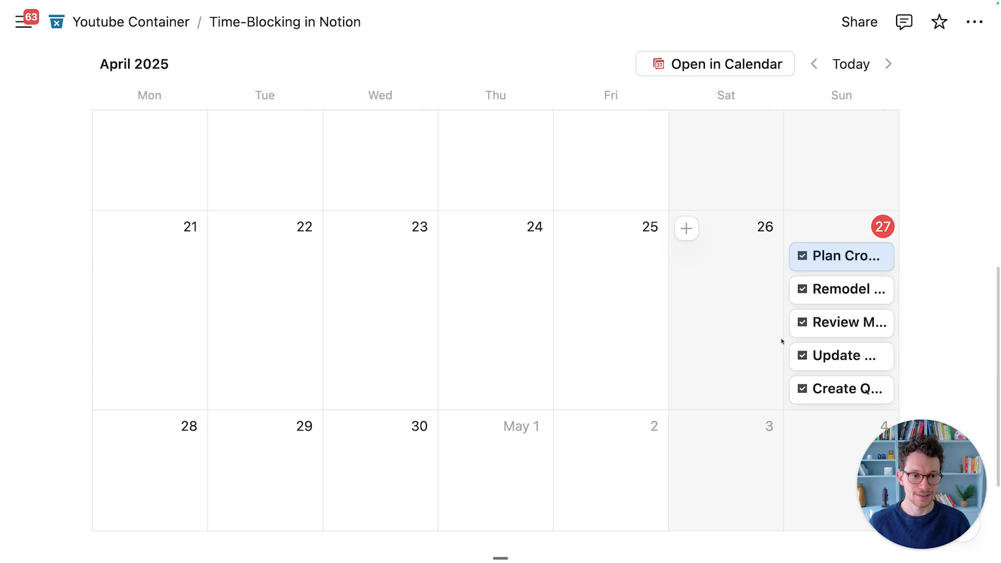
{"action": "mouse_move", "coordinate": [690, 313]}
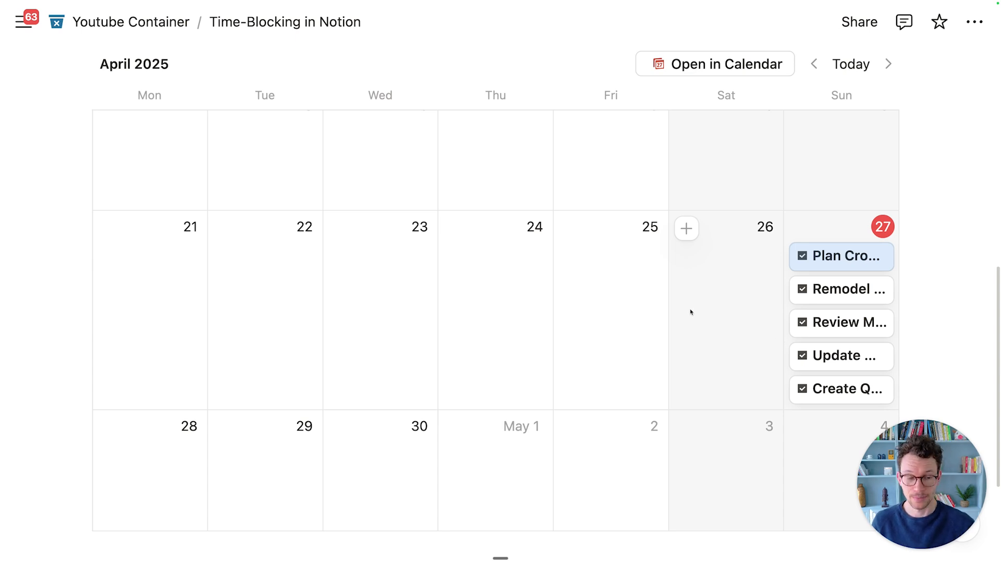
Open the calendar in Notion Calendar and show the MF Consulting workspace's ••• menu
{"action": "left_click", "coordinate": [714, 63]}
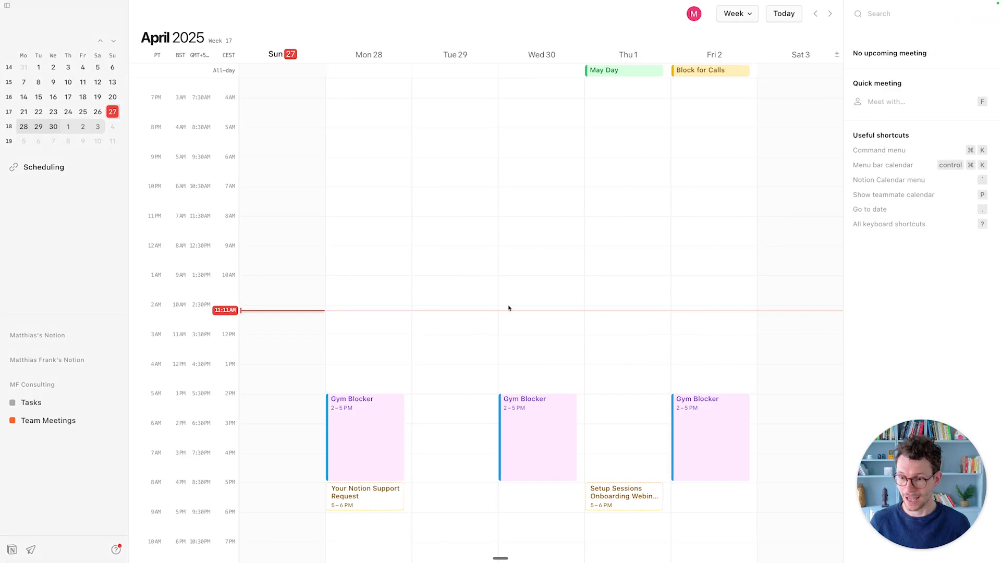
{"action": "mouse_move", "coordinate": [386, 386]}
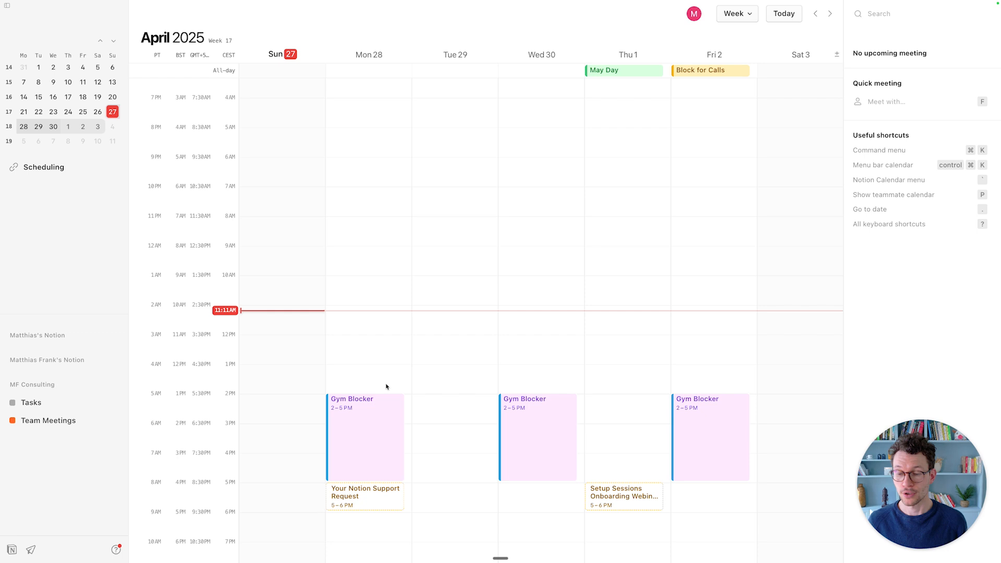
{"action": "mouse_move", "coordinate": [77, 424]}
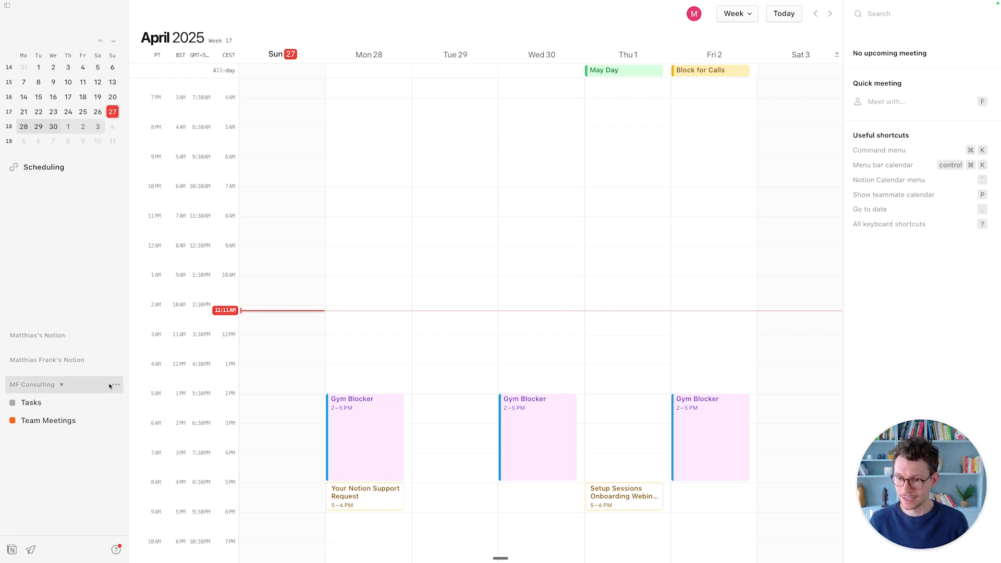
{"action": "left_click", "coordinate": [116, 384]}
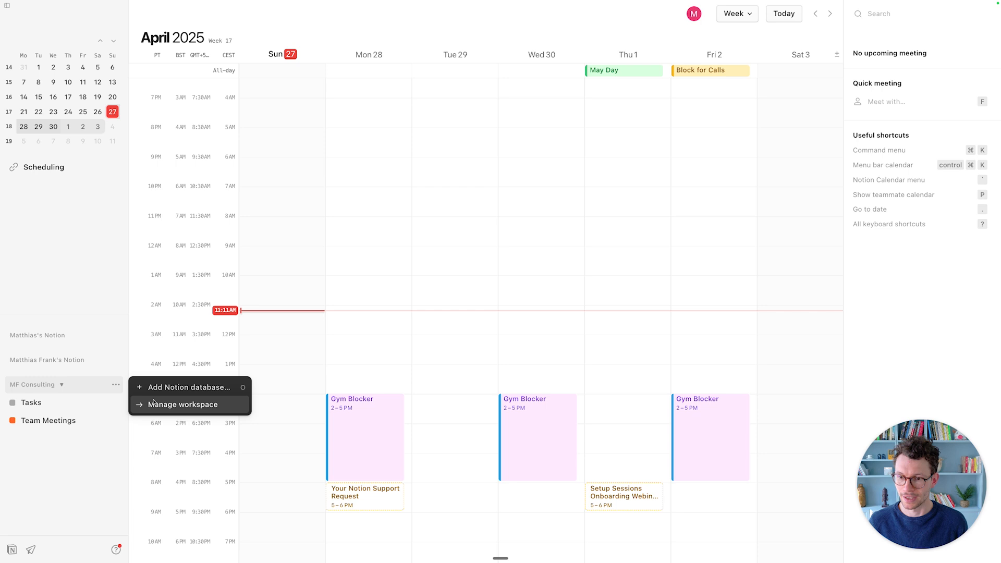
{"action": "left_click", "coordinate": [180, 404]}
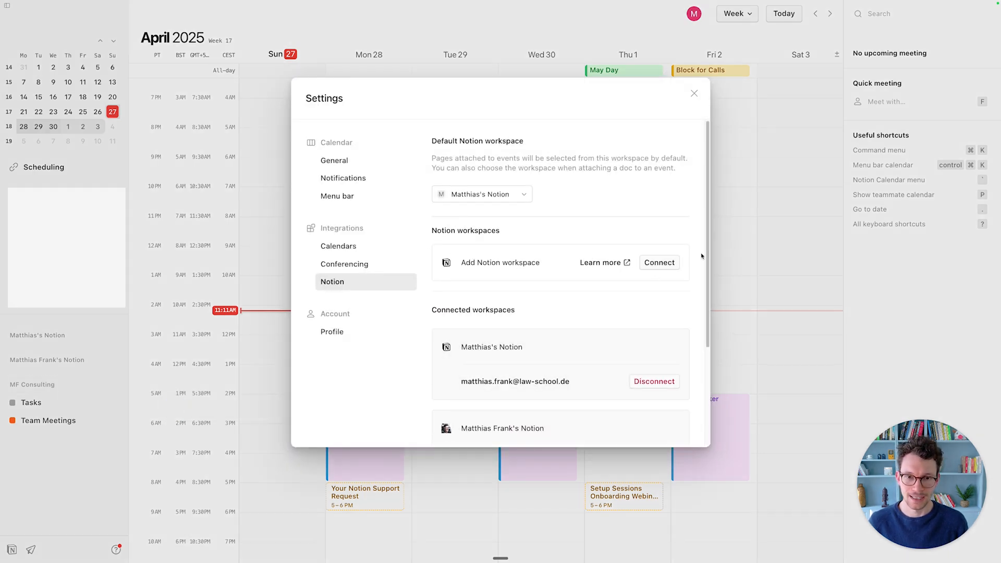
{"action": "left_click", "coordinate": [694, 93]}
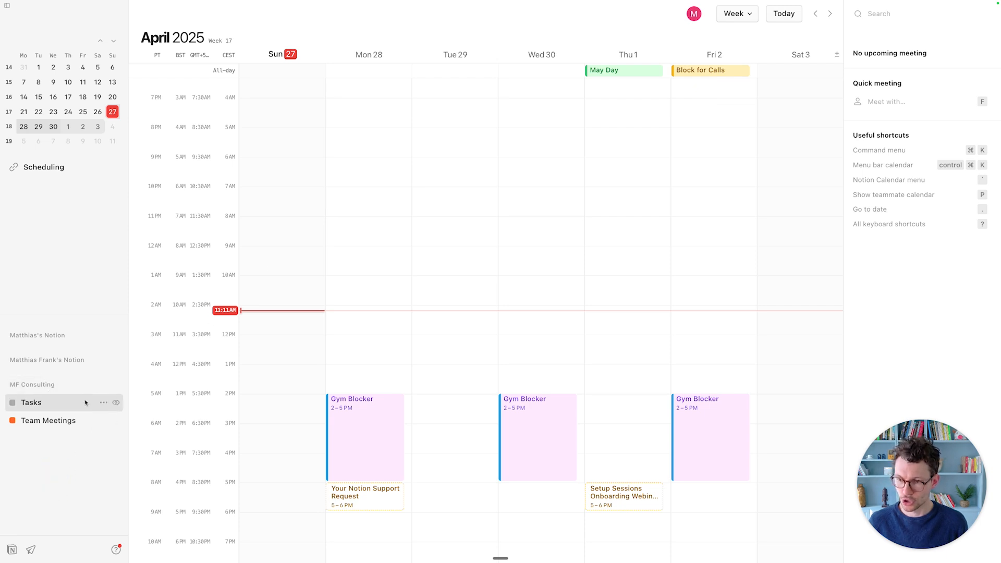
{"action": "left_click", "coordinate": [116, 384]}
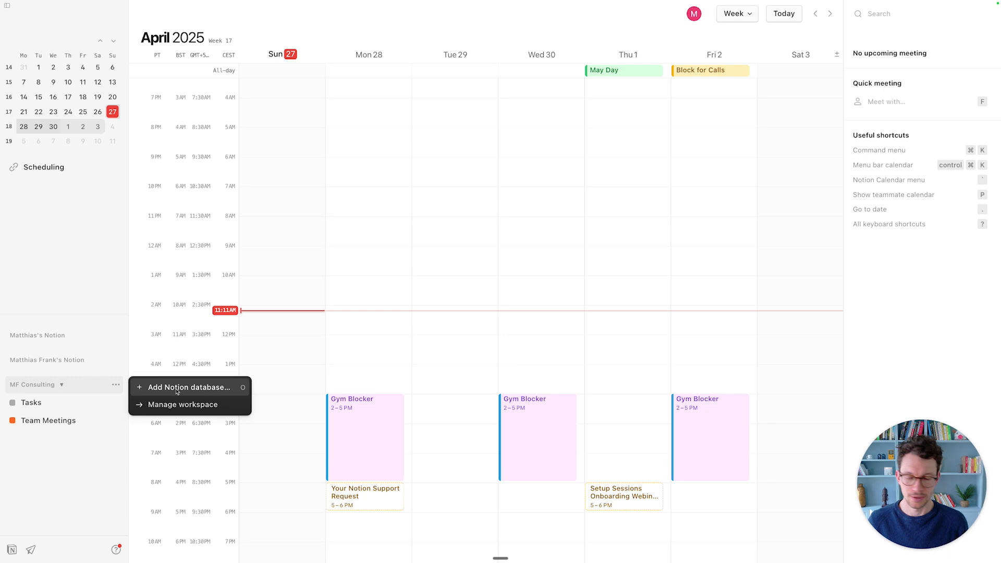
Search 'time-block' and connect the Time-Blocking Tasks database to MF Consulting
{"action": "left_click", "coordinate": [185, 386]}
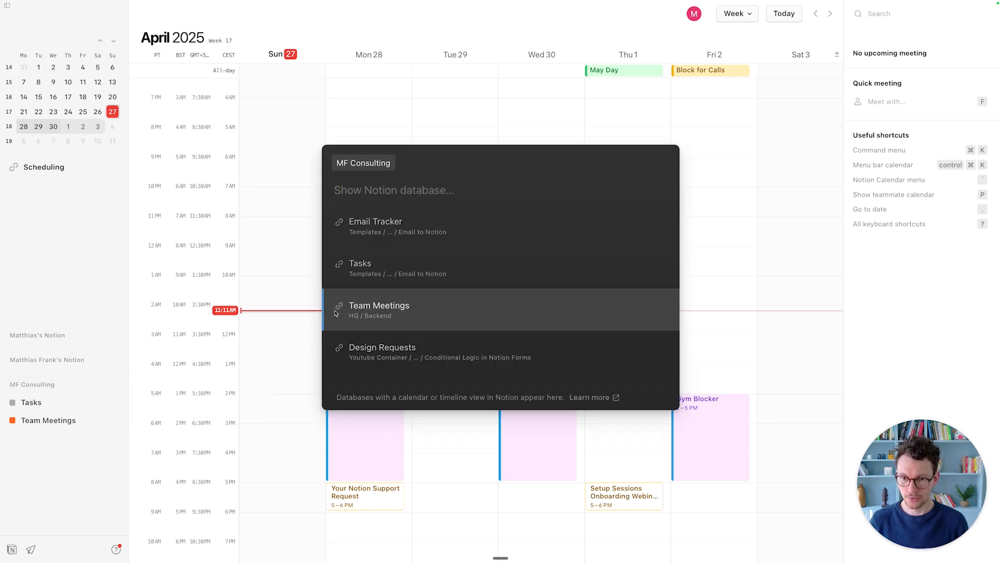
{"action": "type", "text": "time-block"}
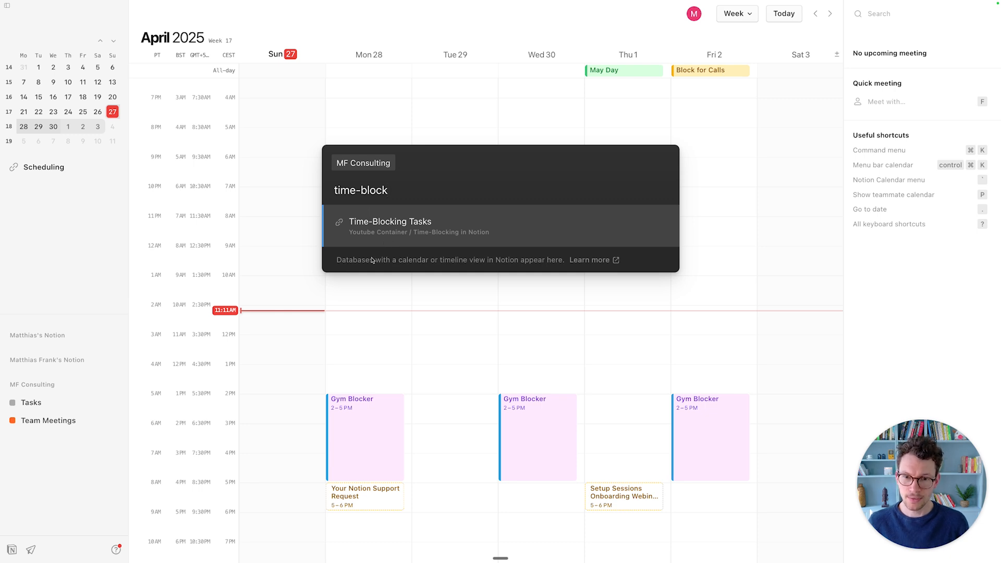
{"action": "mouse_move", "coordinate": [403, 264]}
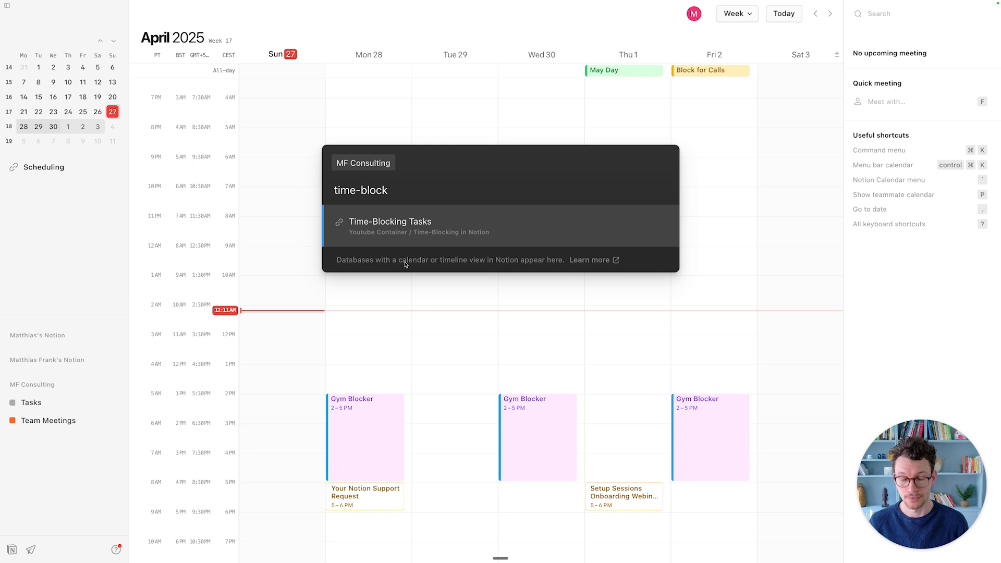
{"action": "mouse_move", "coordinate": [404, 235]}
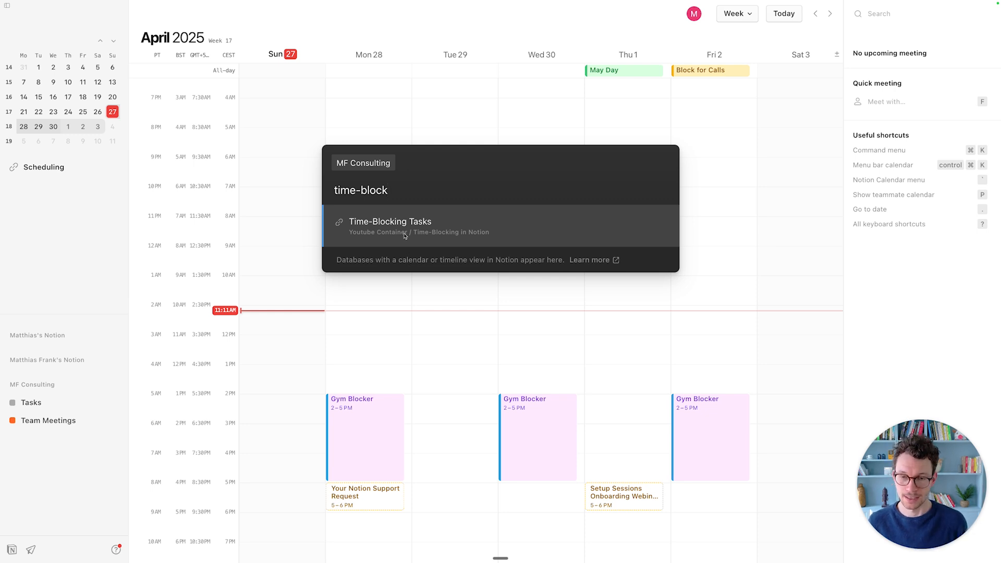
{"action": "mouse_move", "coordinate": [409, 238]}
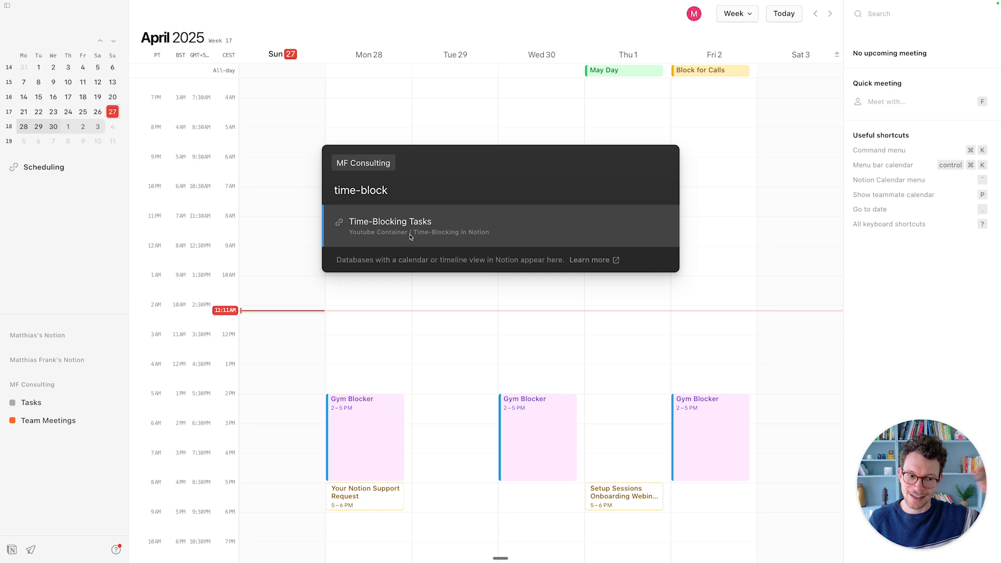
{"action": "left_click", "coordinate": [390, 225]}
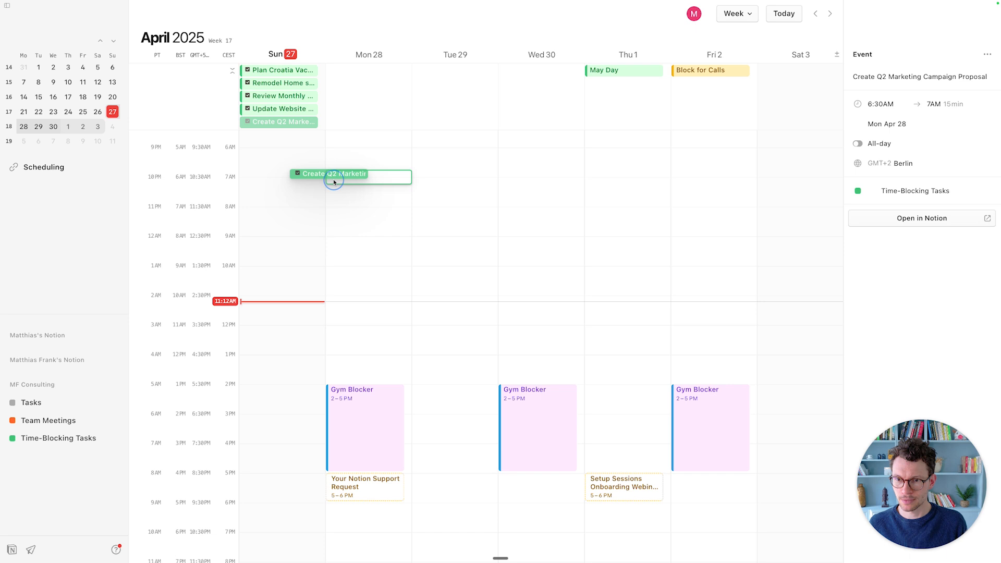
Drag Create Q2 Marketing Campaign Proposal into a Monday, April 28 morning slot
{"action": "left_click_drag", "start_coordinate": [350, 177], "coordinate": [364, 212]}
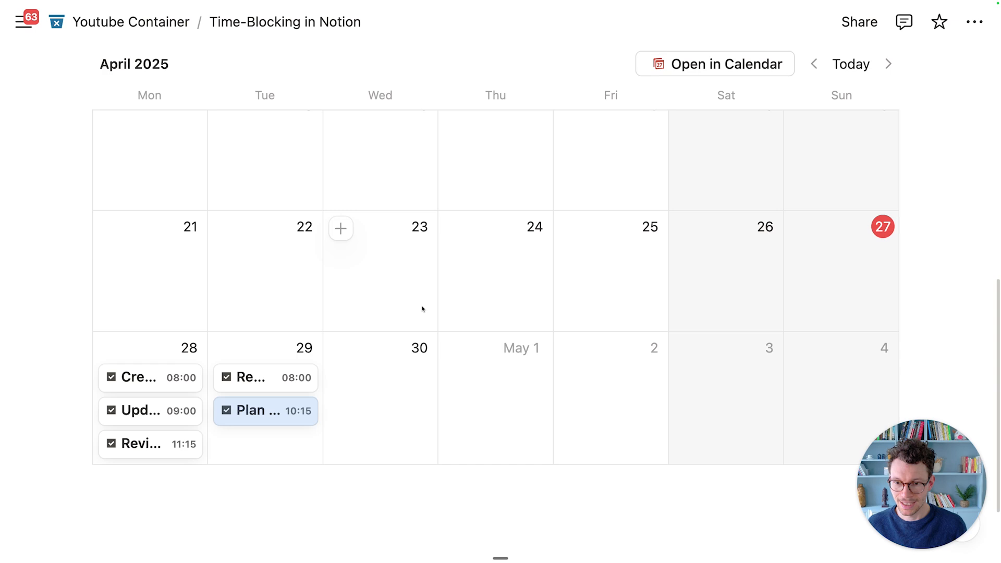
{"action": "mouse_move", "coordinate": [468, 338]}
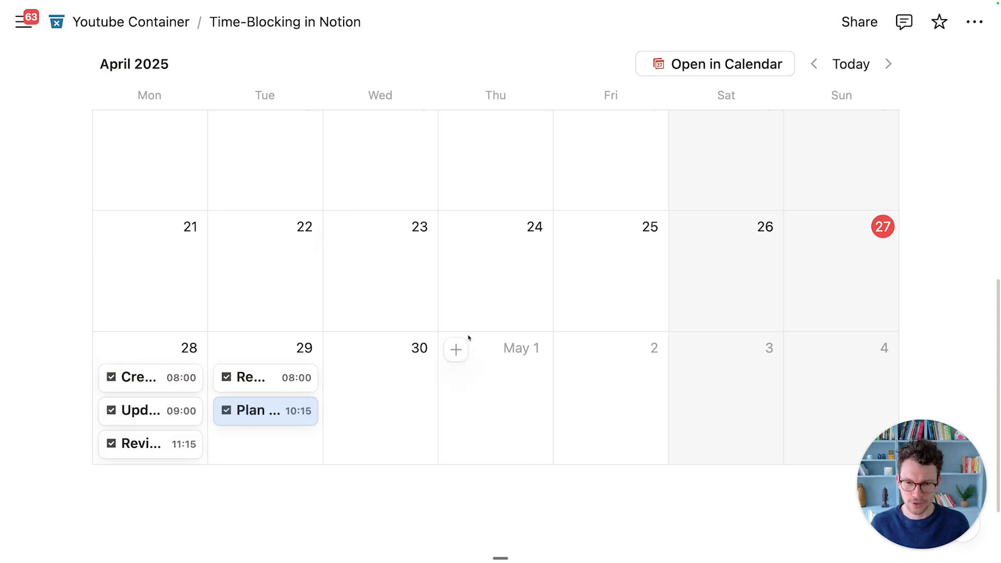
{"action": "scroll", "scroll_direction": "up", "scroll_amount": 3}
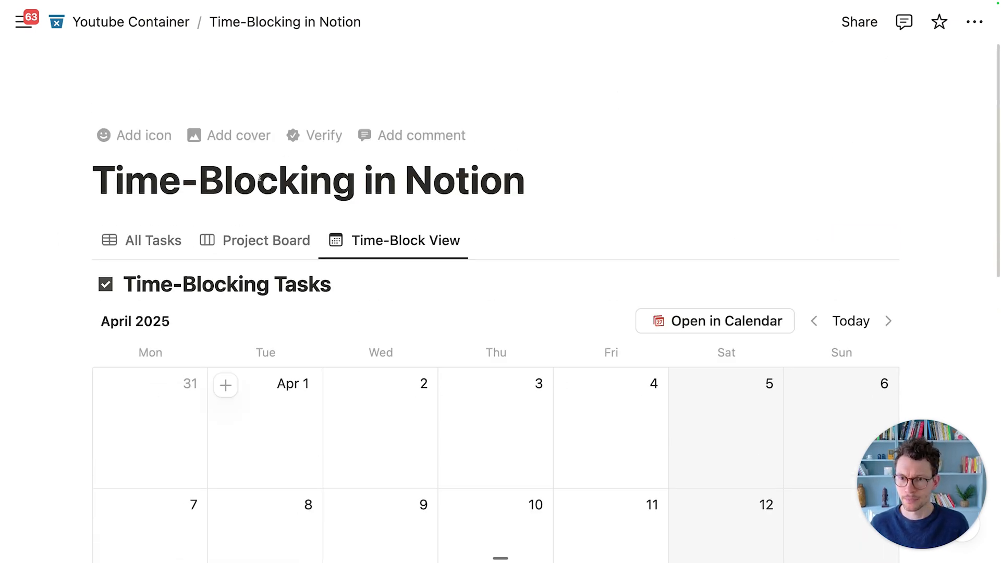
{"action": "left_click", "coordinate": [153, 240]}
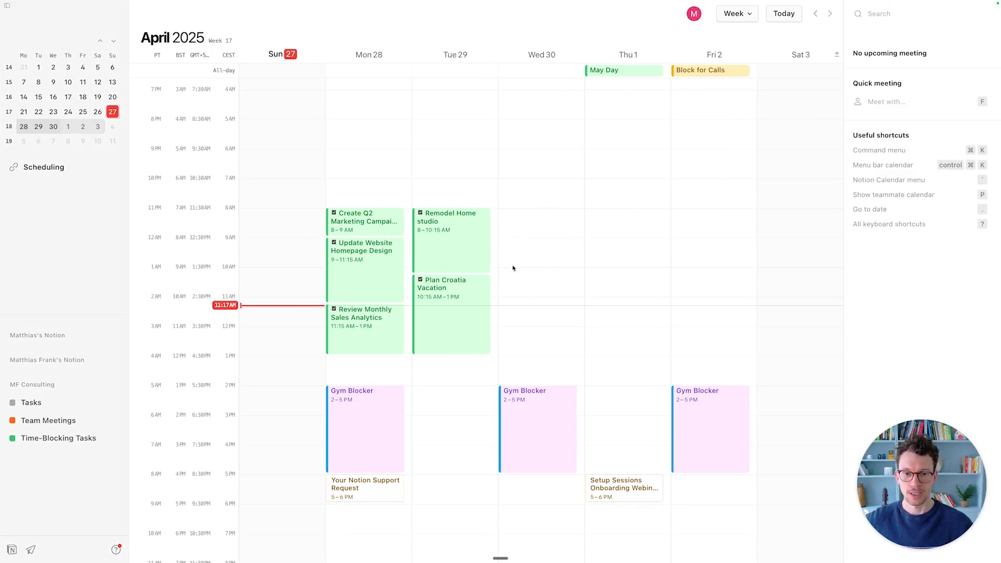
{"action": "mouse_move", "coordinate": [529, 313]}
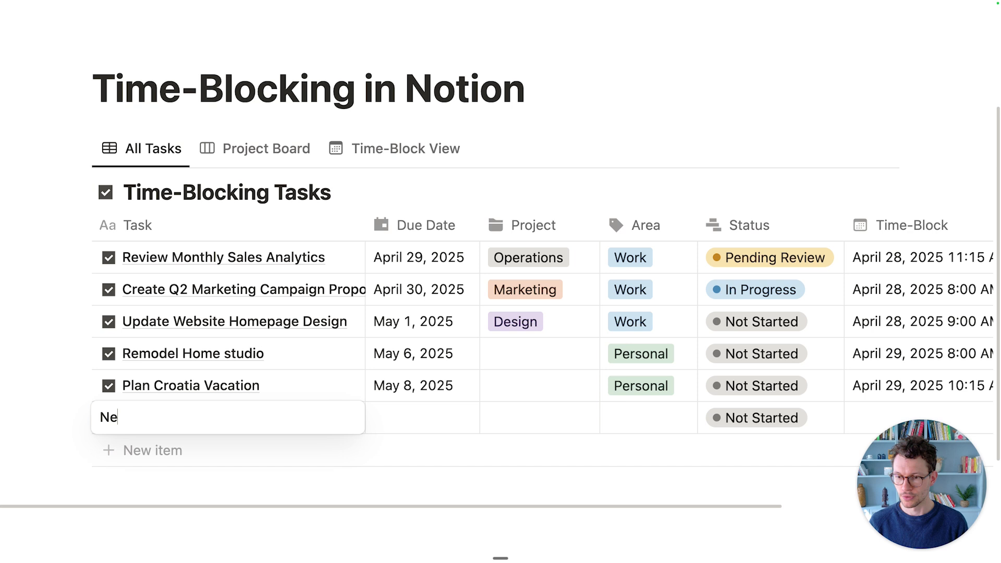
Enter 'Newsletter Time!' as the new task's name in the All Tasks table
{"action": "type", "text": "wsletter Ti"}
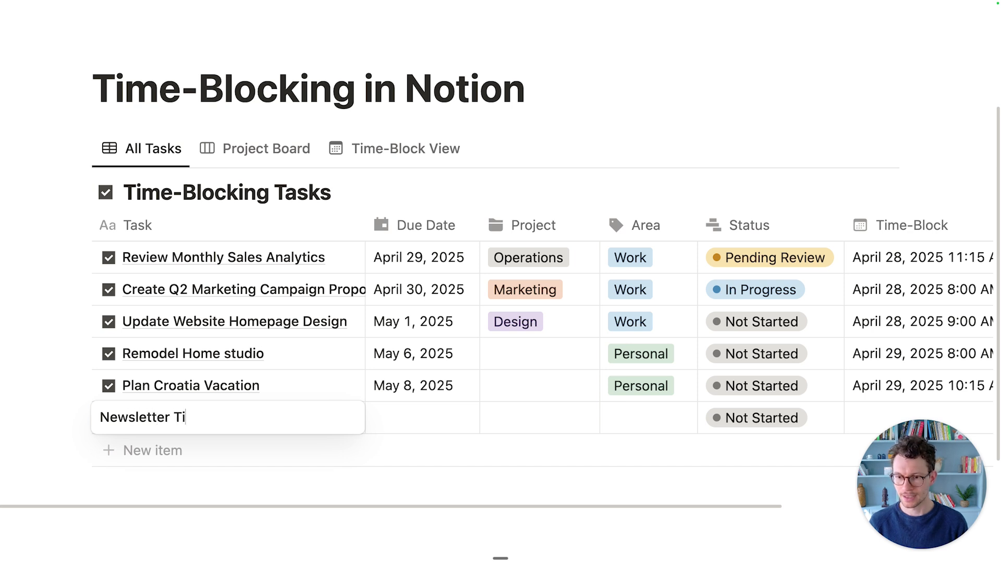
{"action": "type", "text": "me!"}
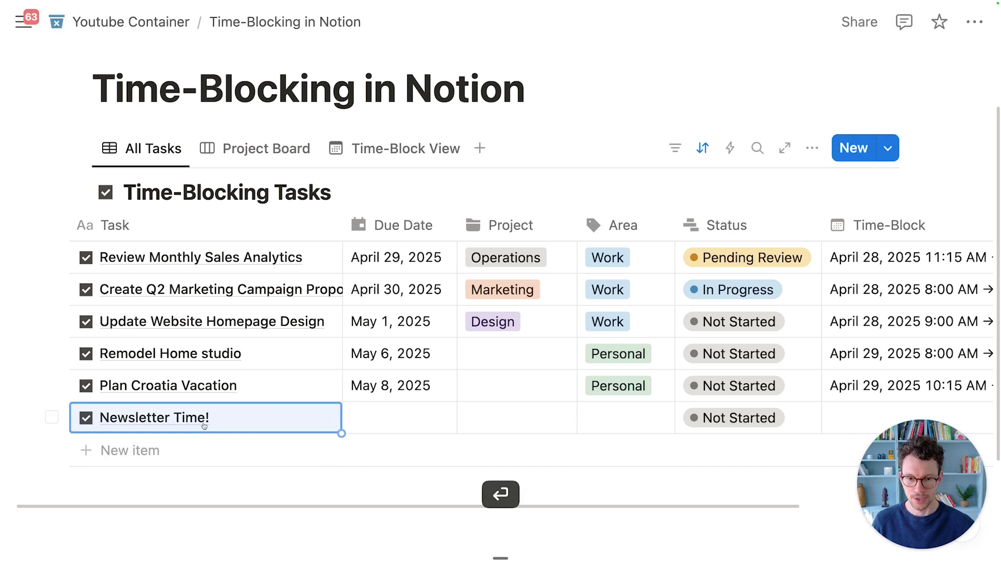
{"action": "left_click", "coordinate": [399, 418]}
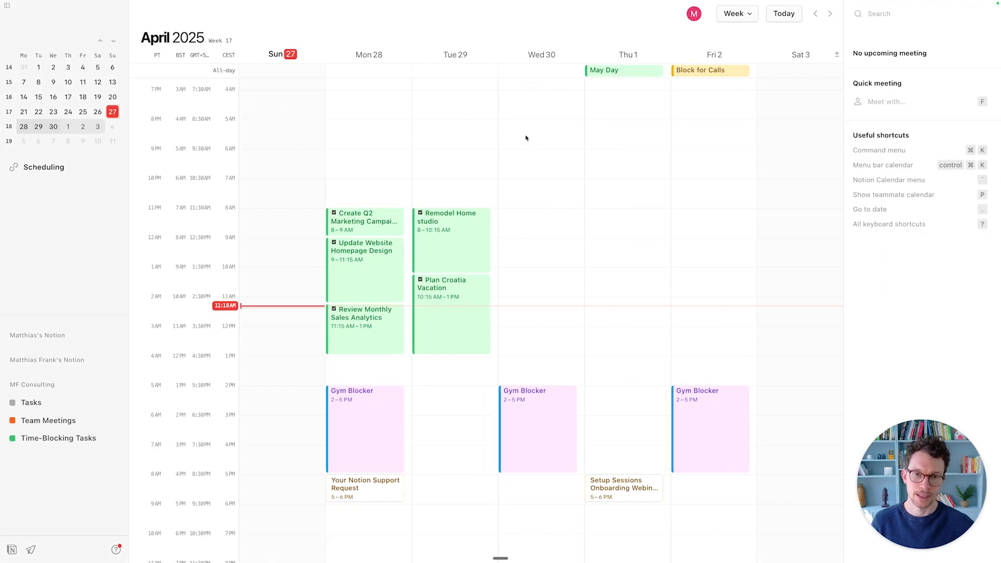
Set Newsletter Time!'s Time-Block to start April 30, 2025 at 8:00 AM
{"action": "scroll", "scroll_direction": "up", "scroll_amount": 3}
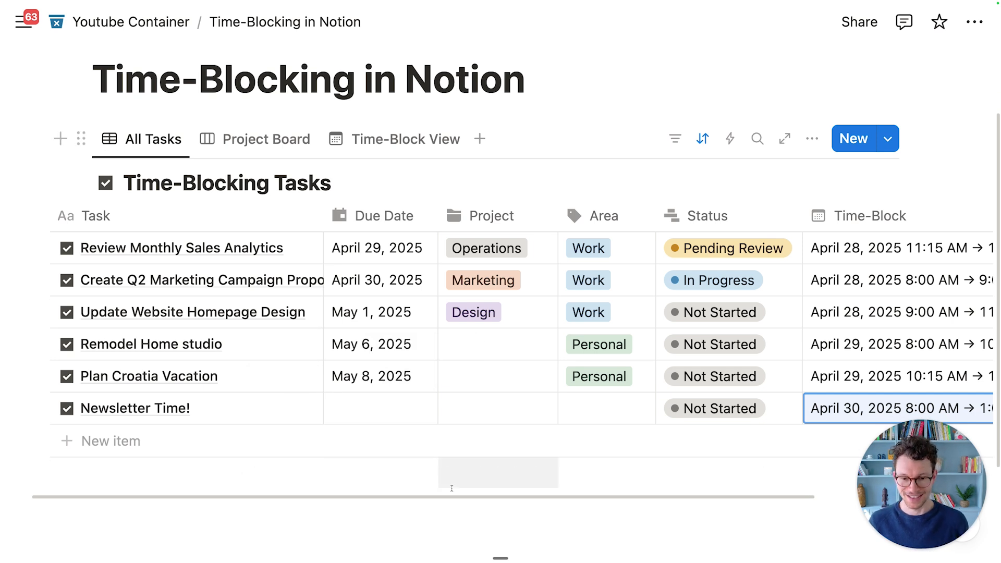
{"action": "mouse_move", "coordinate": [728, 148]}
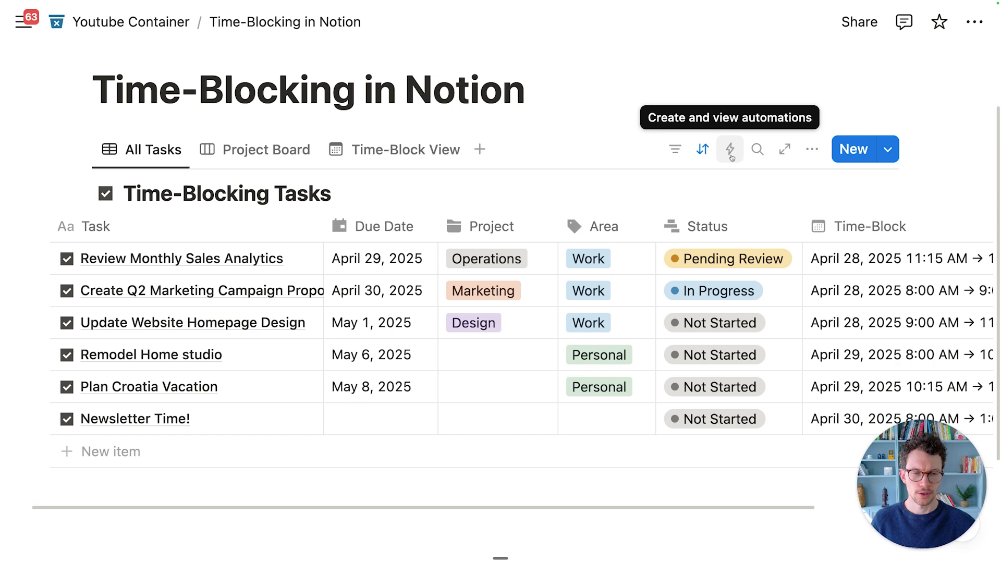
Create a new database automation named 'Set Weekly Wednesday Time'
{"action": "left_click", "coordinate": [728, 148]}
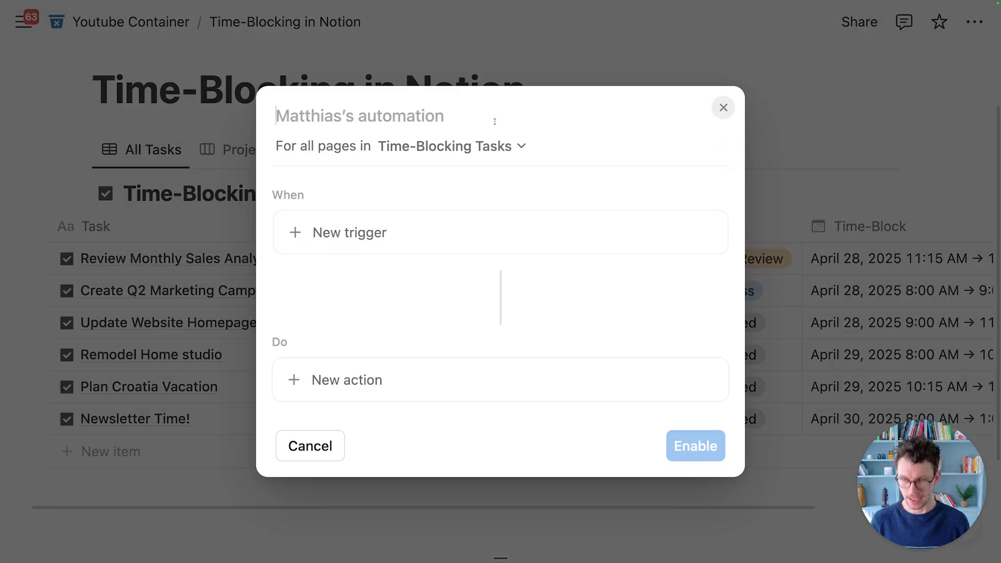
{"action": "type", "text": "S"}
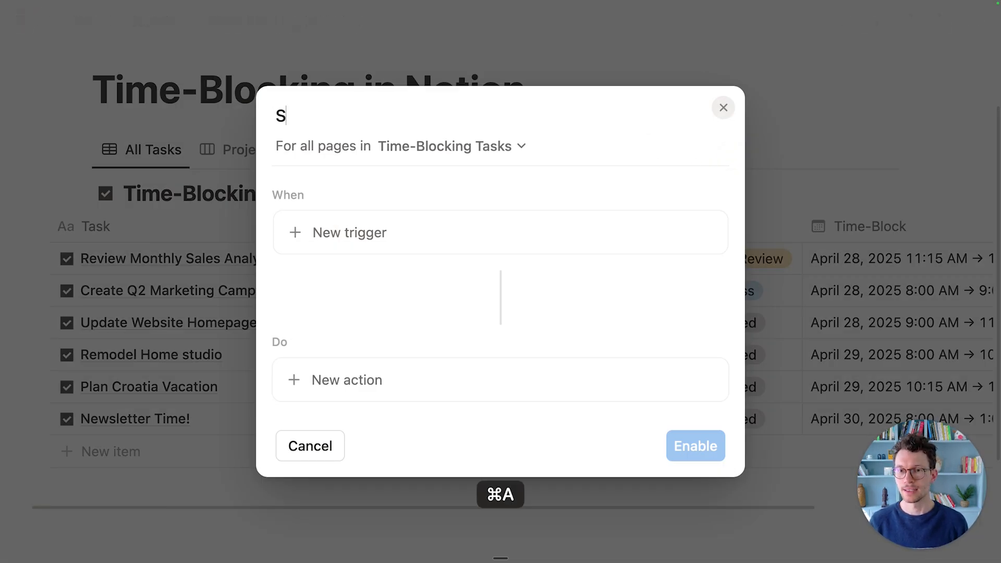
{"action": "type", "text": "et Weekly Wedn"}
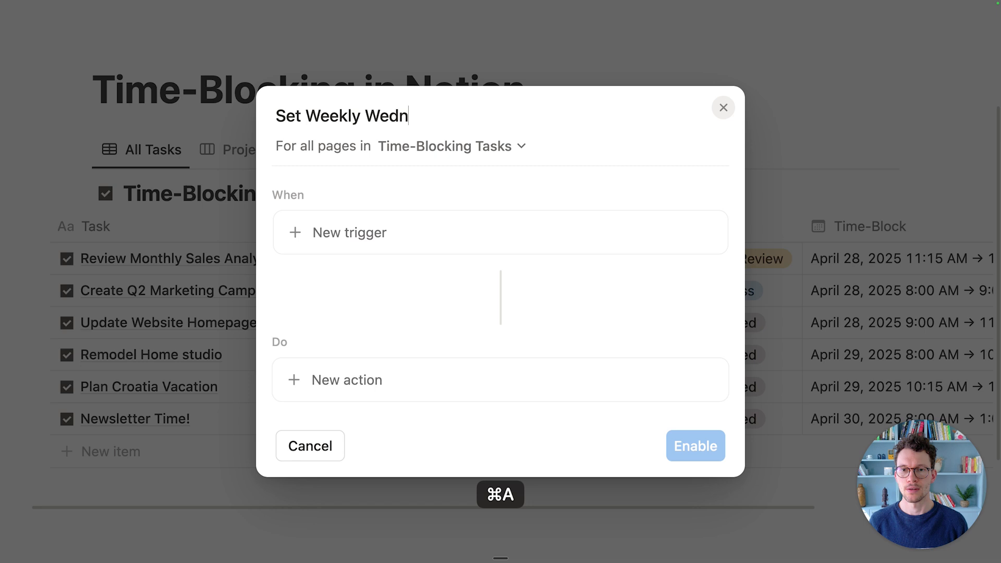
{"action": "type", "text": "esday Time"}
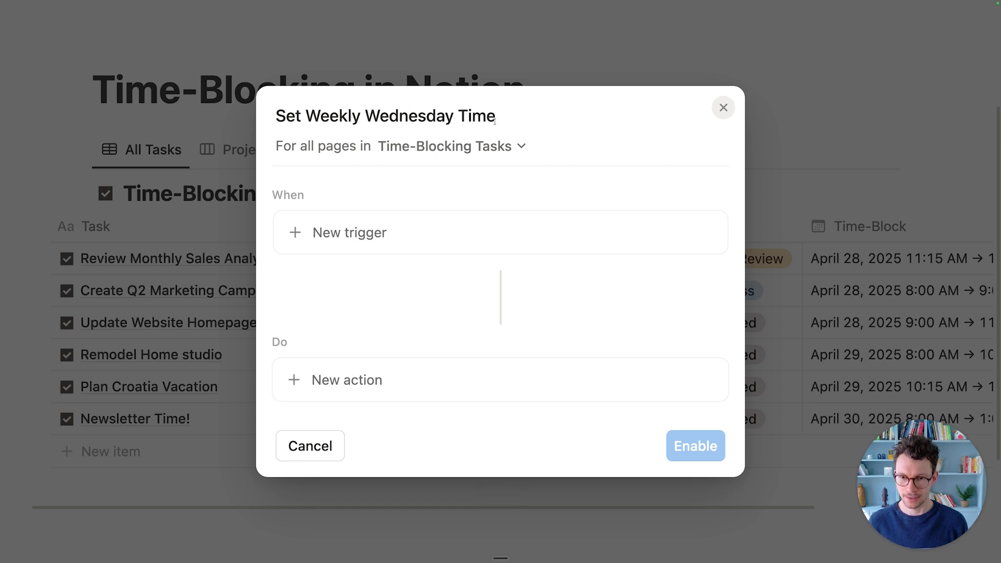
Give the automation a recurring trigger every week on Wednesday
{"action": "left_click", "coordinate": [350, 232]}
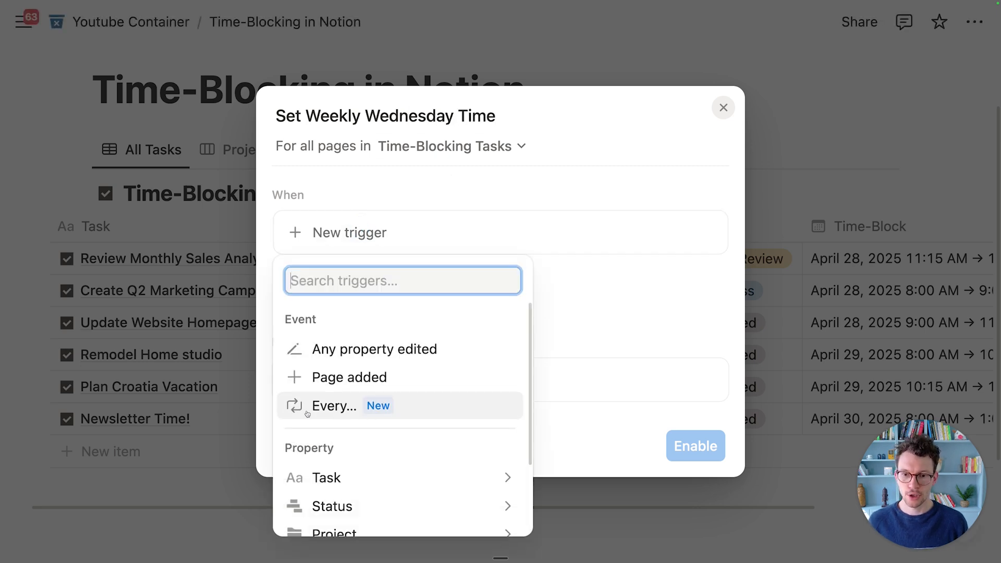
{"action": "left_click", "coordinate": [332, 406]}
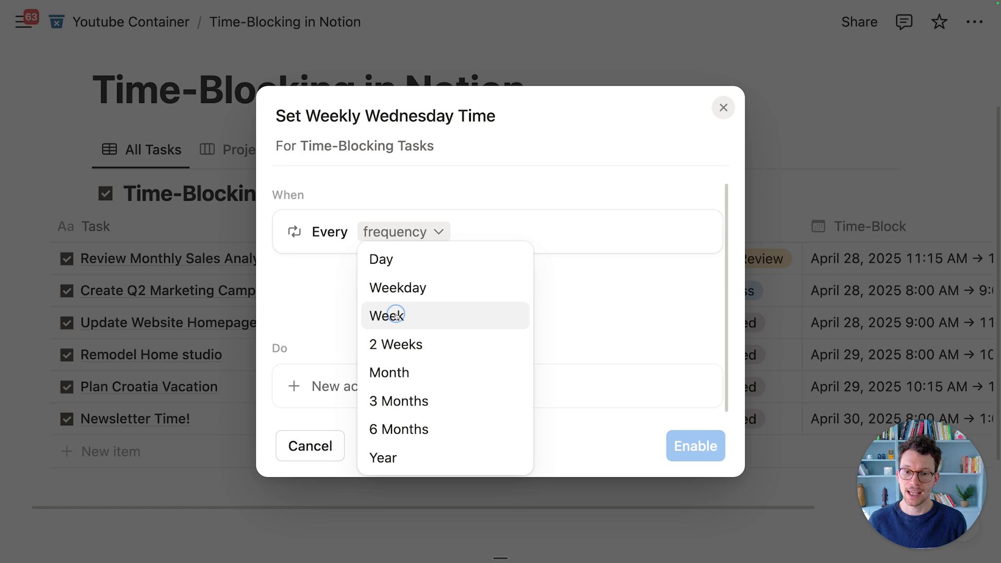
{"action": "left_click", "coordinate": [385, 315]}
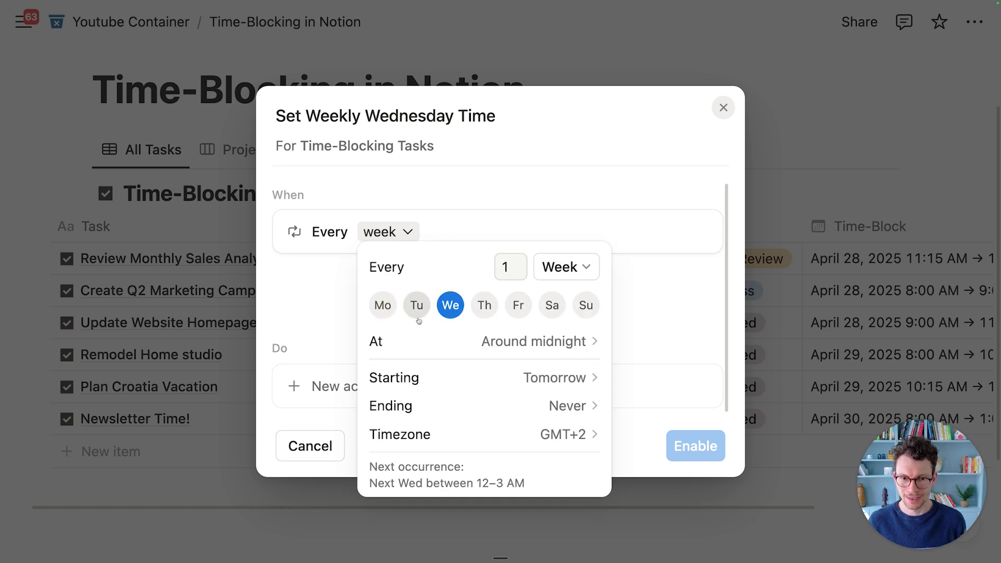
{"action": "mouse_move", "coordinate": [578, 378]}
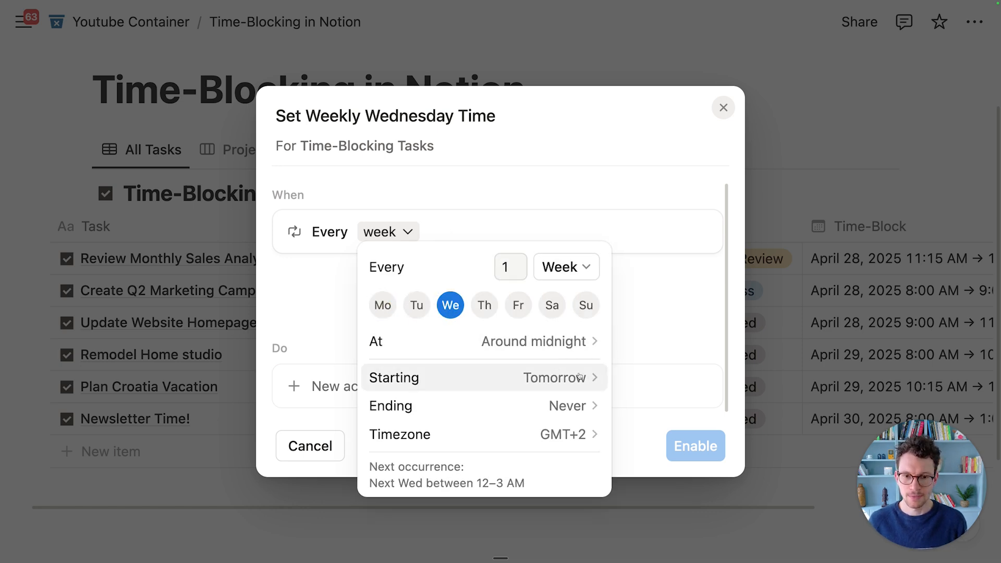
{"action": "left_click", "coordinate": [619, 332]}
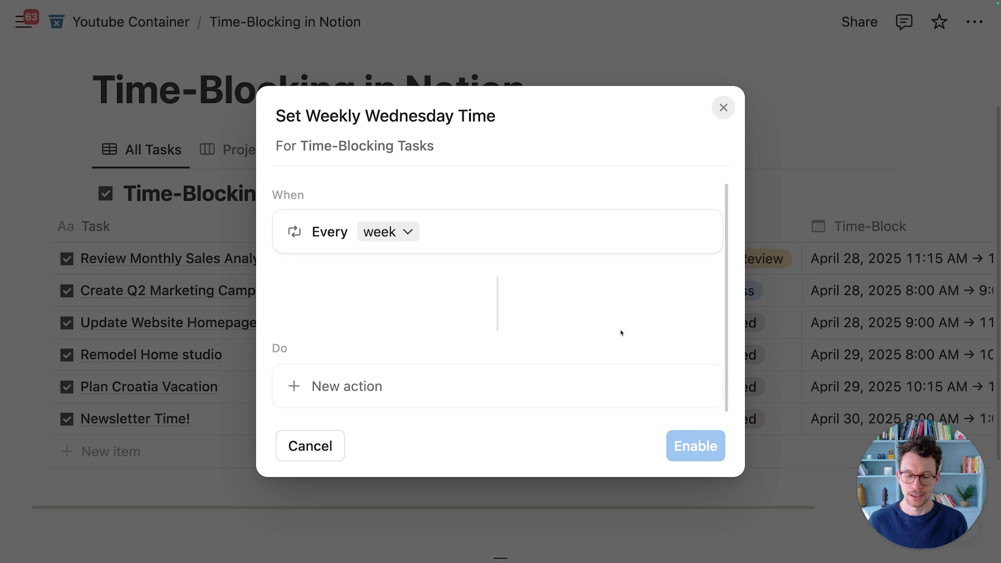
Add an action creating a 'Newsletter Time!' page in Time-Blocking Tasks, plus a Time-Block property
{"action": "left_click", "coordinate": [347, 386]}
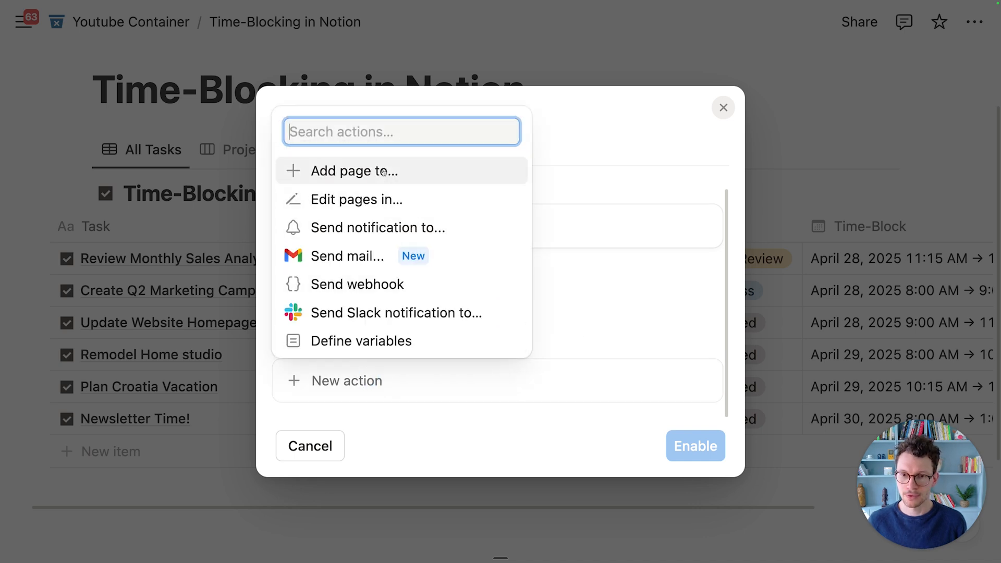
{"action": "left_click", "coordinate": [355, 170]}
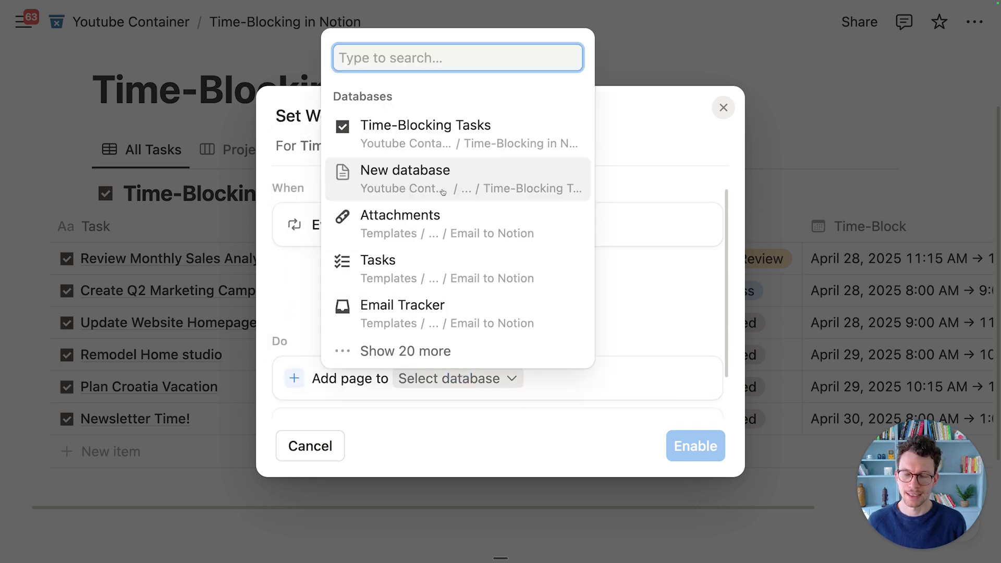
{"action": "left_click", "coordinate": [426, 125]}
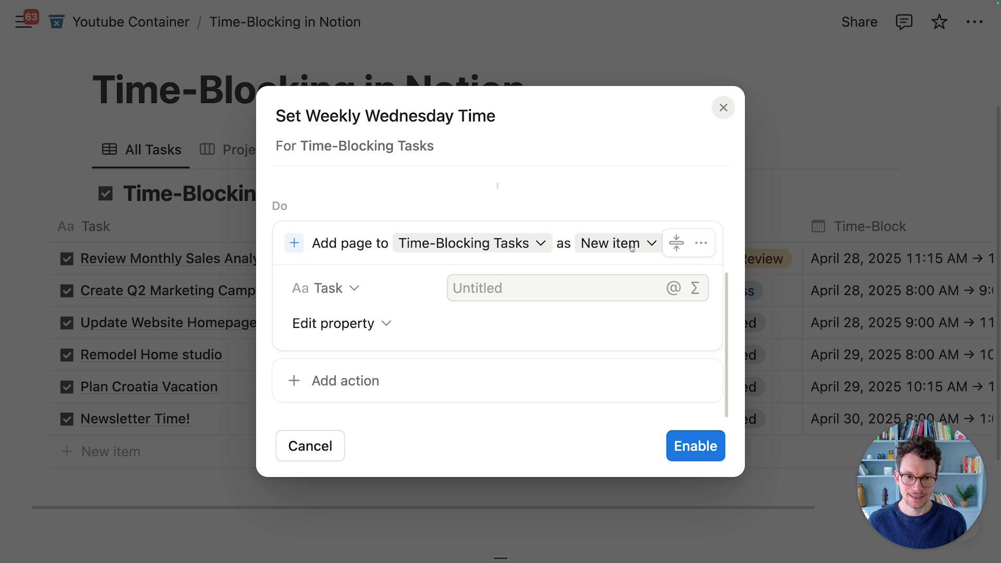
{"action": "mouse_move", "coordinate": [486, 308]}
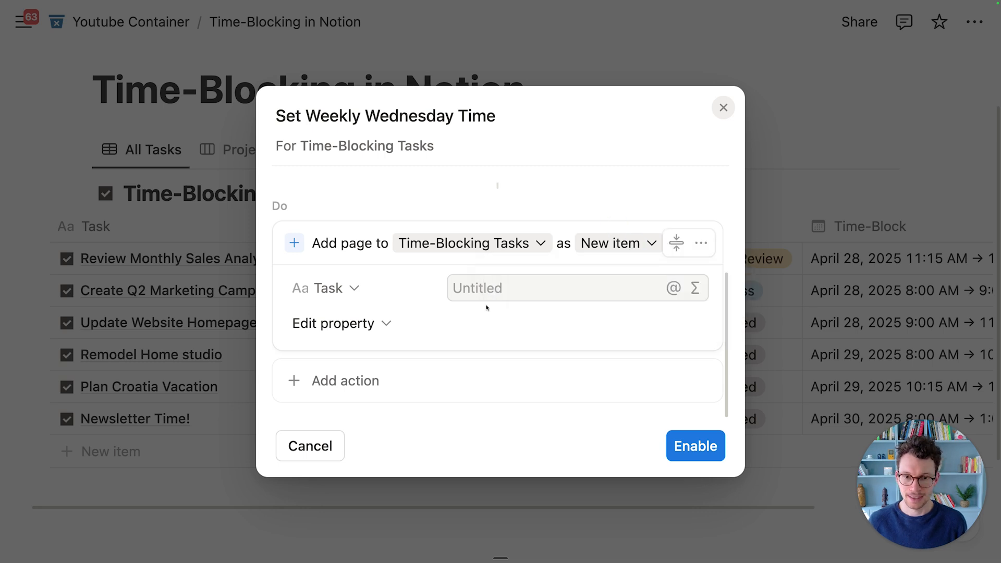
{"action": "type", "text": "Newsle"}
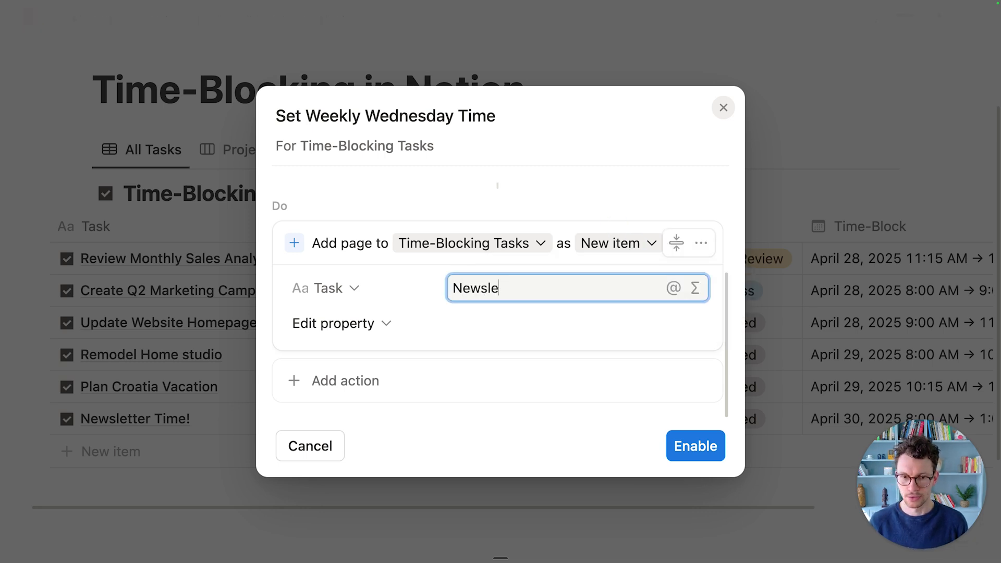
{"action": "type", "text": "tter Time!"}
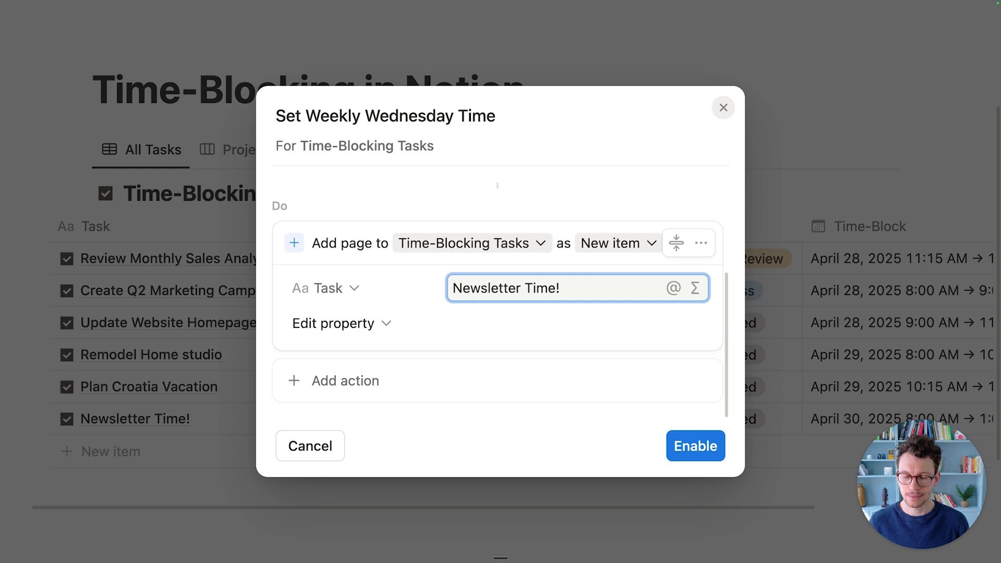
{"action": "left_click", "coordinate": [334, 323]}
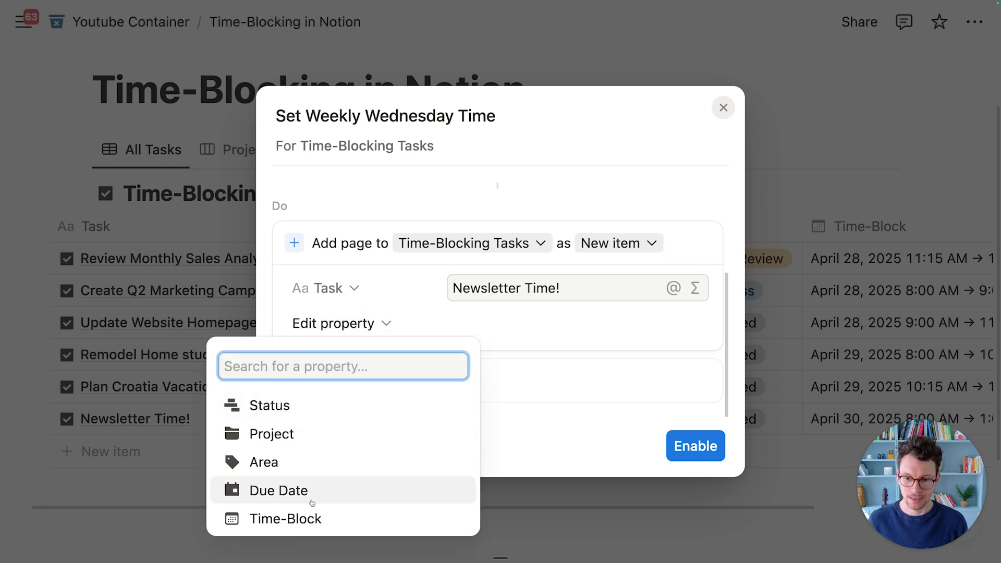
{"action": "left_click", "coordinate": [285, 518]}
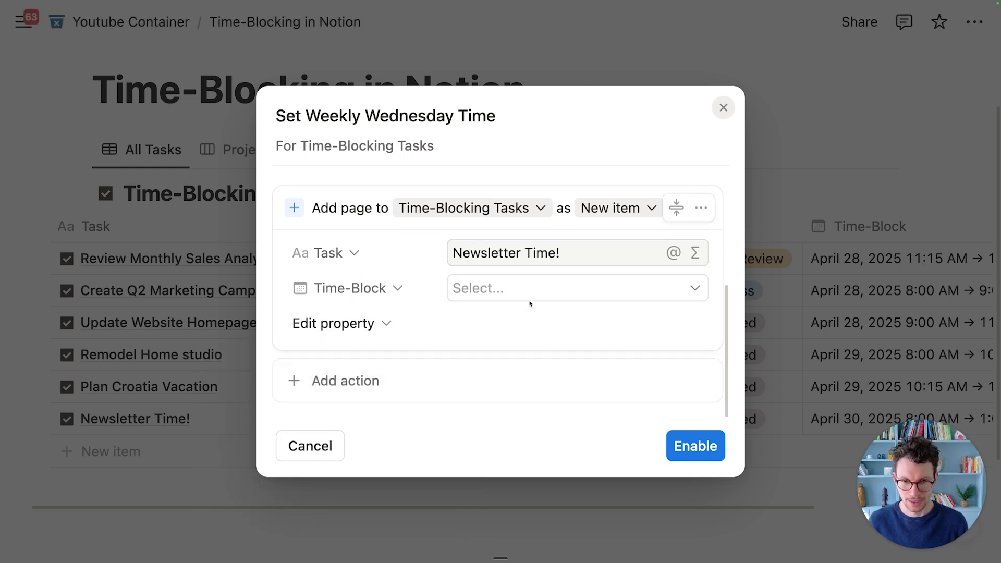
{"action": "mouse_move", "coordinate": [668, 428]}
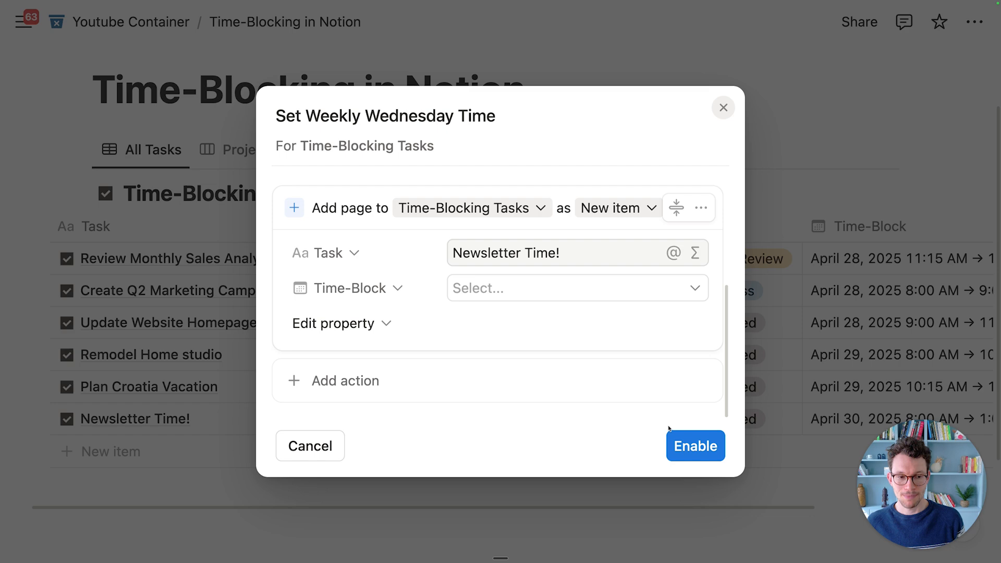
Enable the weekly automation and view Newsletter Time! on Wed April 30, 8 AM–1 PM
{"action": "left_click", "coordinate": [695, 446]}
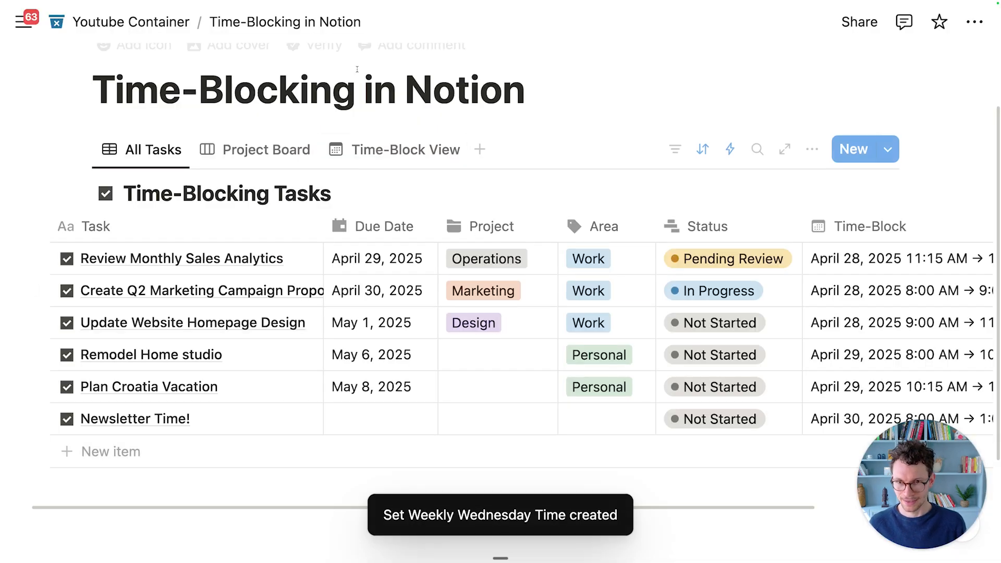
{"action": "scroll", "scroll_direction": "up", "scroll_amount": 3}
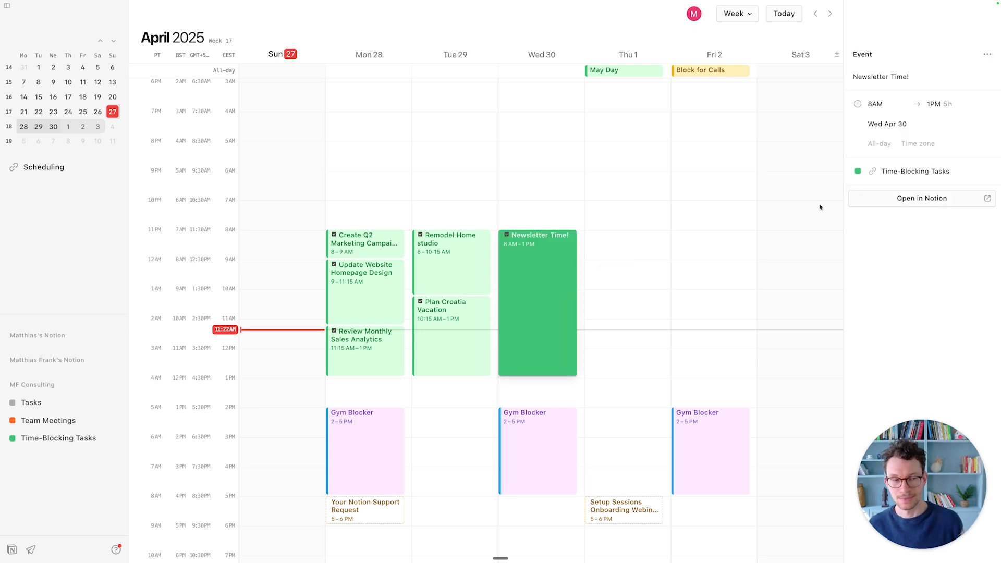
{"action": "mouse_move", "coordinate": [861, 182]}
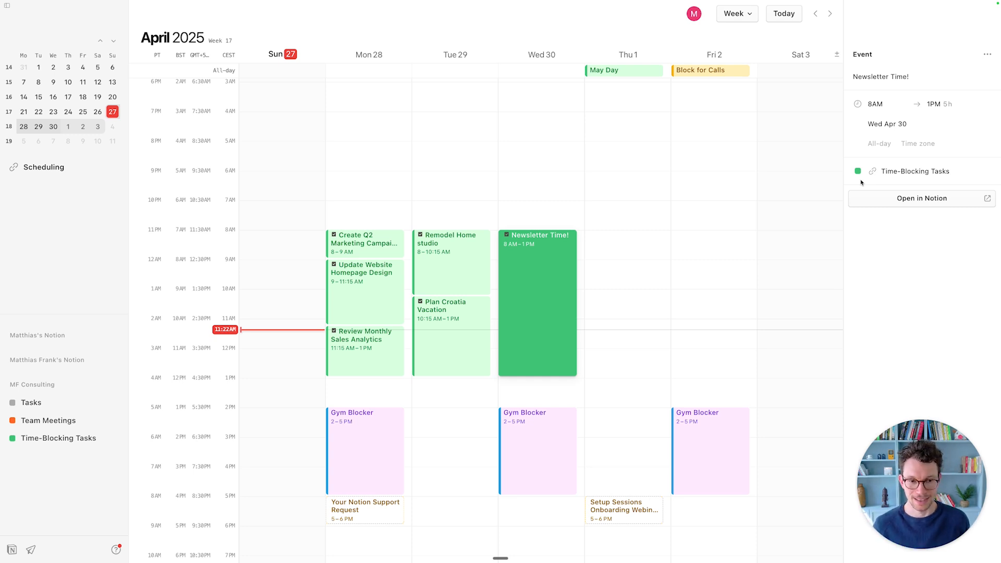
{"action": "mouse_move", "coordinate": [773, 206]}
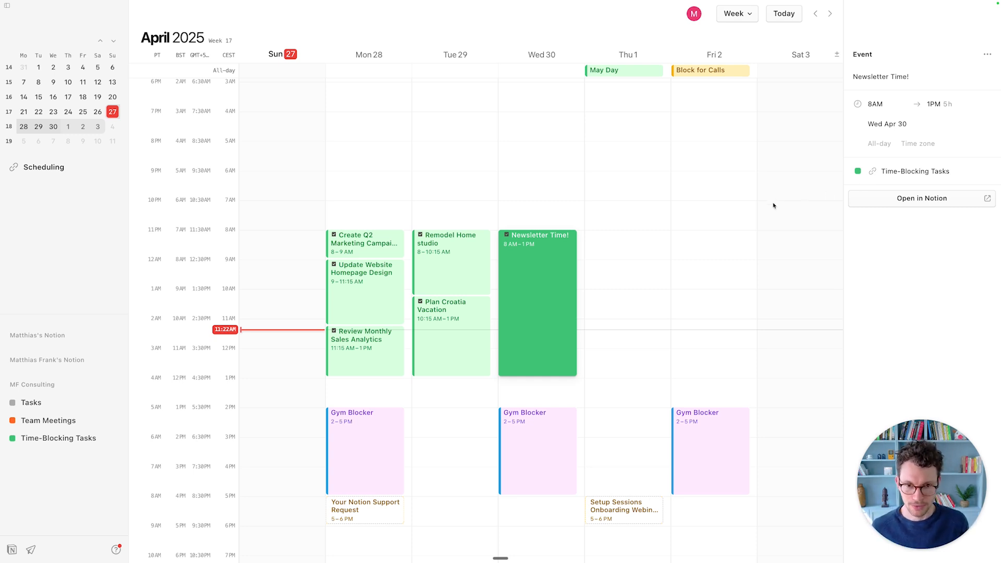
{"action": "mouse_move", "coordinate": [727, 254]}
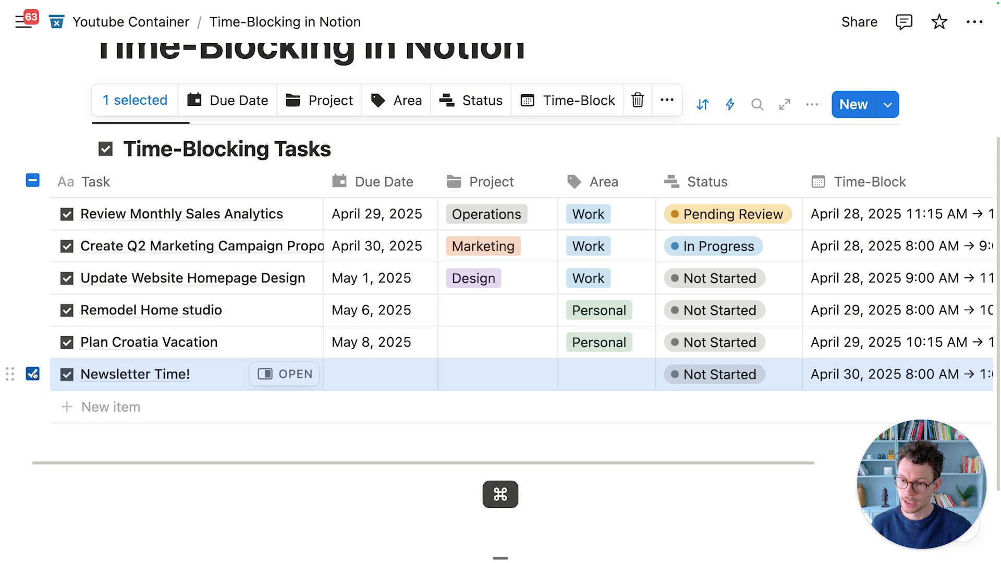
Open the selected Newsletter Time! task in Notion Calendar with cmd+D
{"action": "key", "text": "cmd+d"}
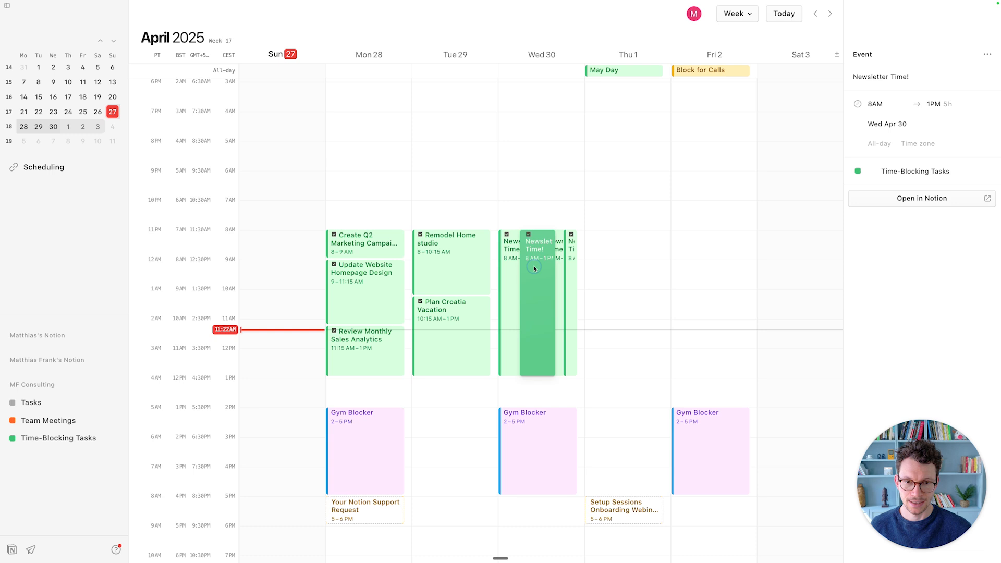
Use the event's date picker to copy Newsletter Time! onto May 7, 14 and 21
{"action": "left_click", "coordinate": [887, 124]}
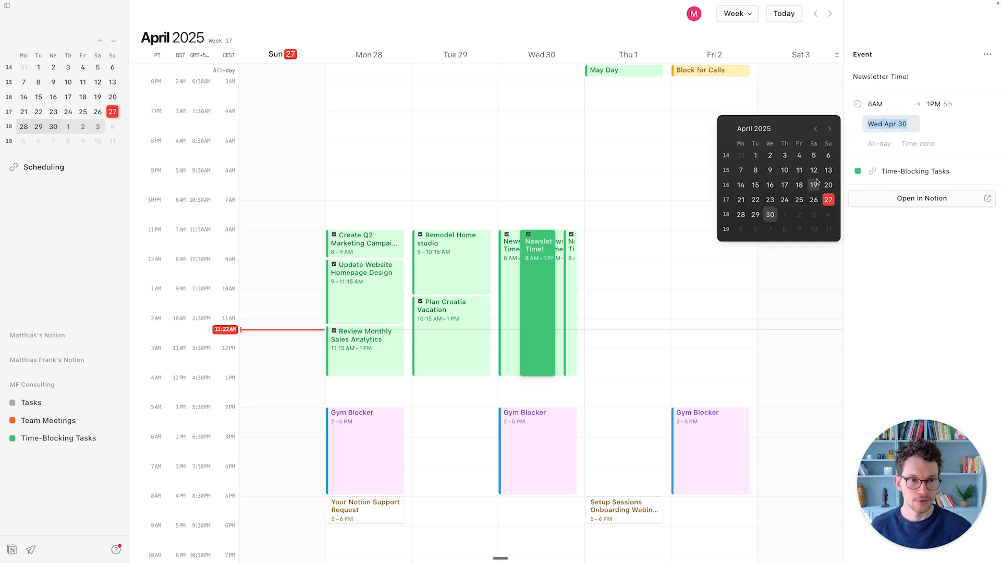
{"action": "mouse_move", "coordinate": [770, 229]}
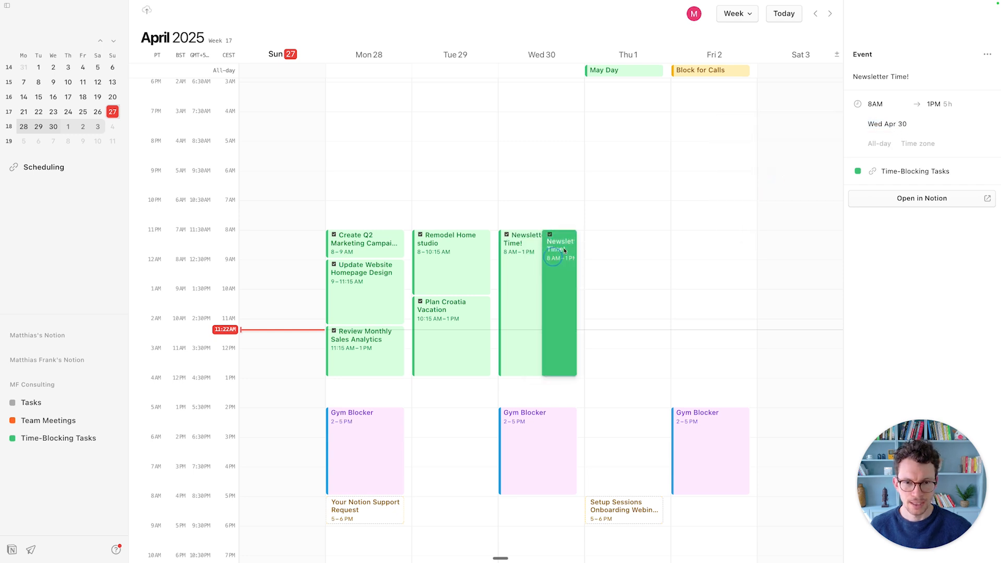
{"action": "left_click", "coordinate": [887, 123]}
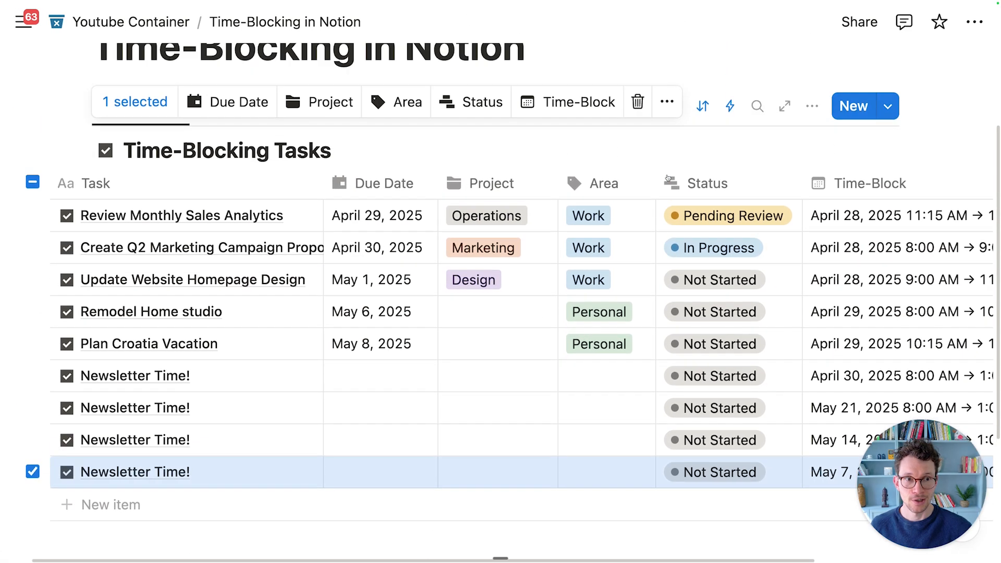
Reopen Set Weekly Wednesday Time from Automations and list its Time-Block value choices
{"action": "scroll", "scroll_direction": "up", "scroll_amount": 3}
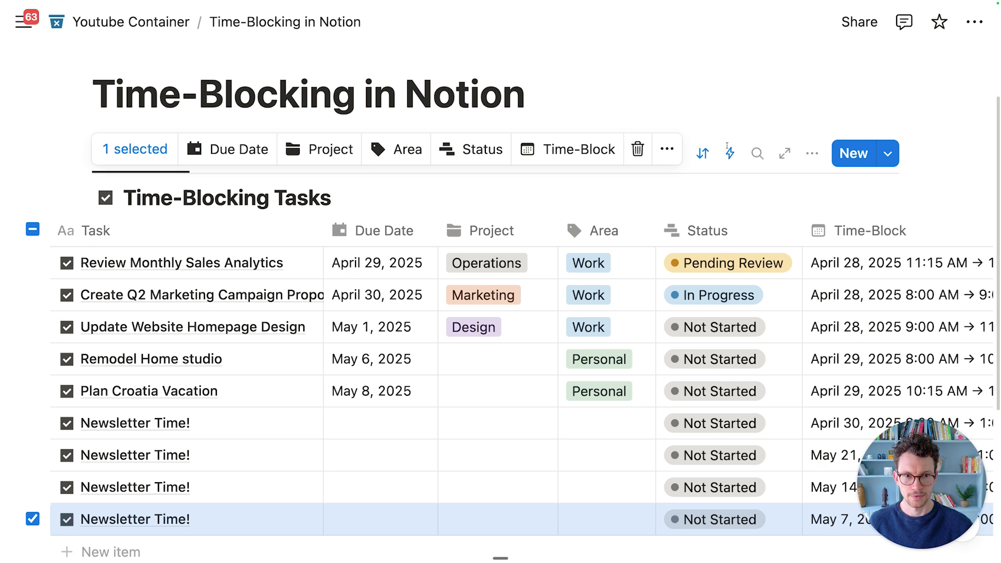
{"action": "left_click", "coordinate": [729, 154]}
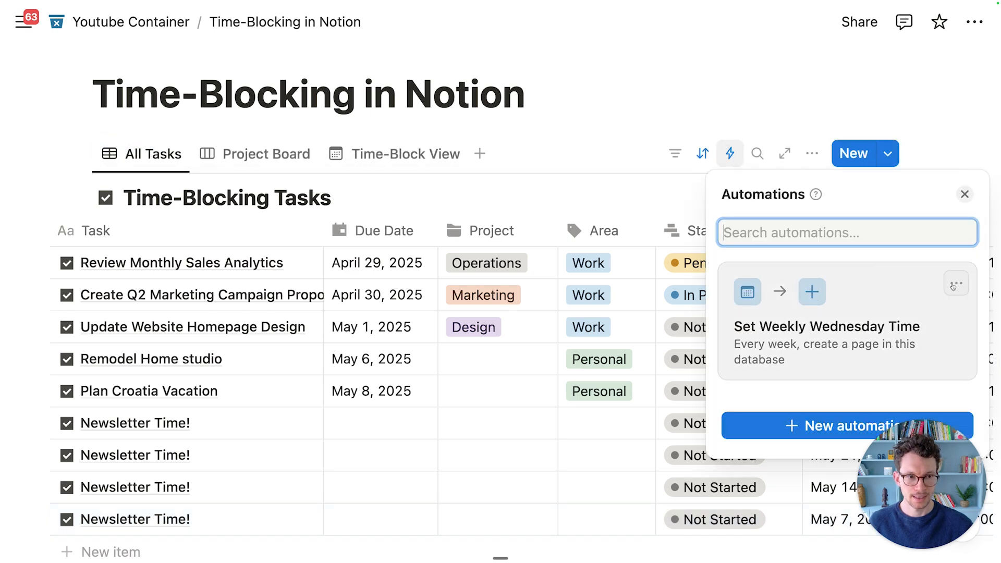
{"action": "left_click", "coordinate": [826, 343]}
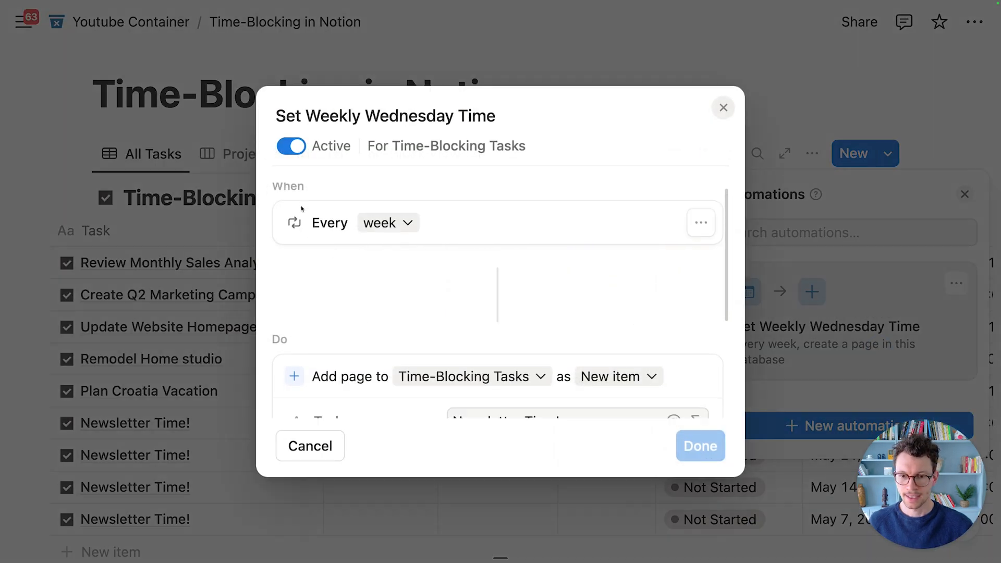
{"action": "left_click", "coordinate": [574, 287]}
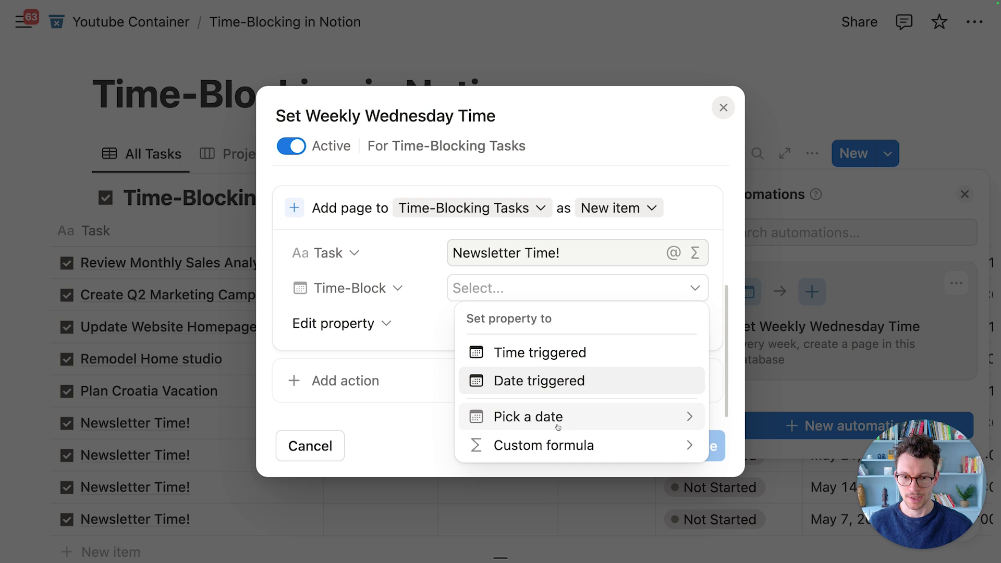
Save a Time-Block custom formula: Date triggered .dateAdd(28,"days")
{"action": "left_click", "coordinate": [543, 445]}
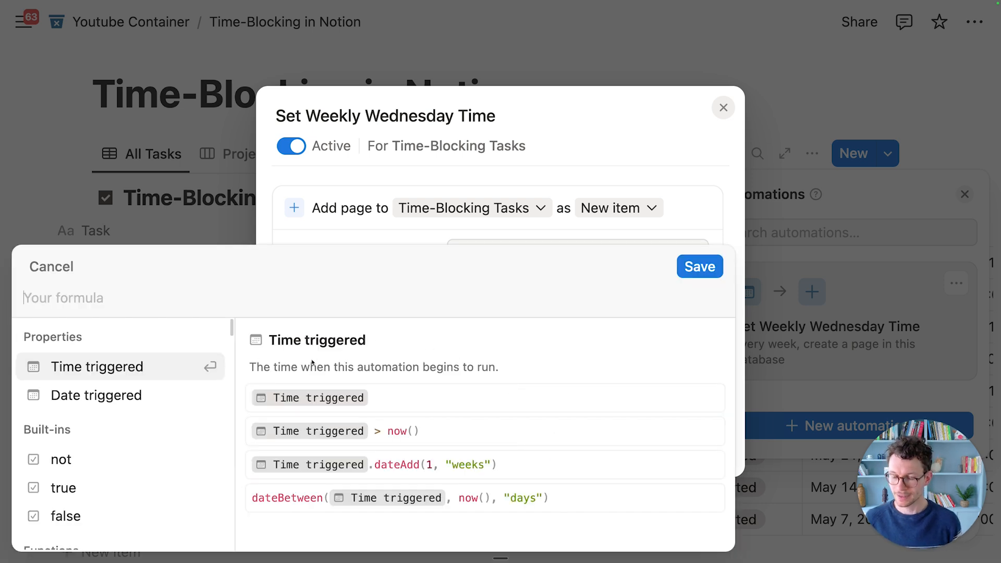
{"action": "left_click", "coordinate": [96, 395]}
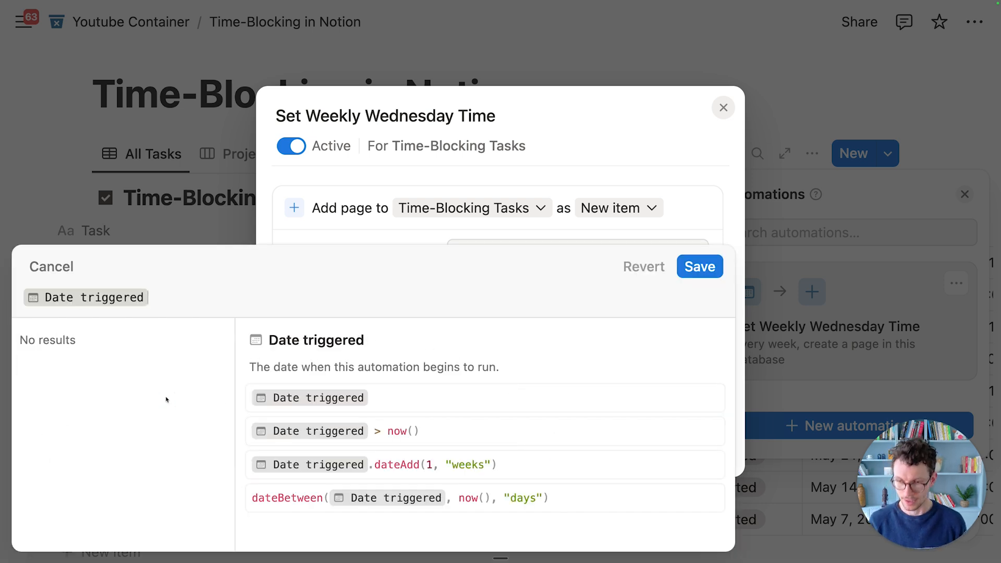
{"action": "type", "text": ".date"}
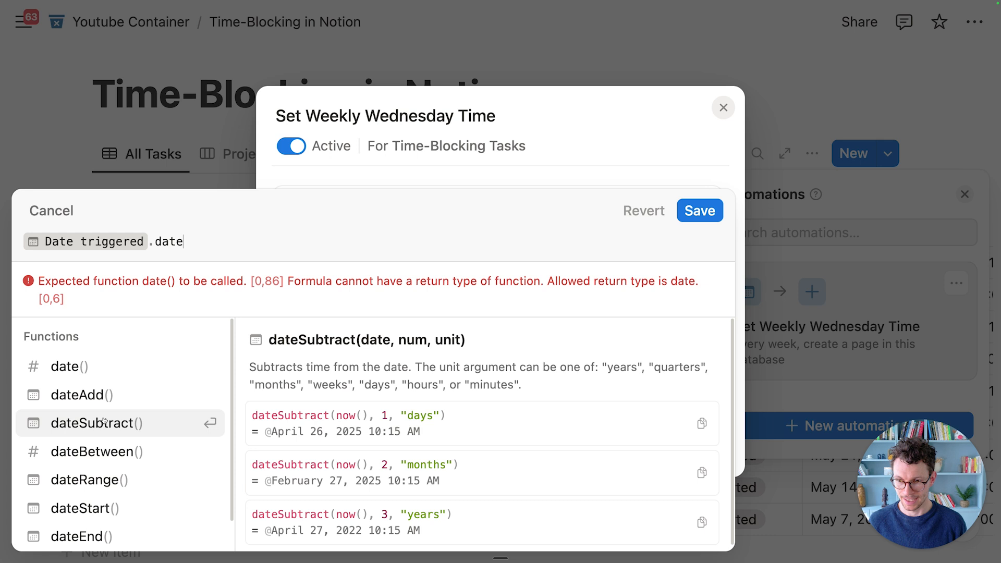
{"action": "left_click", "coordinate": [81, 395]}
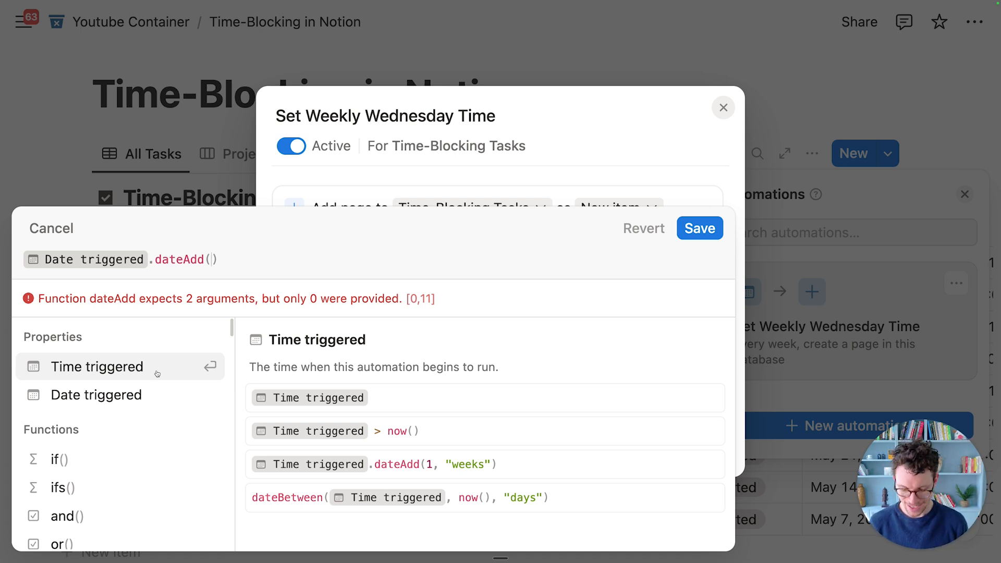
{"action": "type", "text": "28,\"dy"}
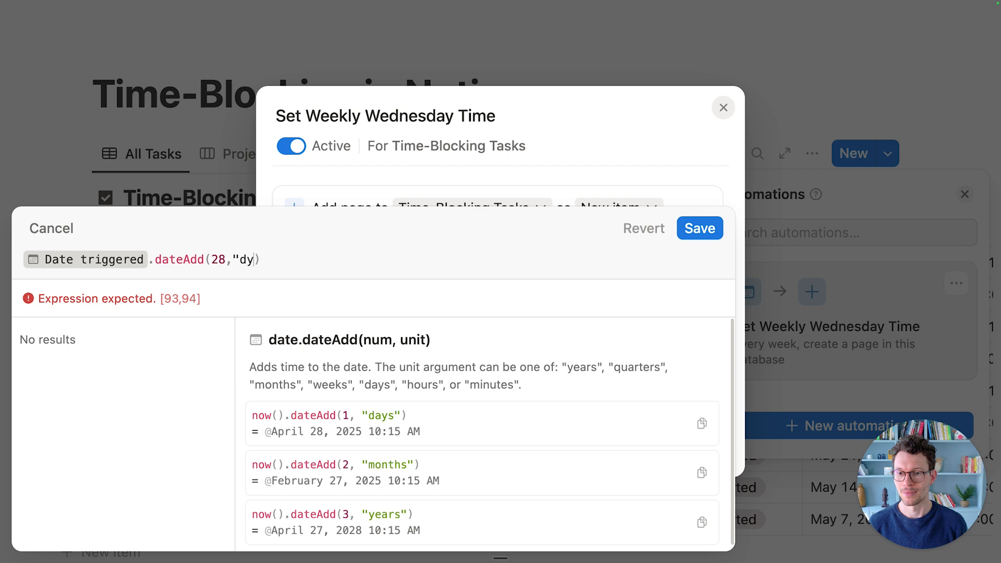
{"action": "type", "text": "ays"}
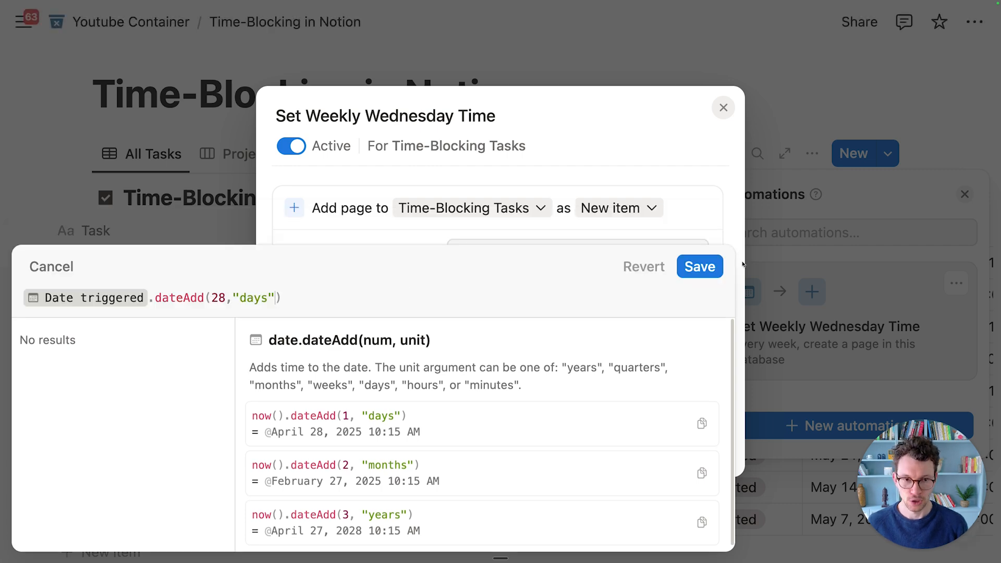
{"action": "left_click", "coordinate": [699, 267]}
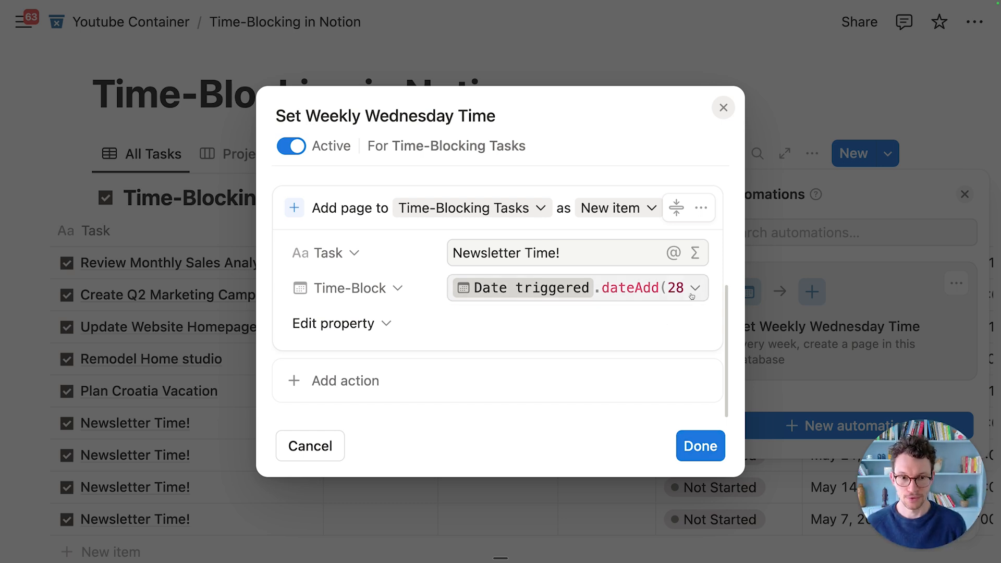
Reopen the Time-Block formula, then back out of the automation editor
{"action": "left_click", "coordinate": [575, 287]}
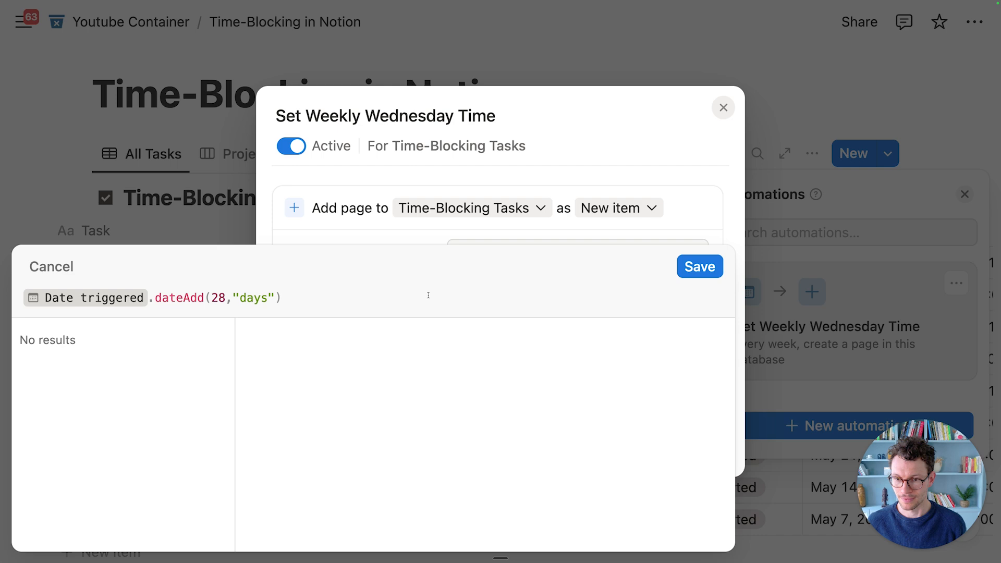
{"action": "type", "text": ".ra"}
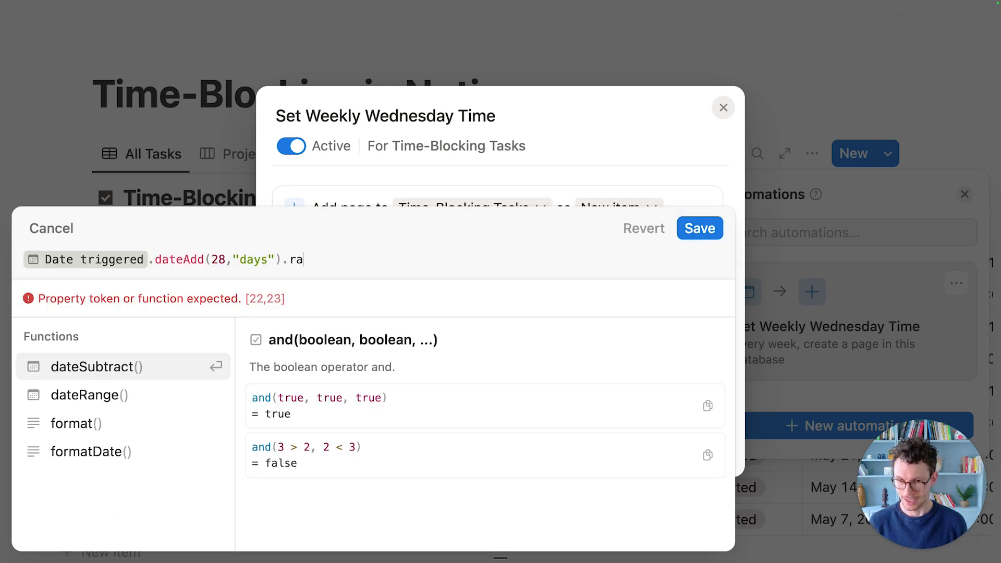
{"action": "key", "text": "Backspace"}
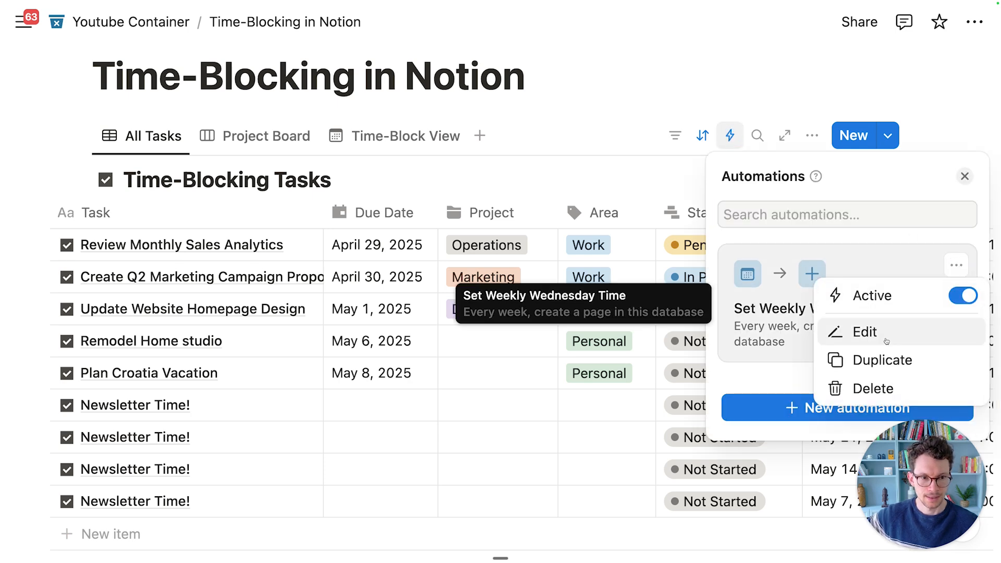
Edit the weekly automation and set its week trigger to run at 8:00 AM
{"action": "left_click", "coordinate": [865, 331]}
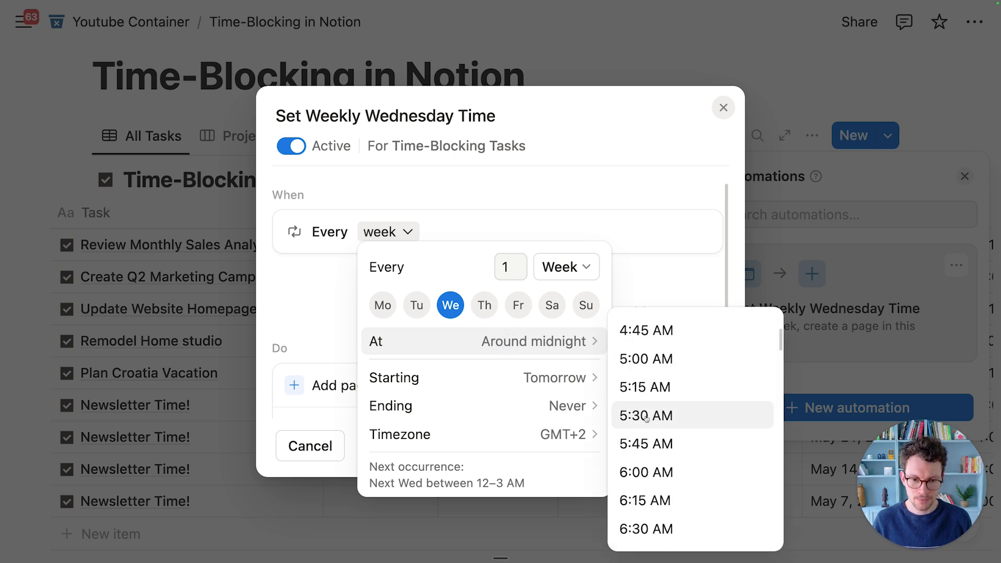
{"action": "scroll", "scroll_direction": "down", "scroll_amount": 3}
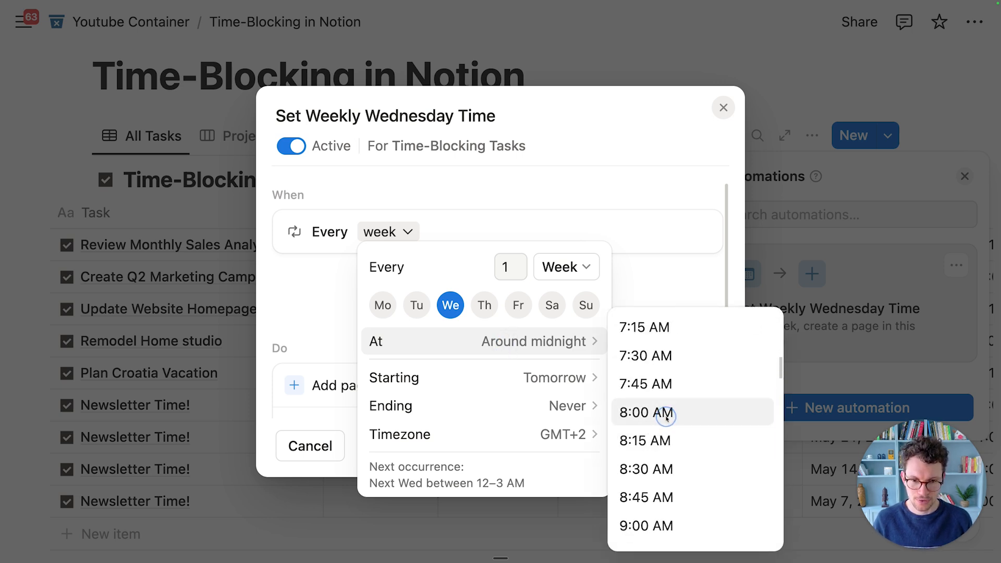
{"action": "left_click", "coordinate": [646, 412]}
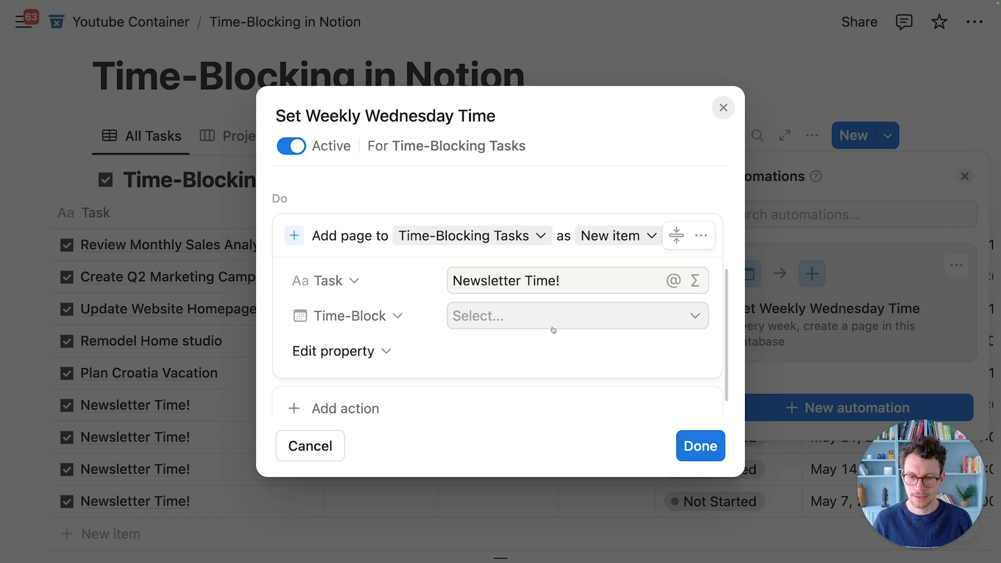
Draft a Time-Block custom formula: Time triggered .dateAdd(28,"days")
{"action": "left_click", "coordinate": [576, 316]}
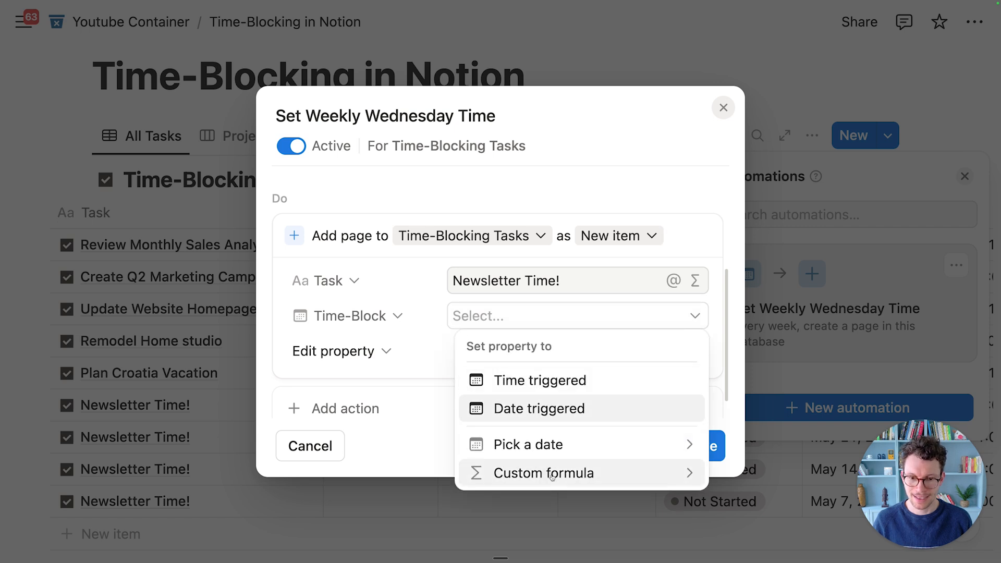
{"action": "left_click", "coordinate": [543, 472]}
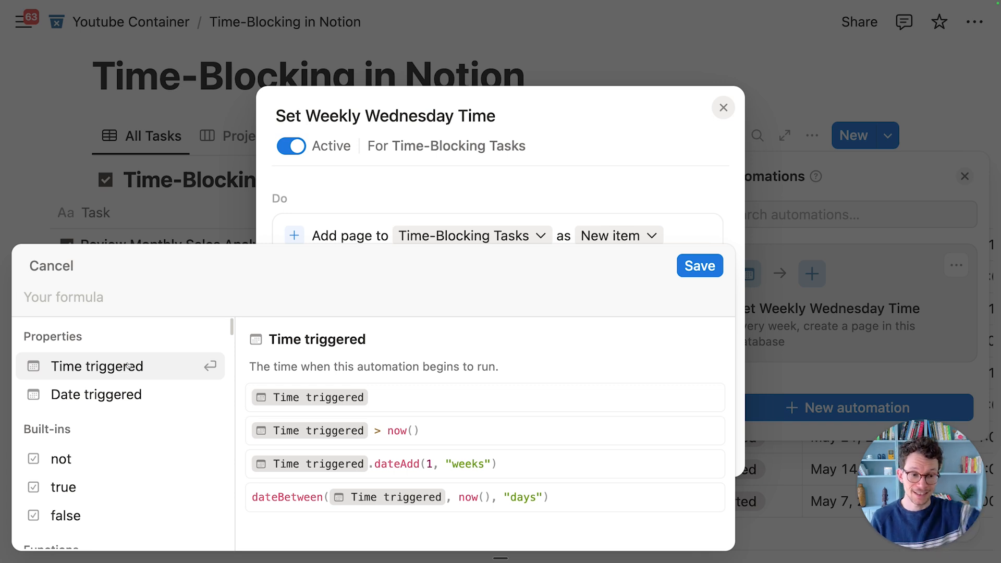
{"action": "left_click", "coordinate": [96, 366]}
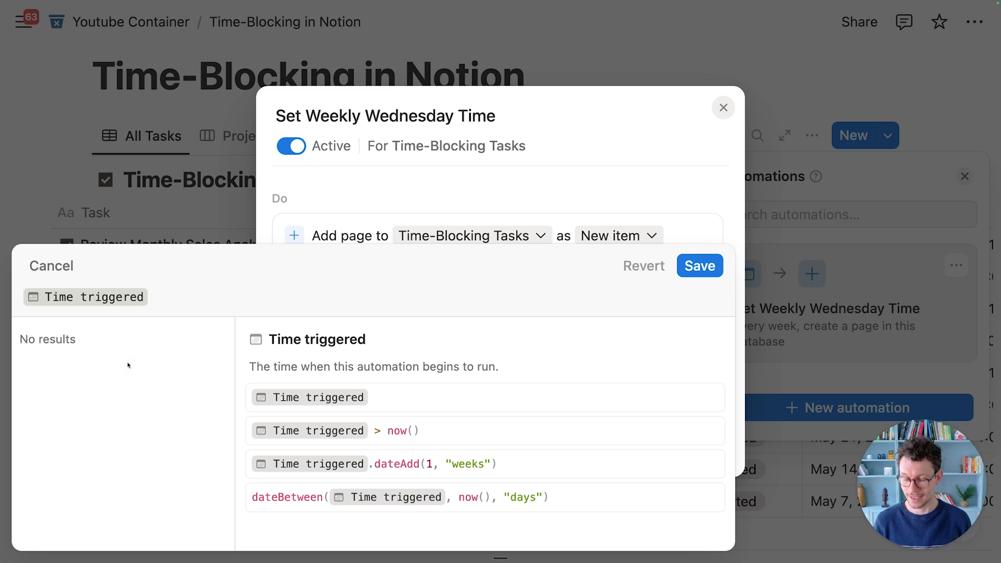
{"action": "type", "text": ".date"}
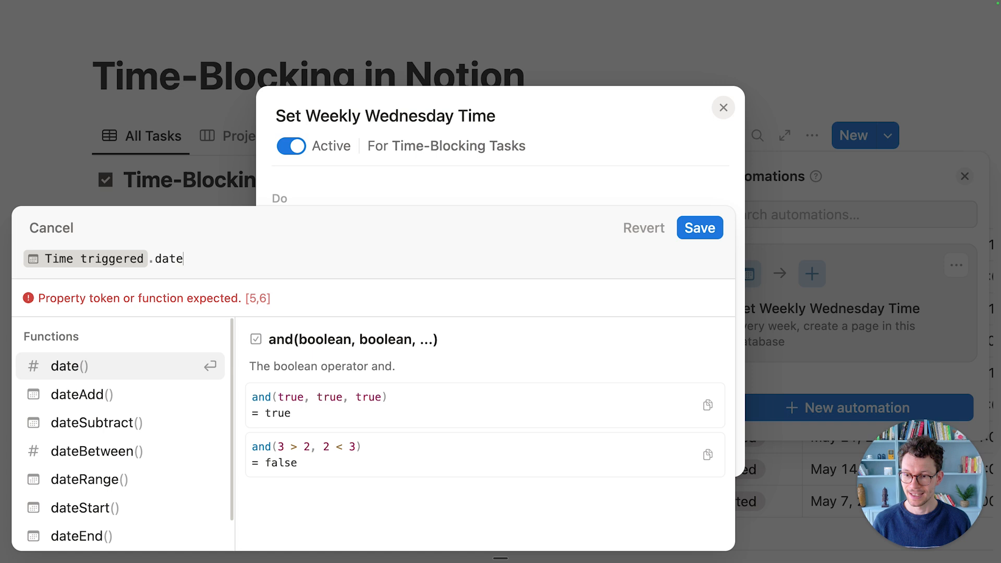
{"action": "left_click", "coordinate": [82, 394]}
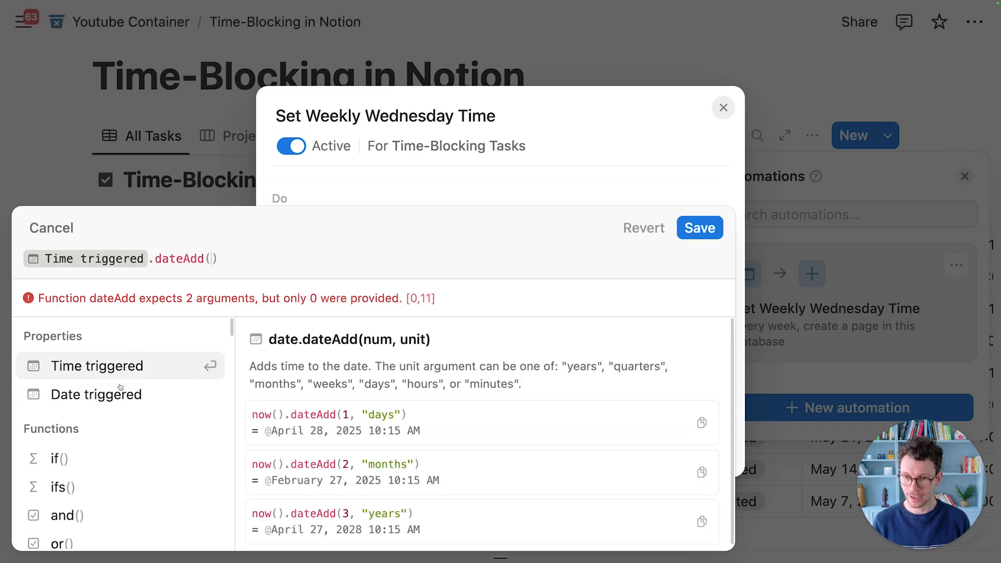
{"action": "type", "text": "28,\"dy"}
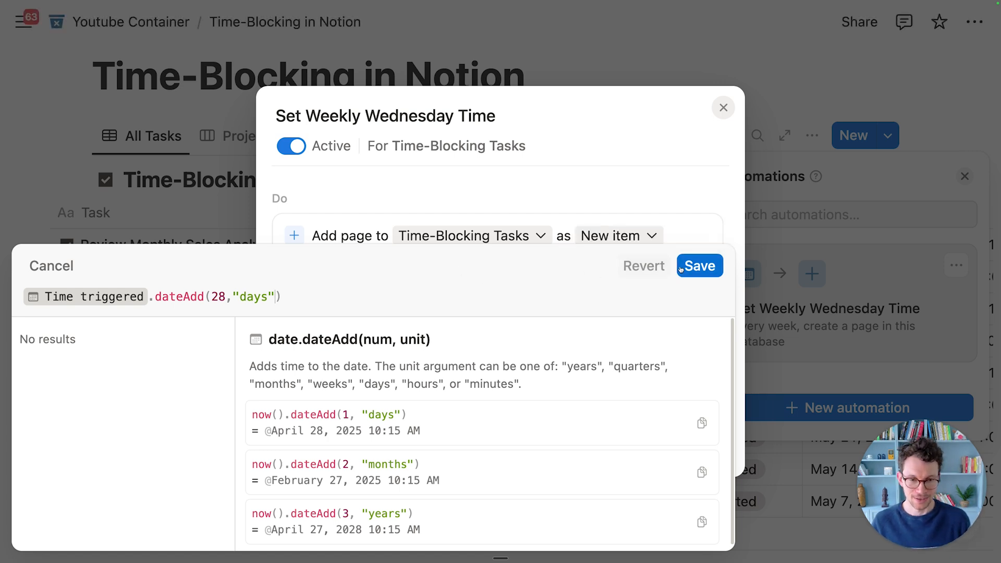
{"action": "mouse_move", "coordinate": [699, 265]}
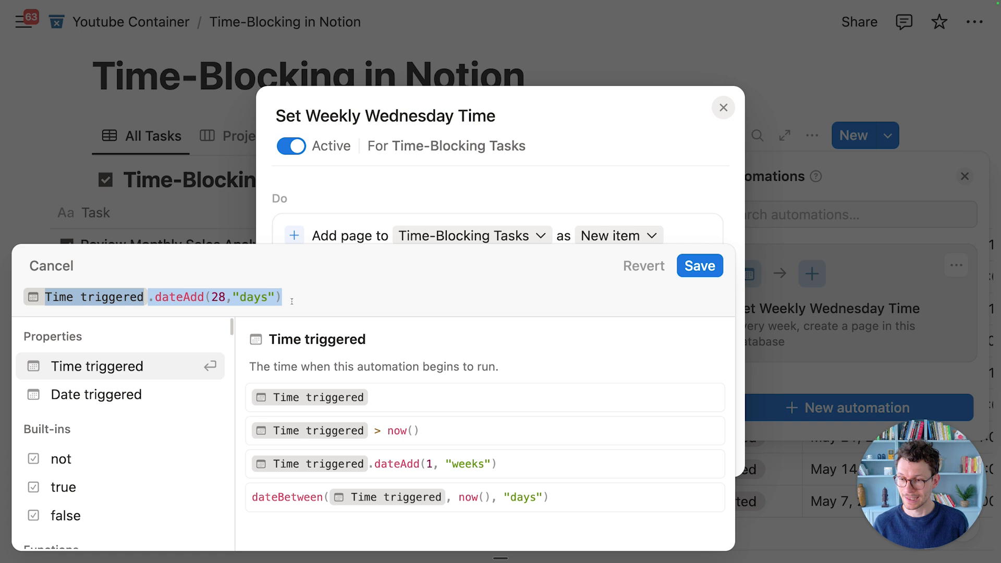
Wrap Time-Block in dateRange, ending 5 hours after the 28-day start, and save
{"action": "type", "text": "date"}
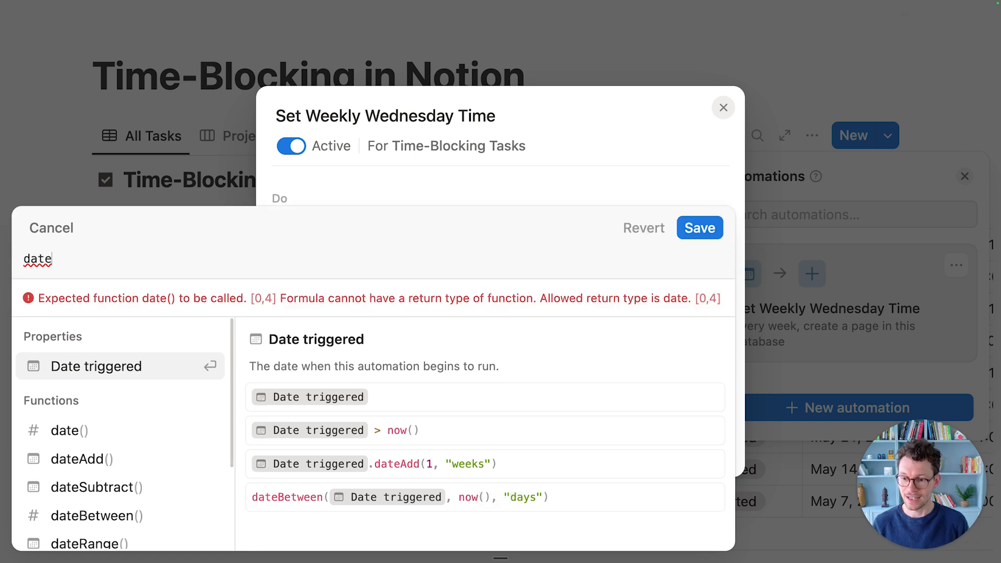
{"action": "type", "text": "ra"}
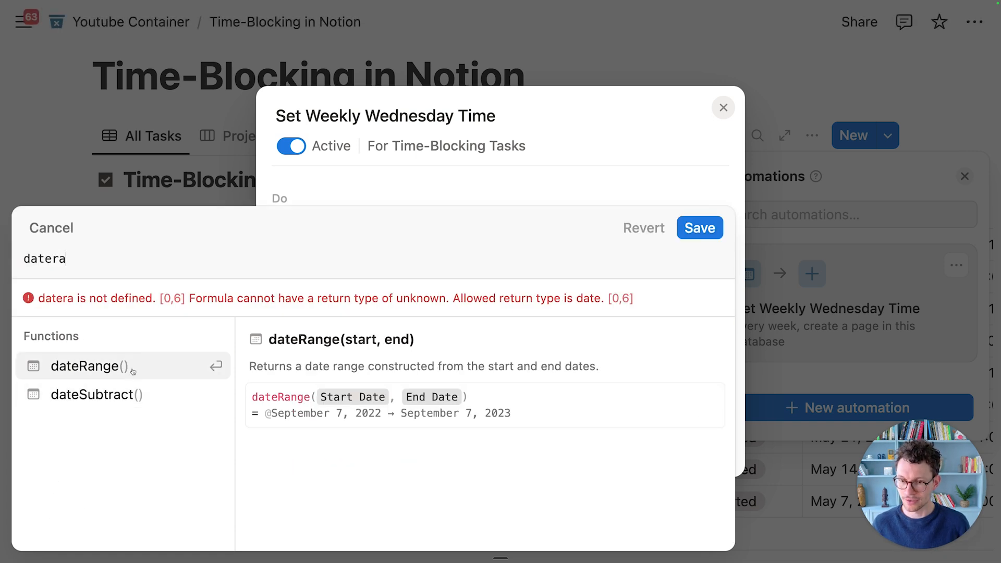
{"action": "left_click", "coordinate": [88, 366]}
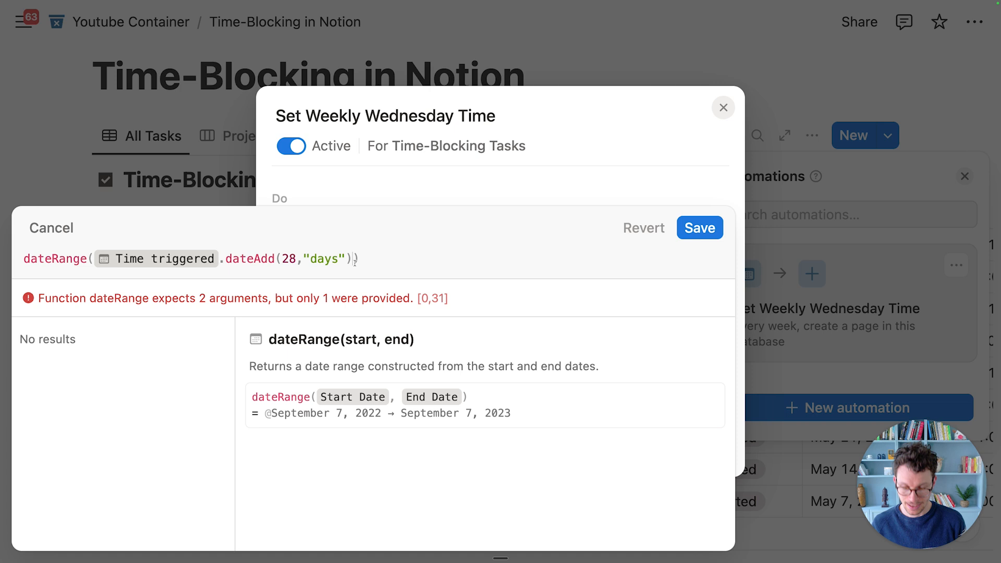
{"action": "key", "text": "cmd+v"}
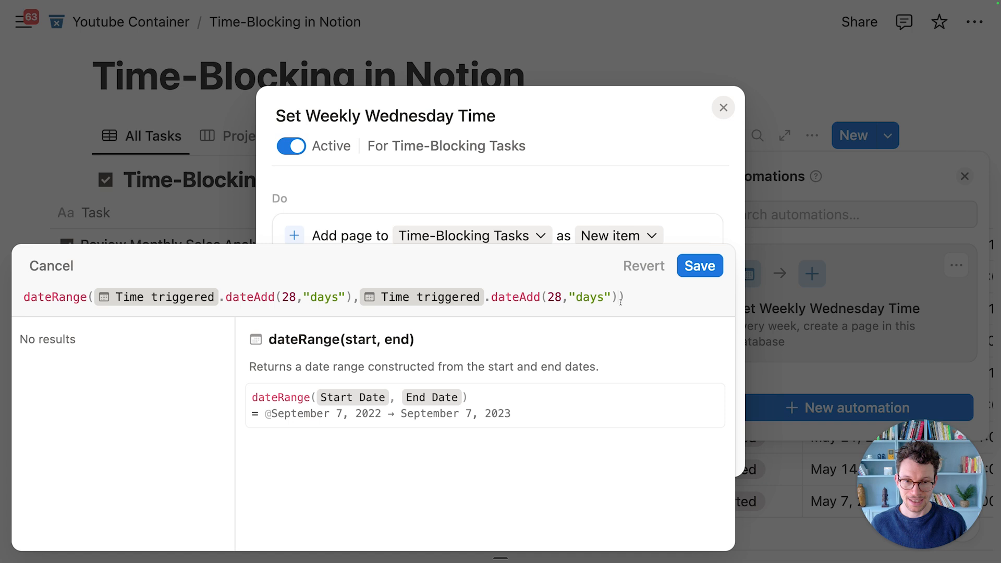
{"action": "type", "text": ".dayteAdd("}
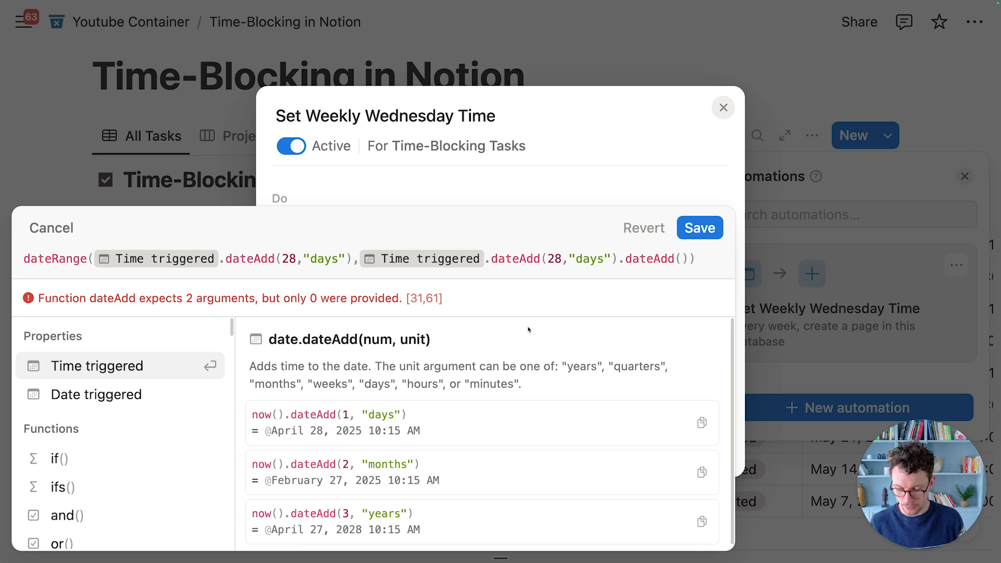
{"action": "type", "text": "5,\"hours"}
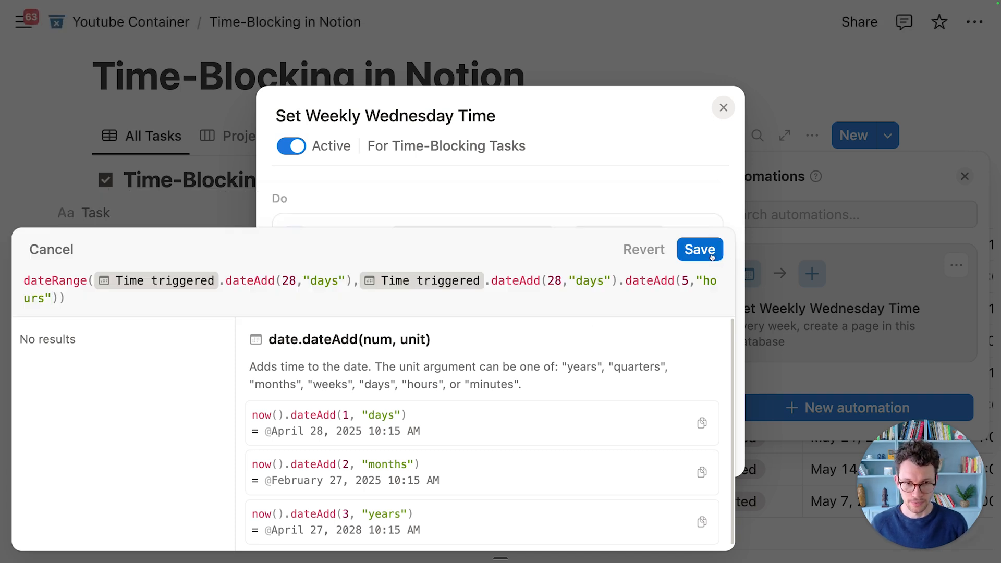
{"action": "mouse_move", "coordinate": [699, 249]}
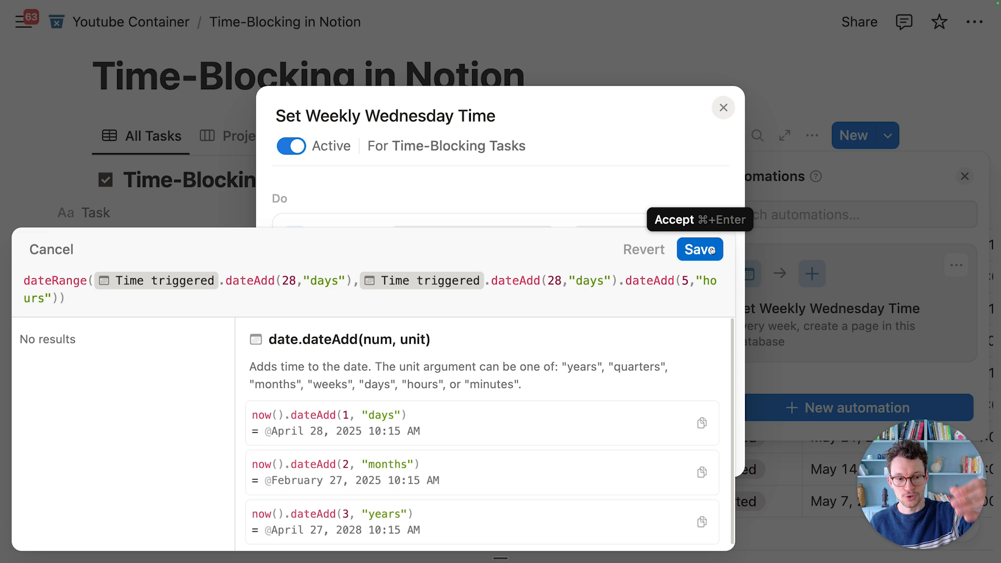
{"action": "left_click", "coordinate": [698, 250]}
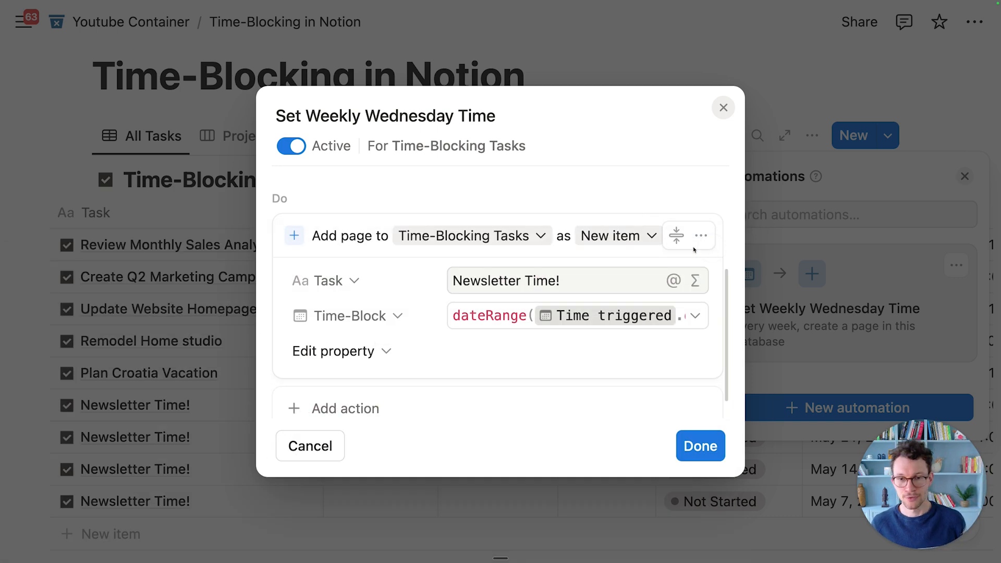
Confirm the weekly automation changes and close the Automations panel
{"action": "left_click", "coordinate": [386, 231]}
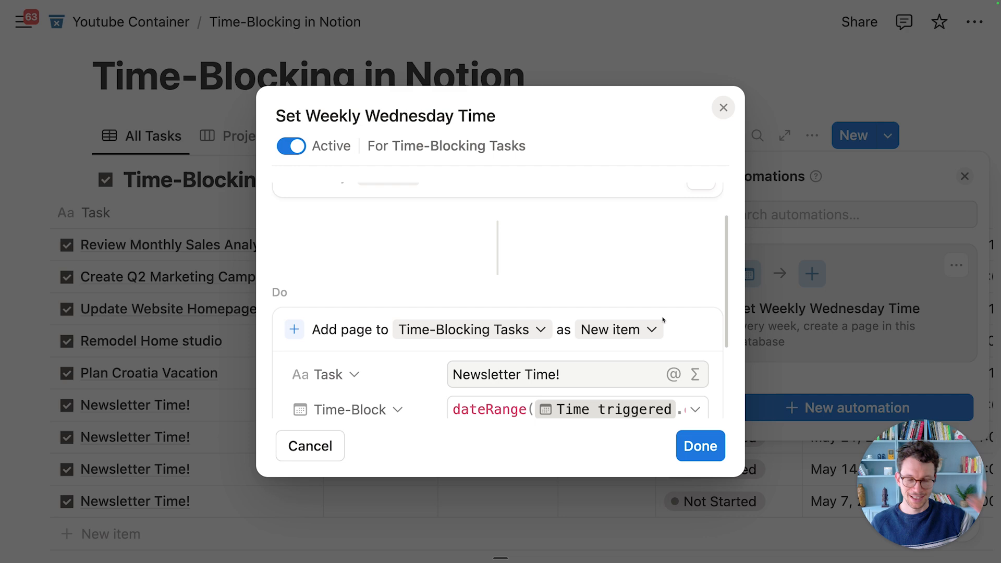
{"action": "left_click", "coordinate": [699, 445]}
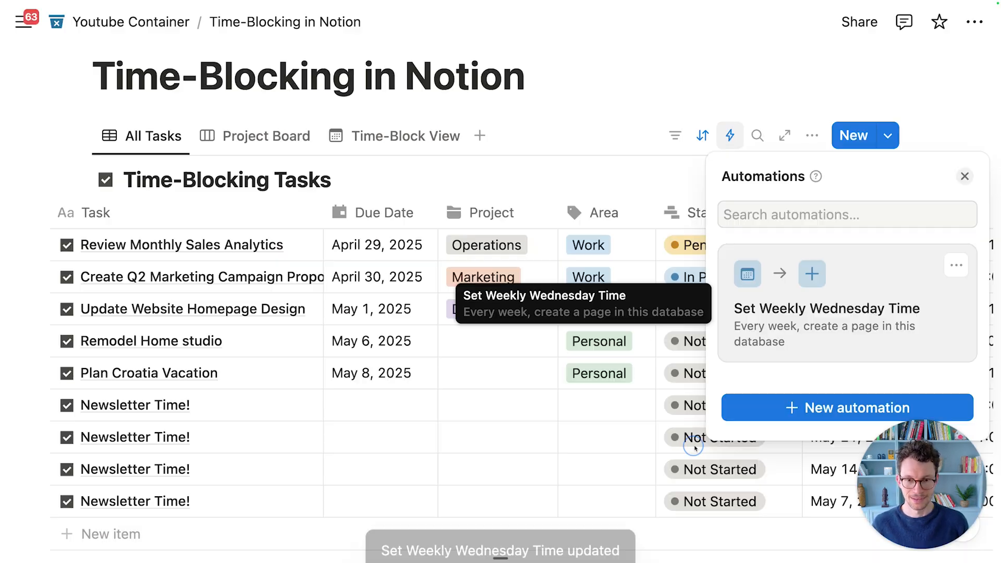
{"action": "left_click", "coordinate": [964, 176]}
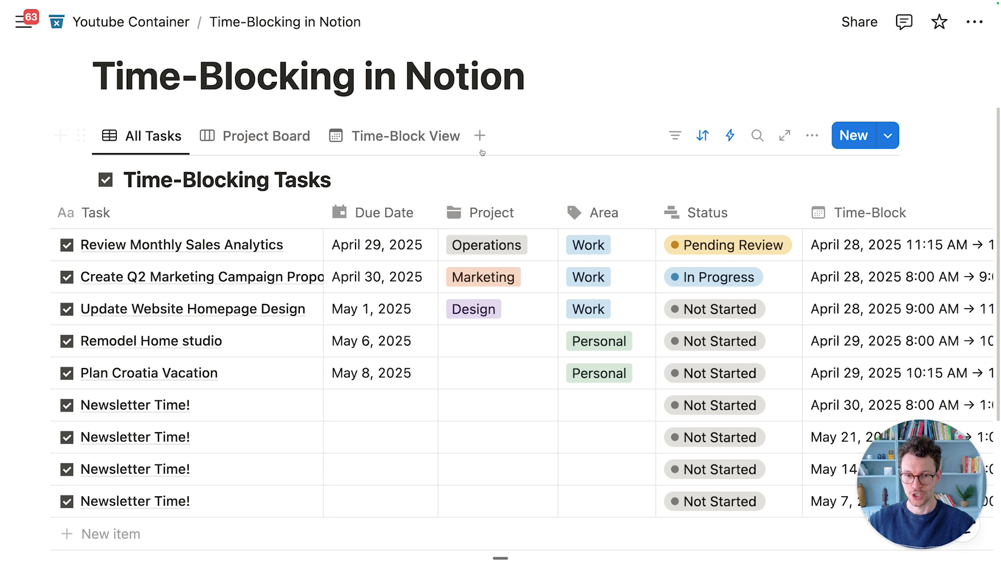
Scroll the task table to see the Newsletter Time! blocks running 8:00 AM–1:00 PM
{"action": "scroll", "scroll_direction": "down", "scroll_amount": 3}
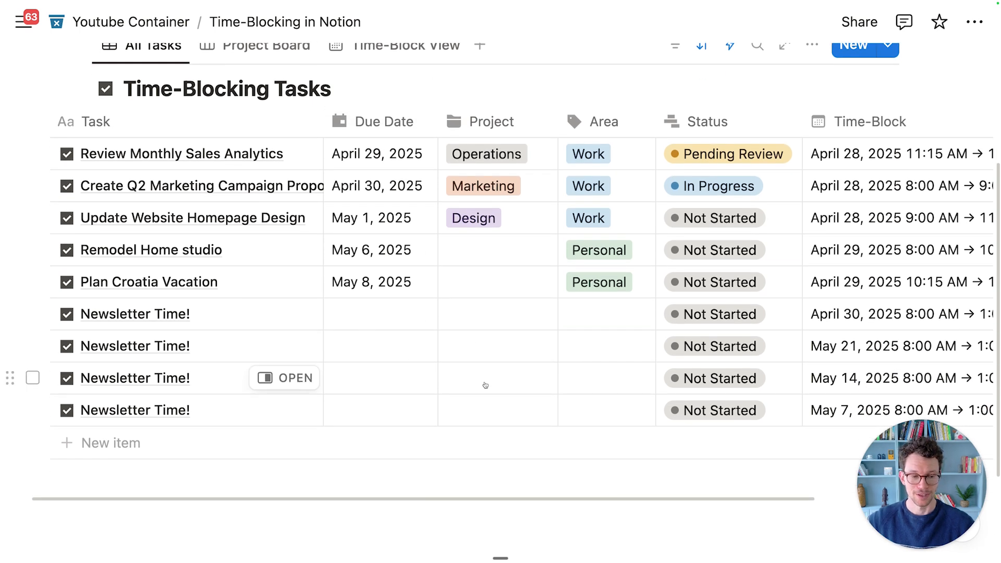
{"action": "scroll", "scroll_direction": "up", "scroll_amount": 3}
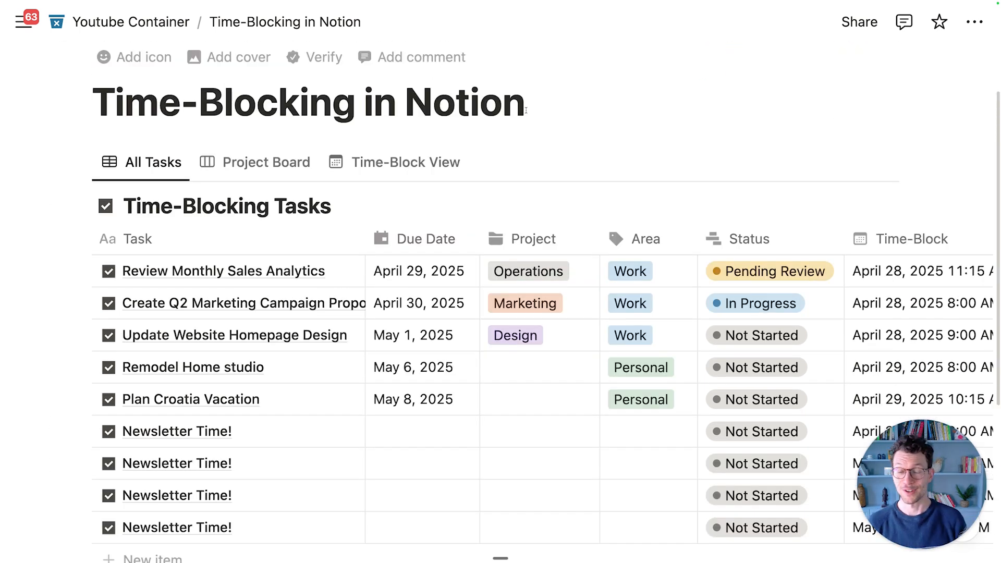
{"action": "scroll", "scroll_direction": "up", "scroll_amount": 3}
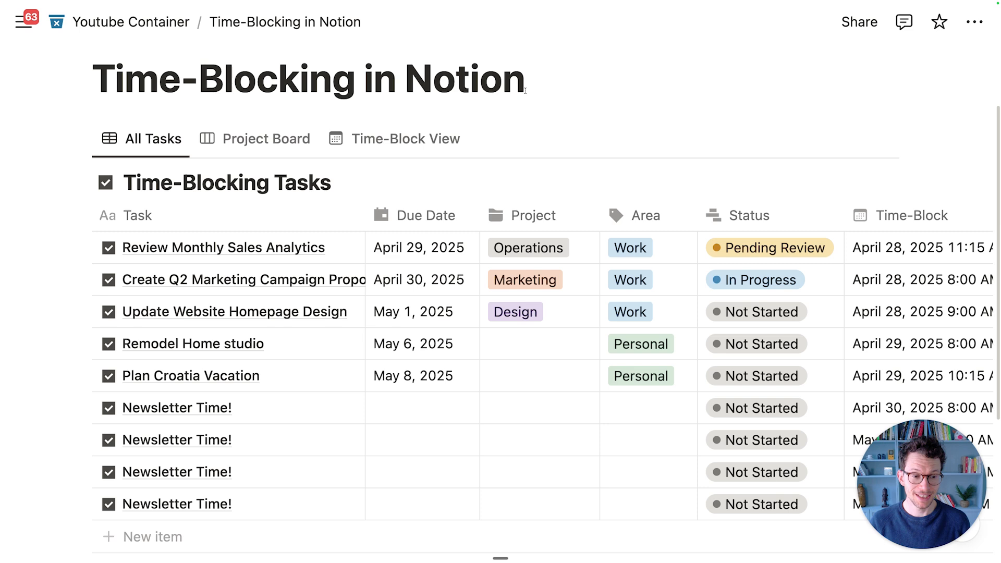
{"action": "scroll", "scroll_direction": "up", "scroll_amount": 3}
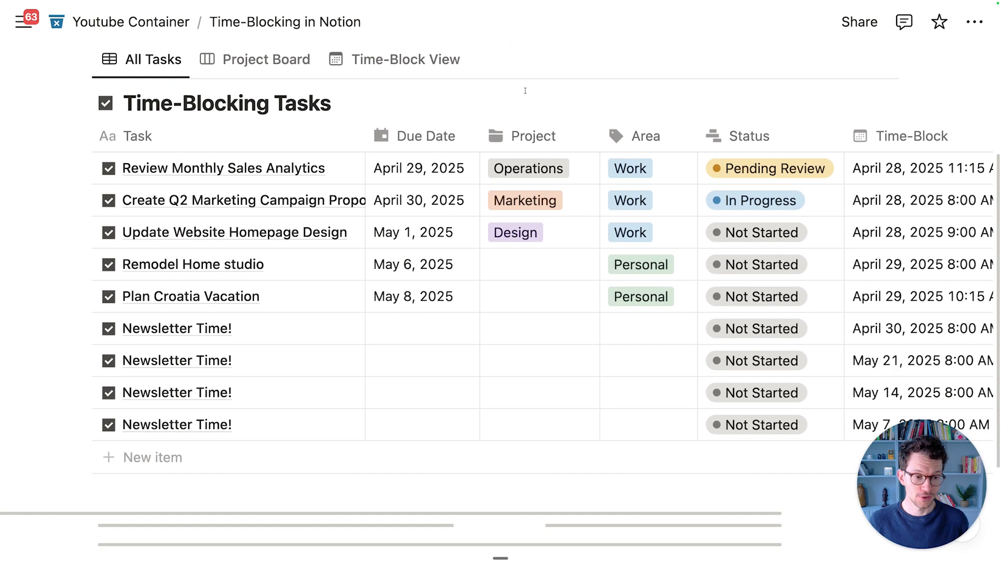
{"action": "scroll", "scroll_direction": "up", "scroll_amount": 3}
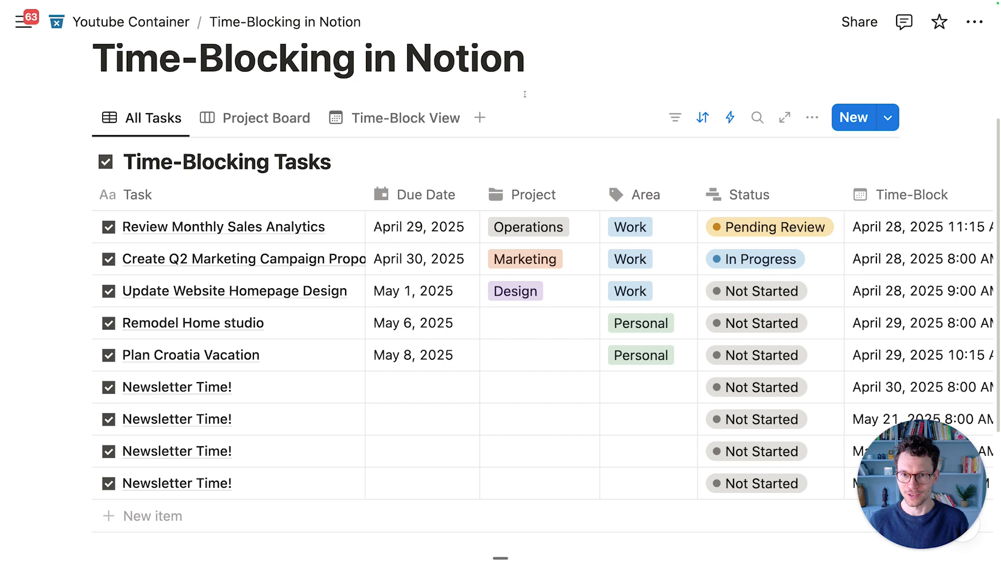
{"action": "scroll", "scroll_direction": "right", "scroll_amount": 3}
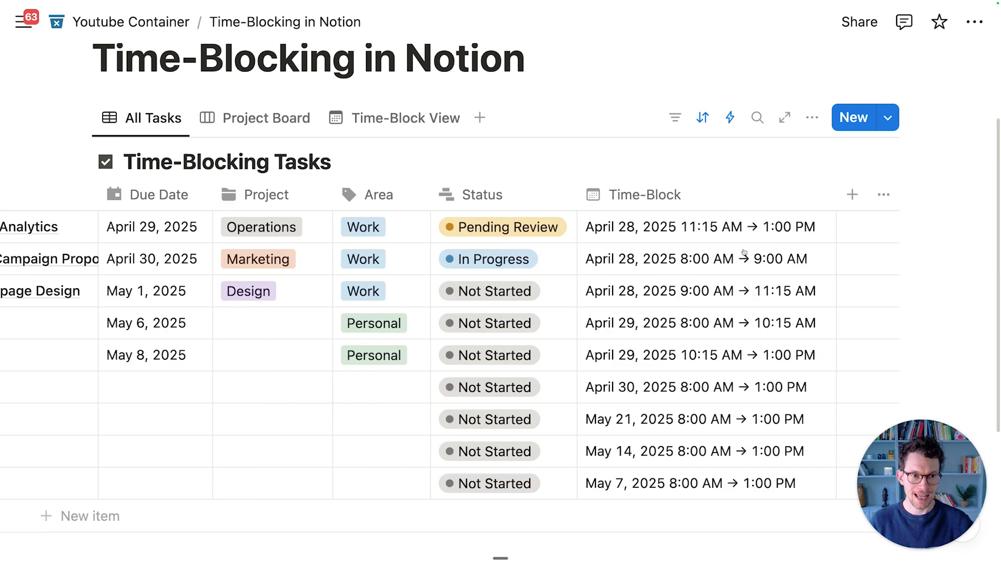
Add a Date property named Work Slot to the task database
{"action": "left_click", "coordinate": [851, 195]}
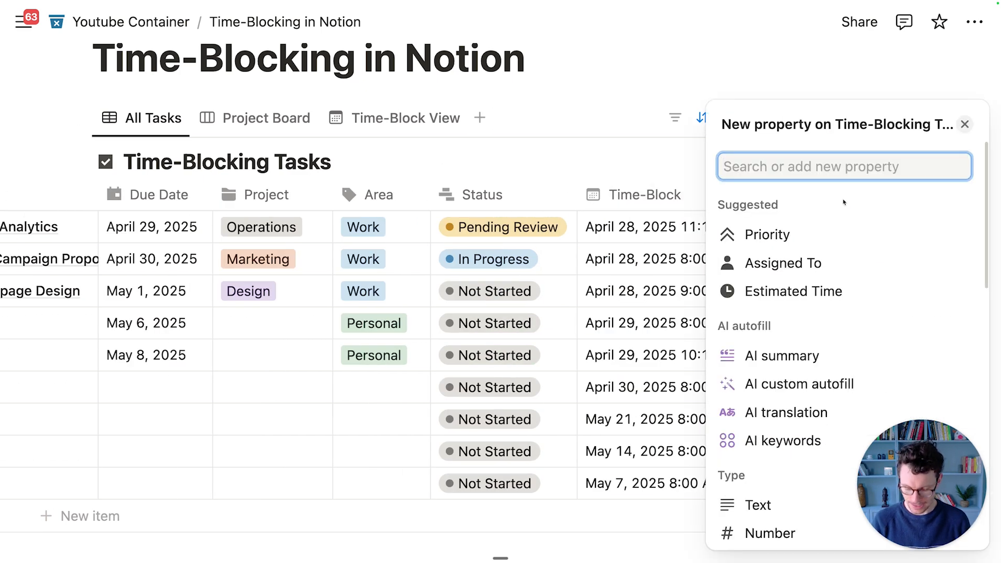
{"action": "type", "text": "date"}
{"action": "type", "text": "Wo"}
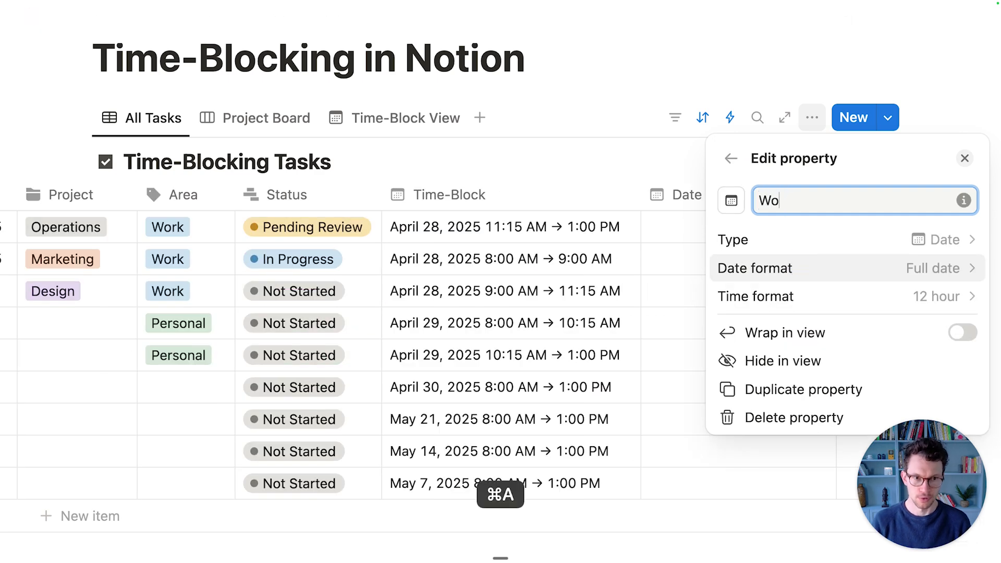
{"action": "type", "text": "rk Slot"}
{"action": "key", "text": "Return"}
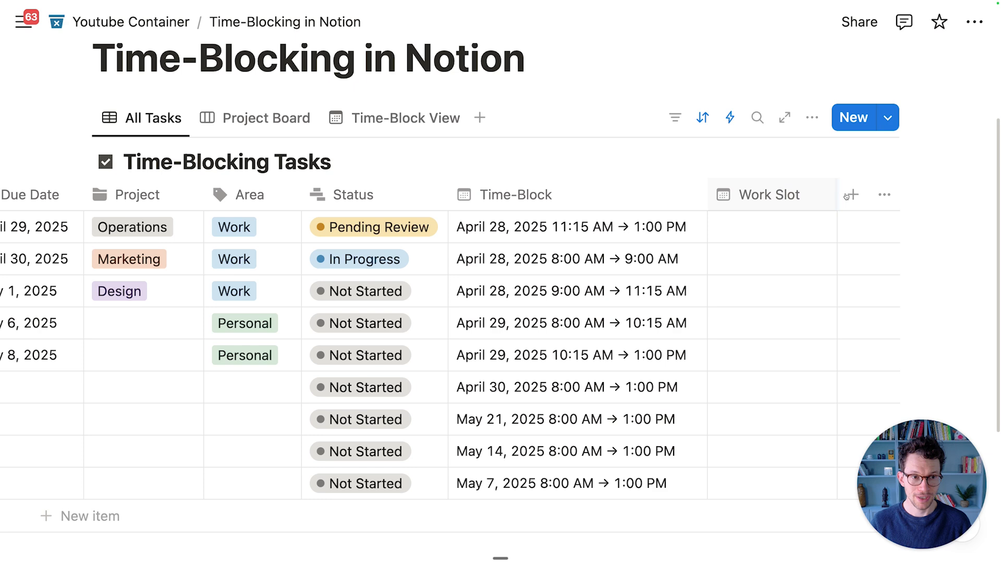
Add a Button property named Start Working to every task
{"action": "type", "text": "but"}
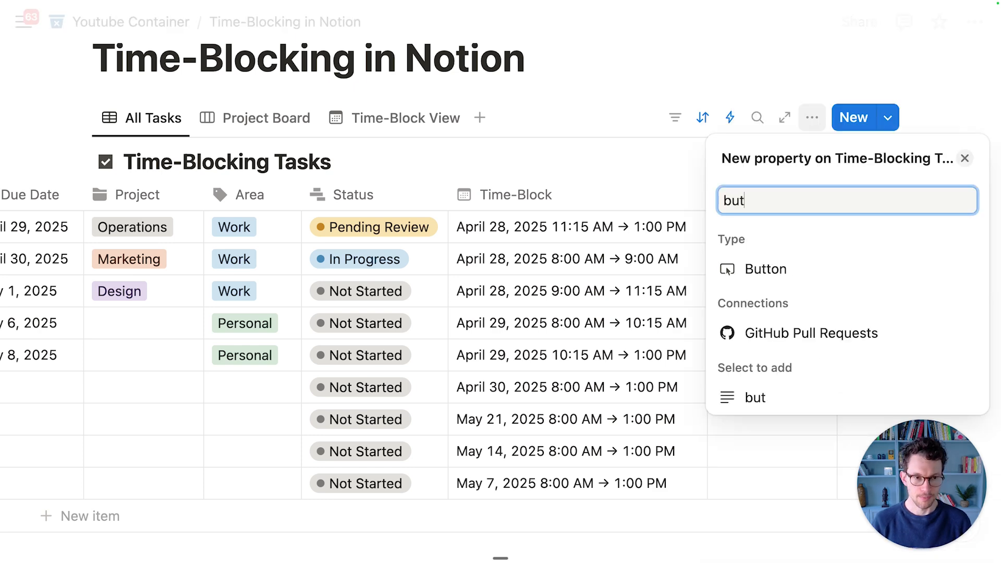
{"action": "left_click", "coordinate": [764, 268]}
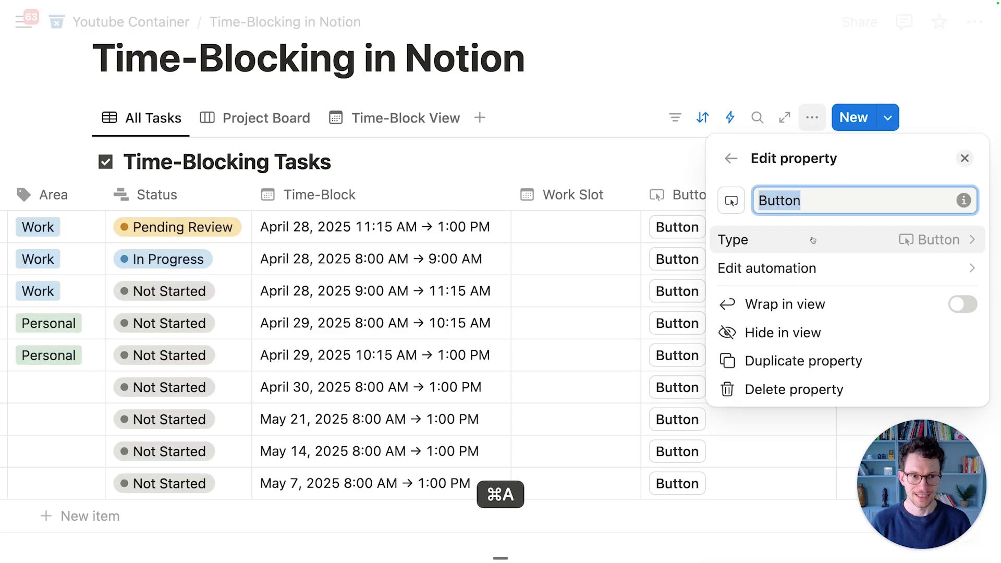
{"action": "type", "text": "Start Working"}
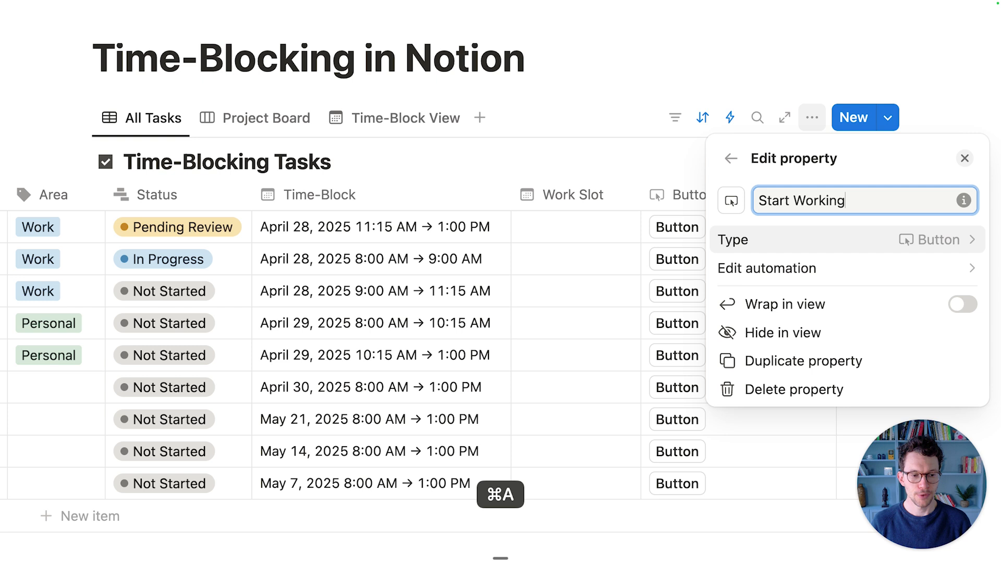
{"action": "key", "text": "Return"}
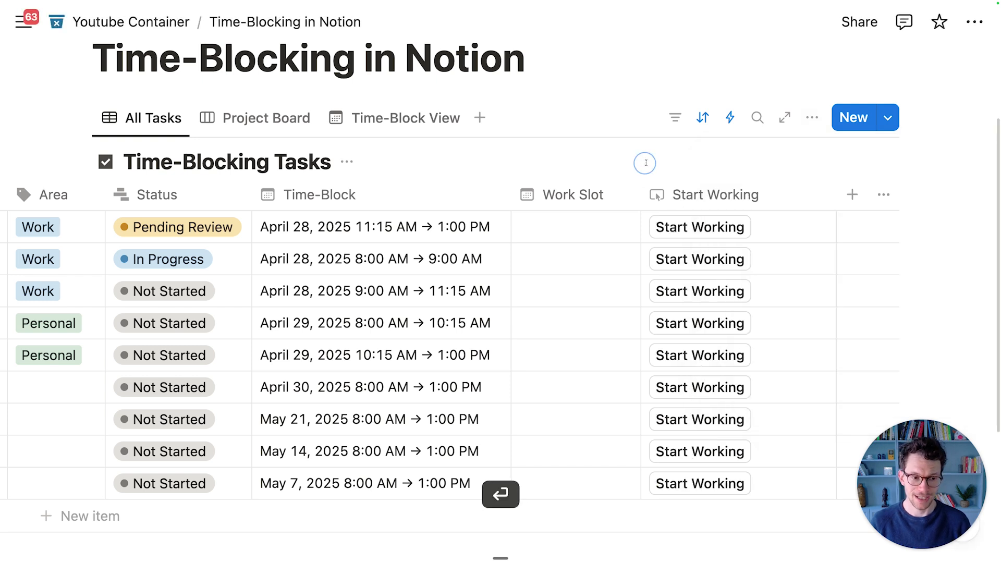
{"action": "scroll", "scroll_direction": "left", "scroll_amount": 3}
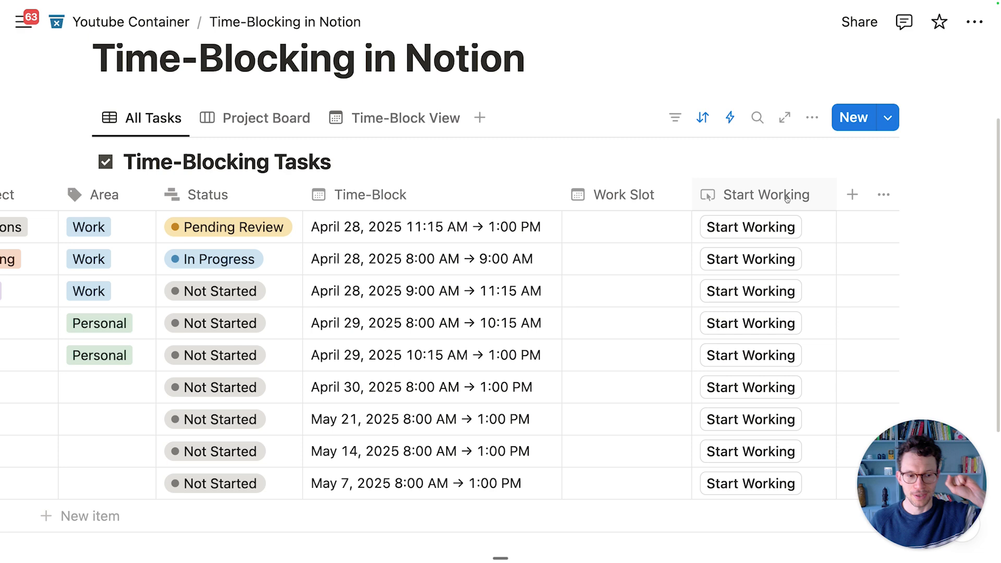
Add a 'Stop Working' button property beside Start Working in the task database
{"action": "left_click", "coordinate": [851, 195]}
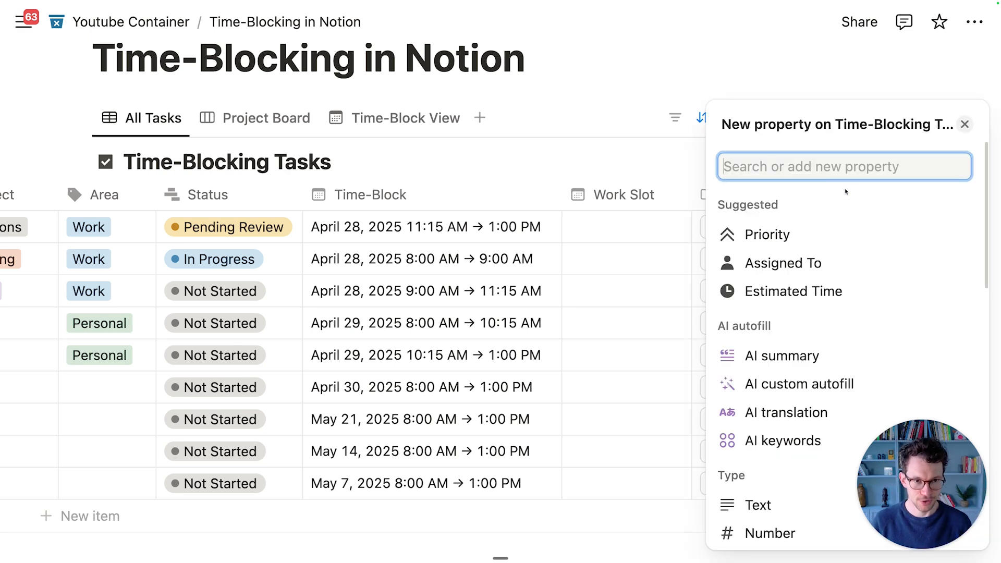
{"action": "type", "text": "bu"}
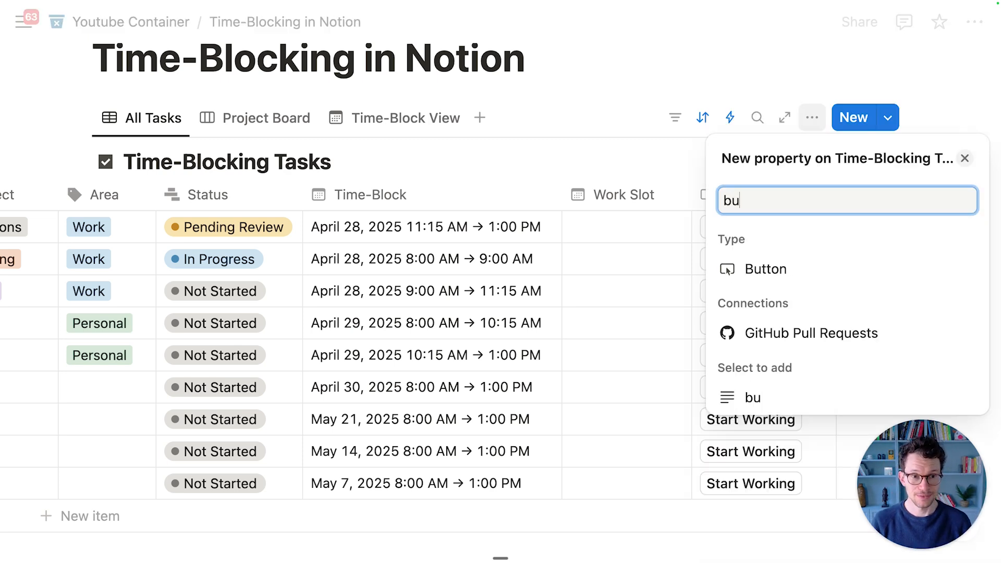
{"action": "left_click", "coordinate": [764, 269]}
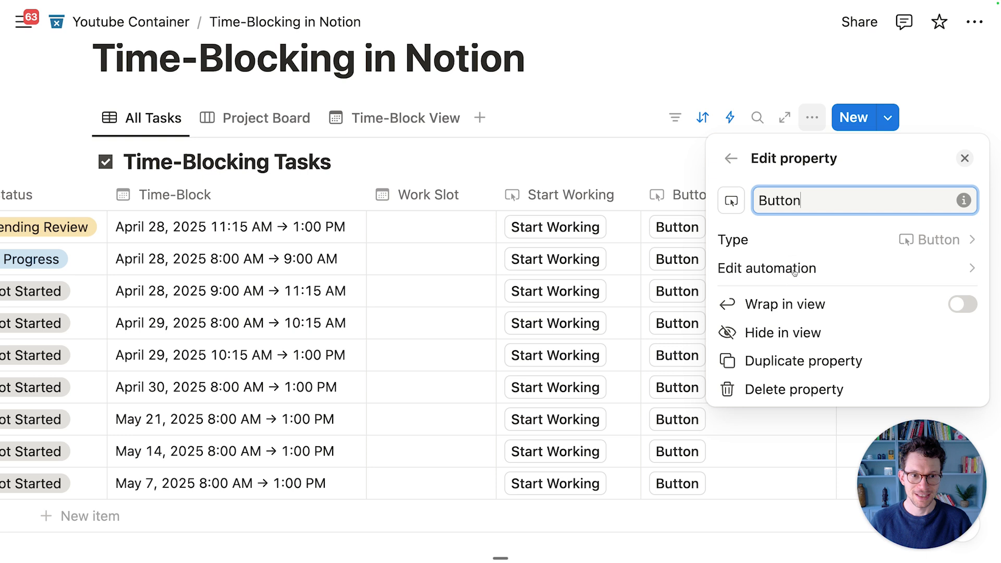
{"action": "key", "text": "cmd+a"}
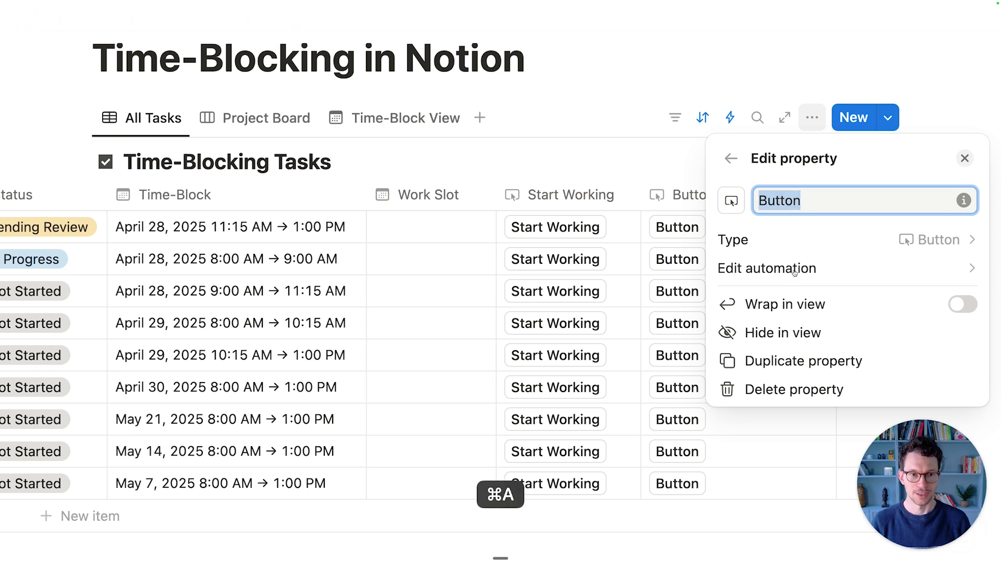
{"action": "type", "text": "Stop Working"}
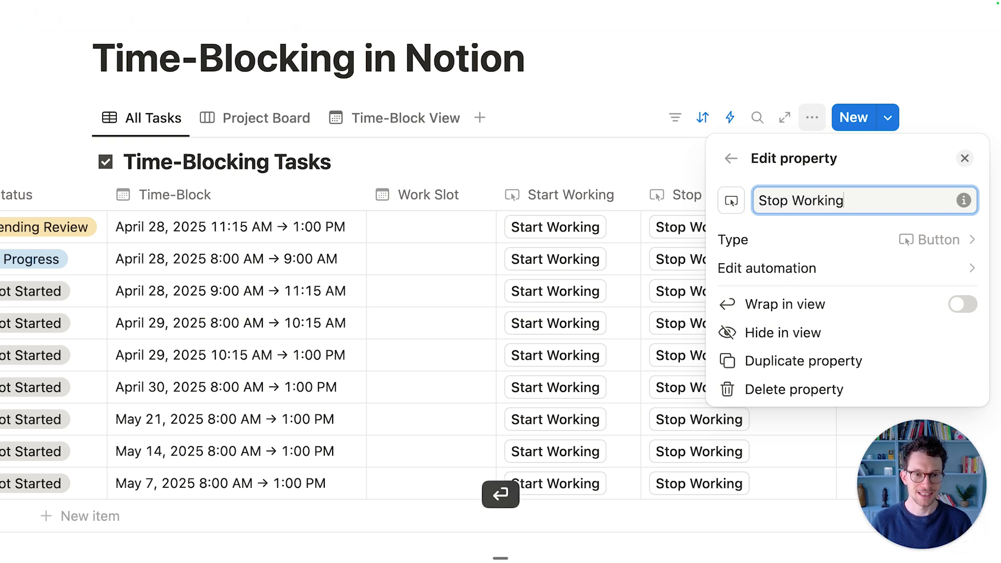
{"action": "left_click", "coordinate": [964, 158]}
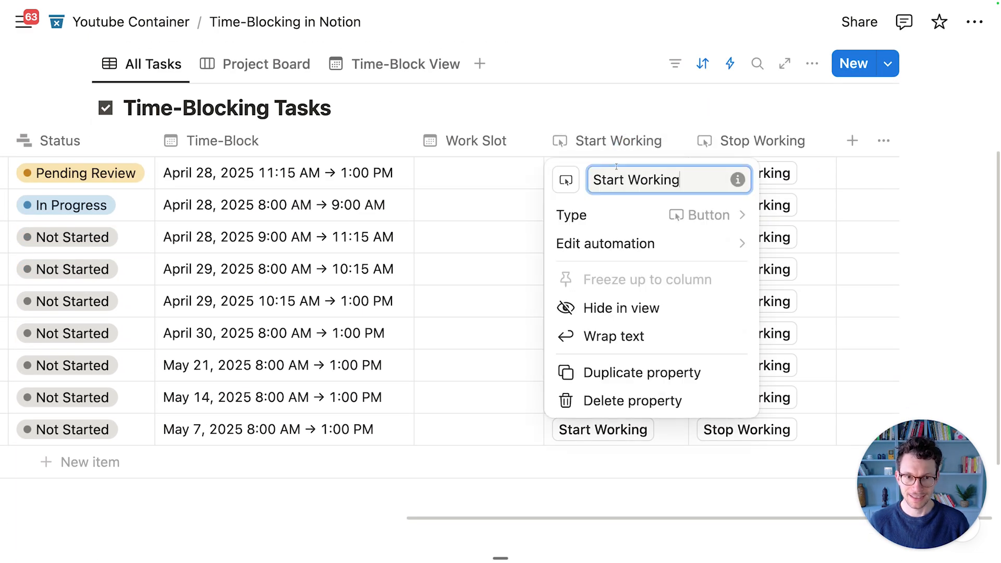
Give the Start Working button an 'Edit This page' action and save it
{"action": "left_click", "coordinate": [604, 243]}
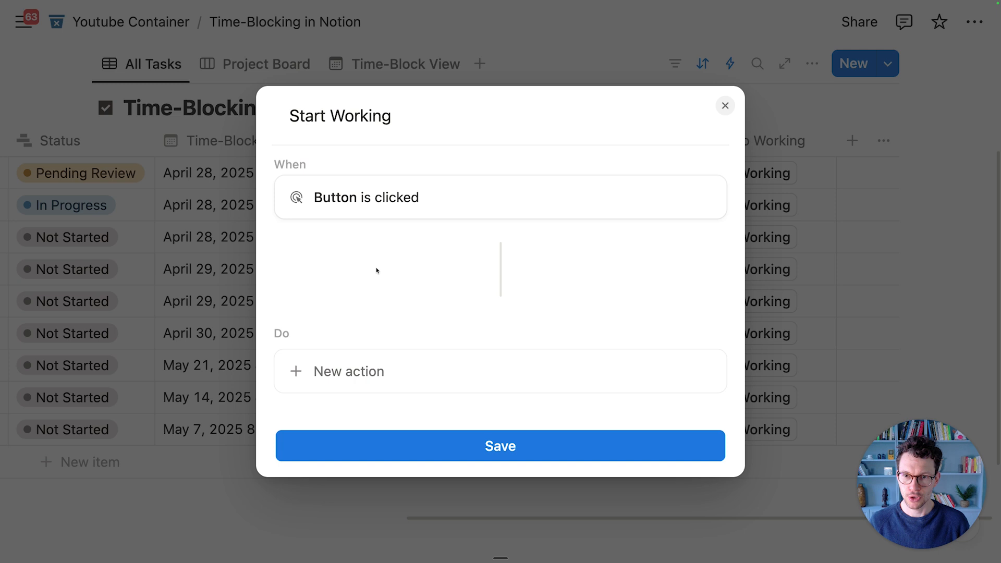
{"action": "left_click", "coordinate": [349, 372]}
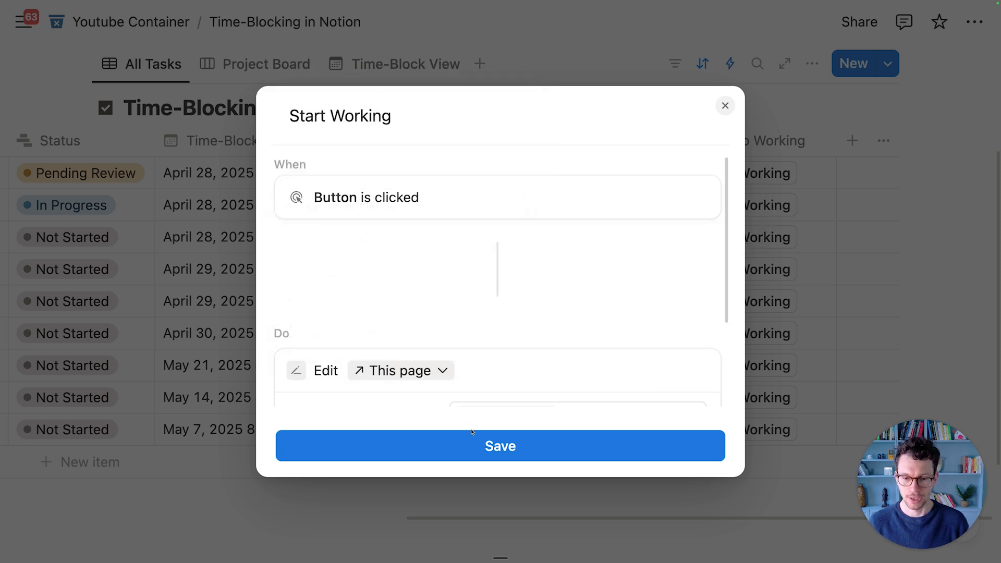
{"action": "left_click", "coordinate": [500, 446]}
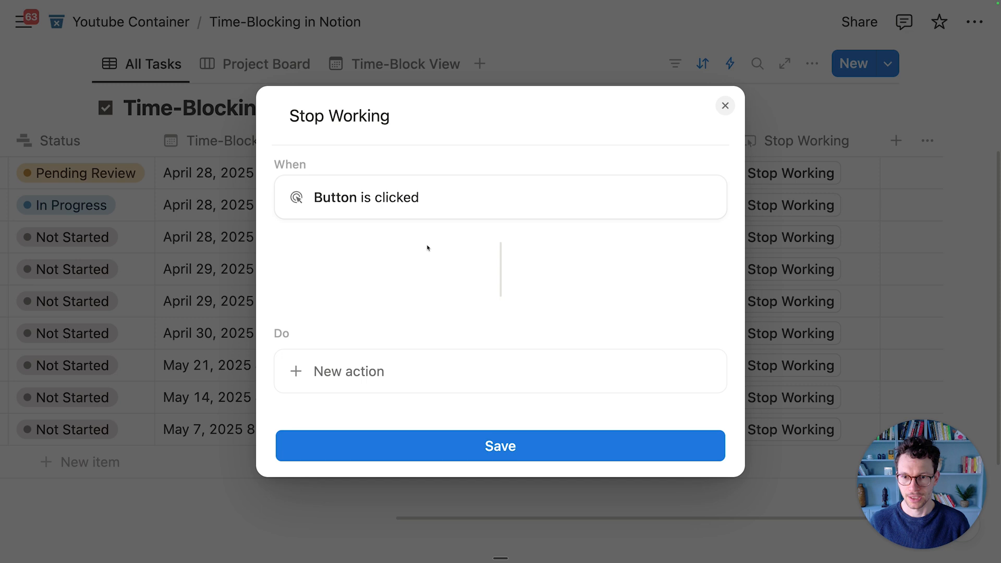
Set Stop Working's Work Slot formula to dateRange(This page.Work Slot.dateStart(), Time triggered)
{"action": "left_click", "coordinate": [349, 371]}
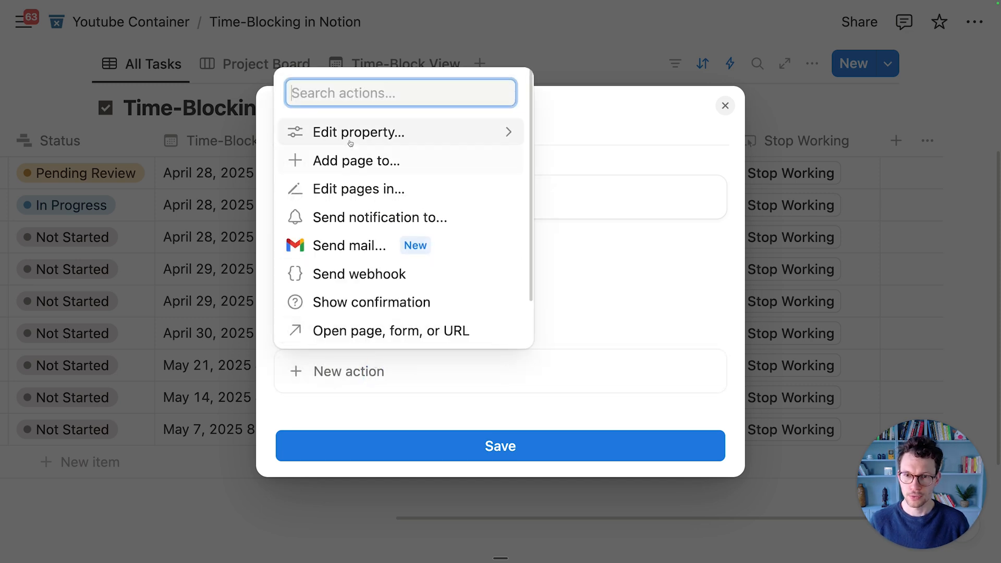
{"action": "left_click", "coordinate": [357, 132]}
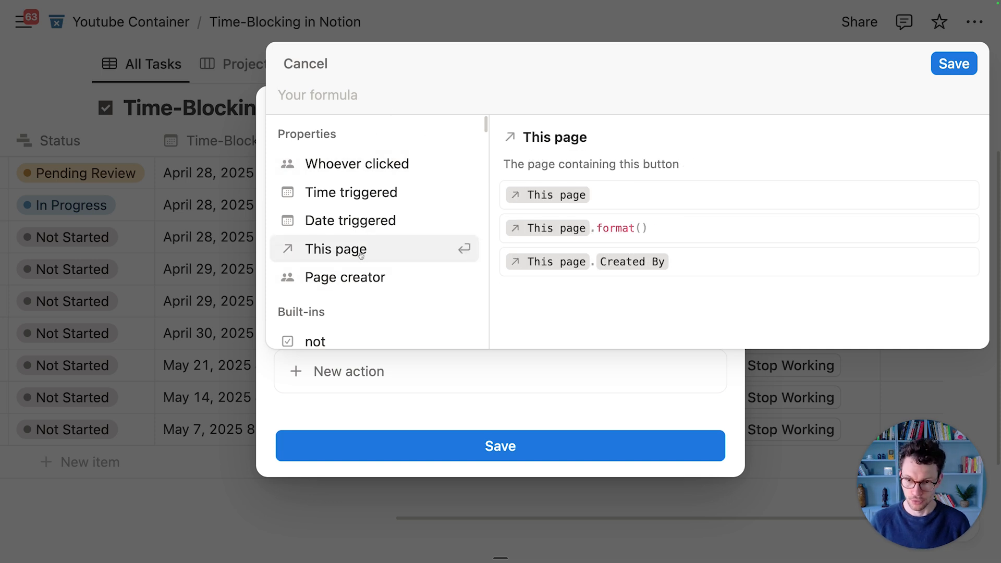
{"action": "left_click", "coordinate": [335, 248]}
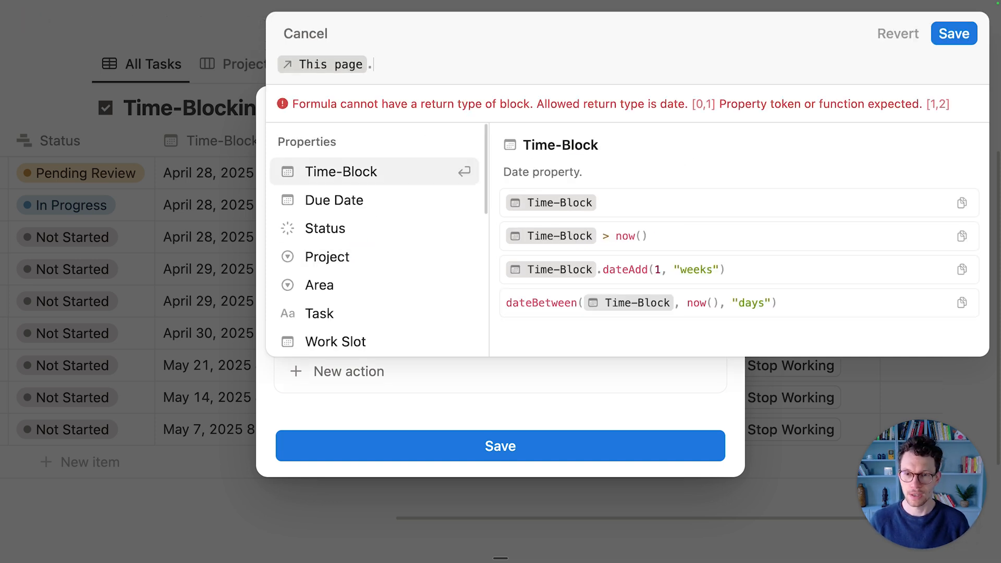
{"action": "left_click", "coordinate": [335, 341]}
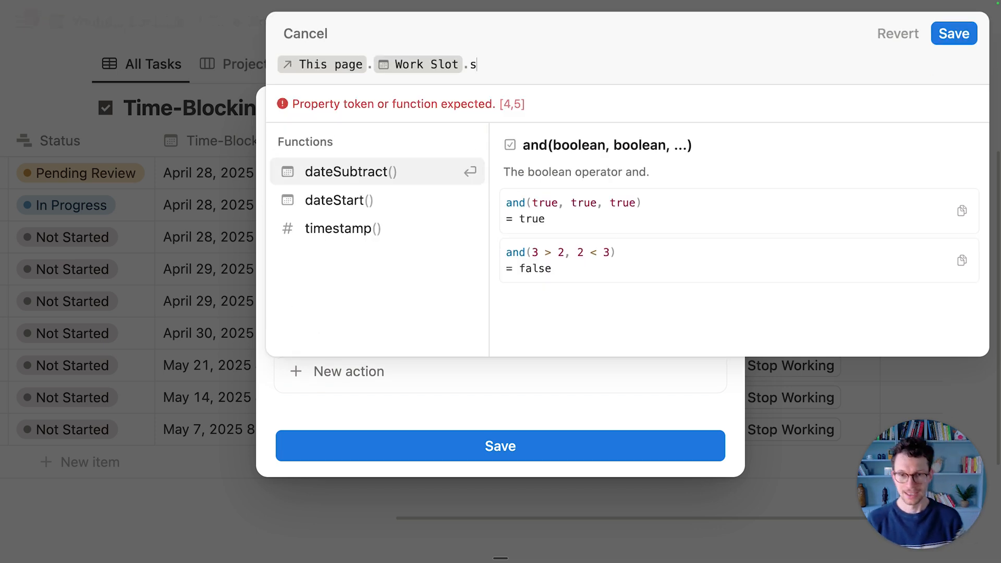
{"action": "left_click", "coordinate": [339, 200]}
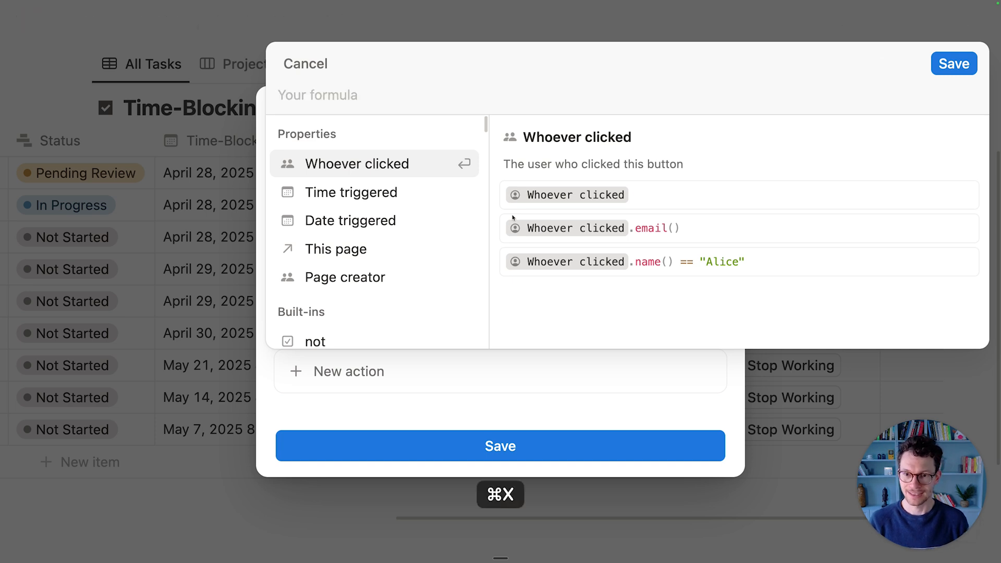
{"action": "type", "text": "datere"}
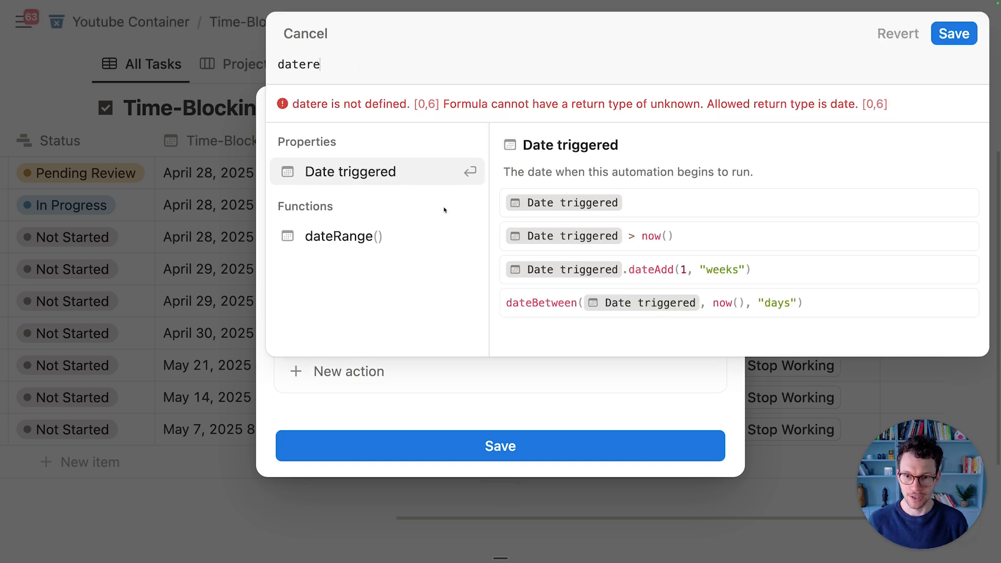
{"action": "key", "text": "cmd+v"}
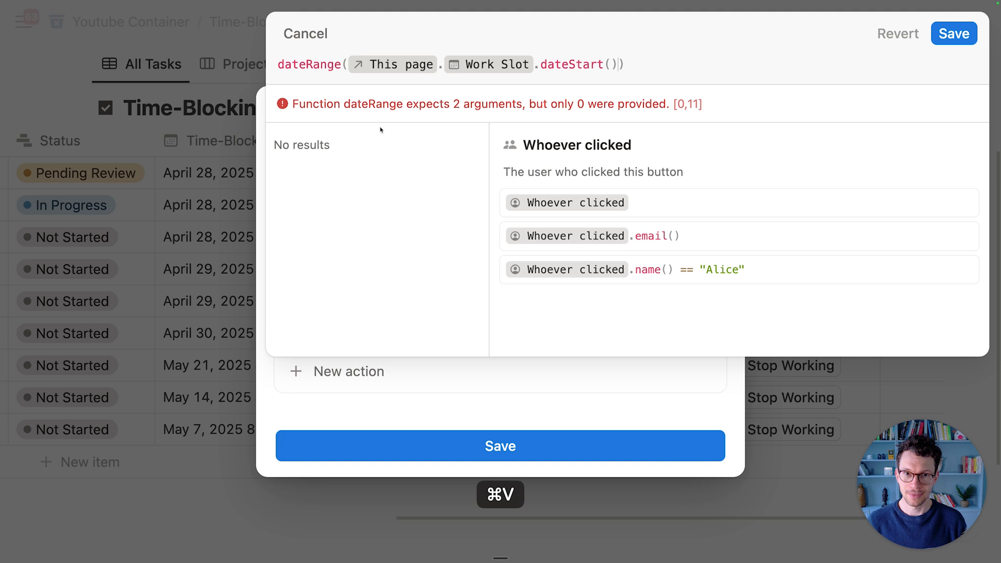
{"action": "type", "text": ","}
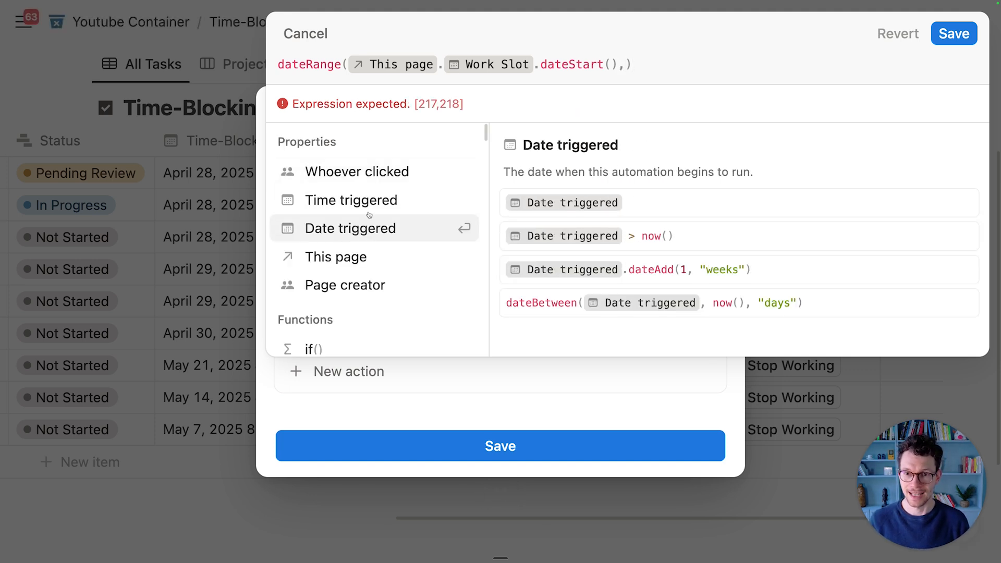
{"action": "left_click", "coordinate": [350, 199]}
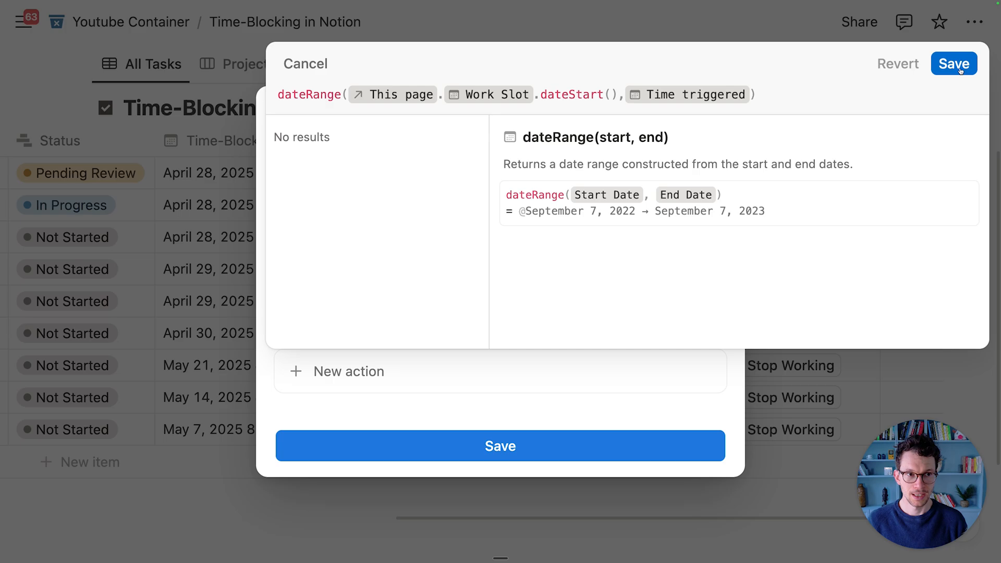
{"action": "left_click", "coordinate": [953, 63]}
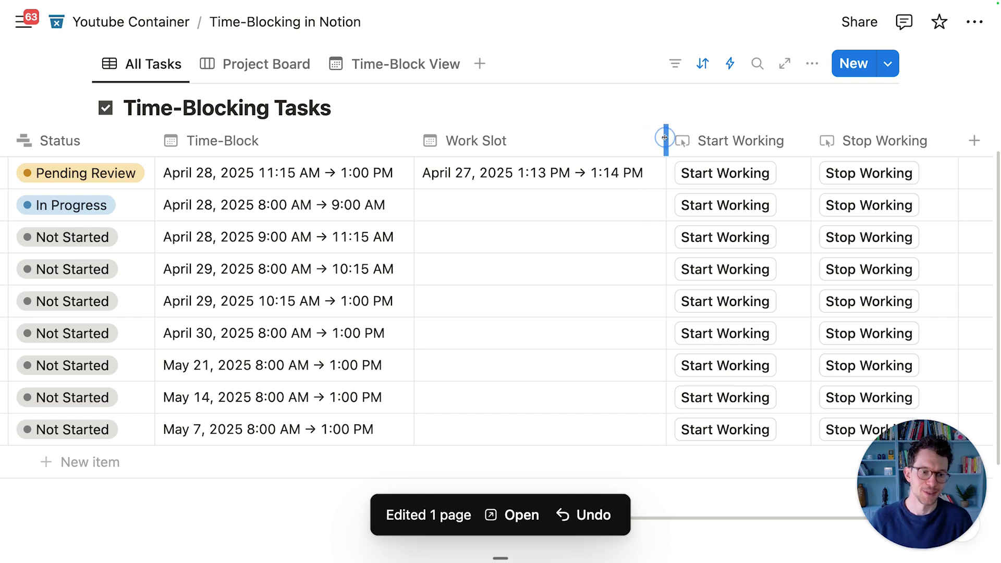
{"action": "mouse_move", "coordinate": [662, 207]}
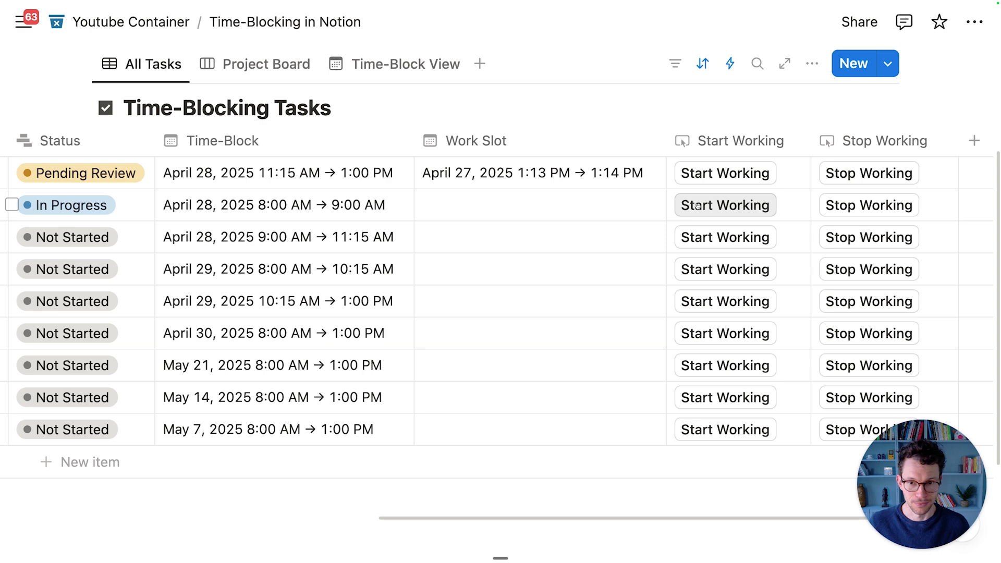
Press Start Working on the In Progress task to log April 27, 1:14 PM
{"action": "left_click", "coordinate": [724, 204]}
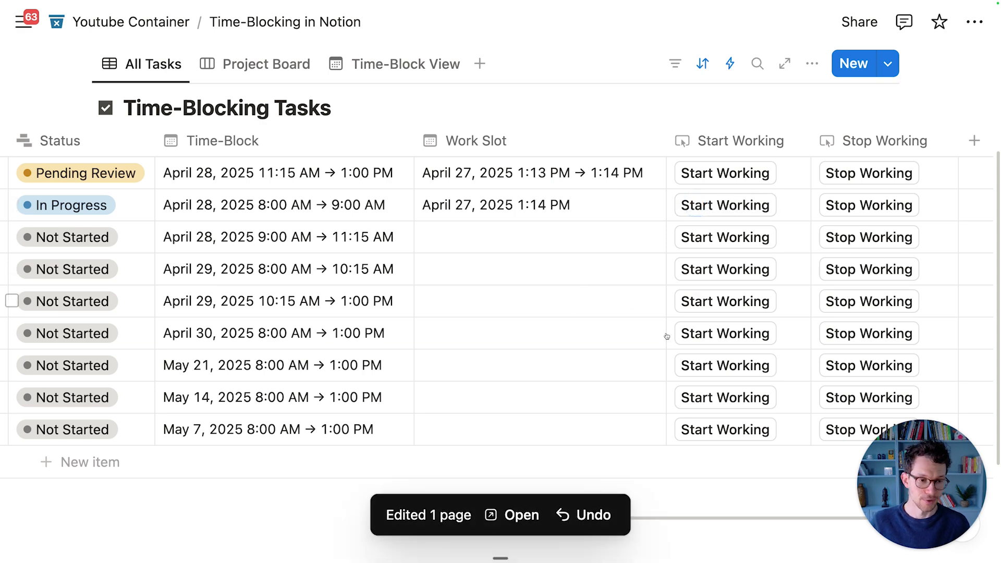
{"action": "mouse_move", "coordinate": [868, 205]}
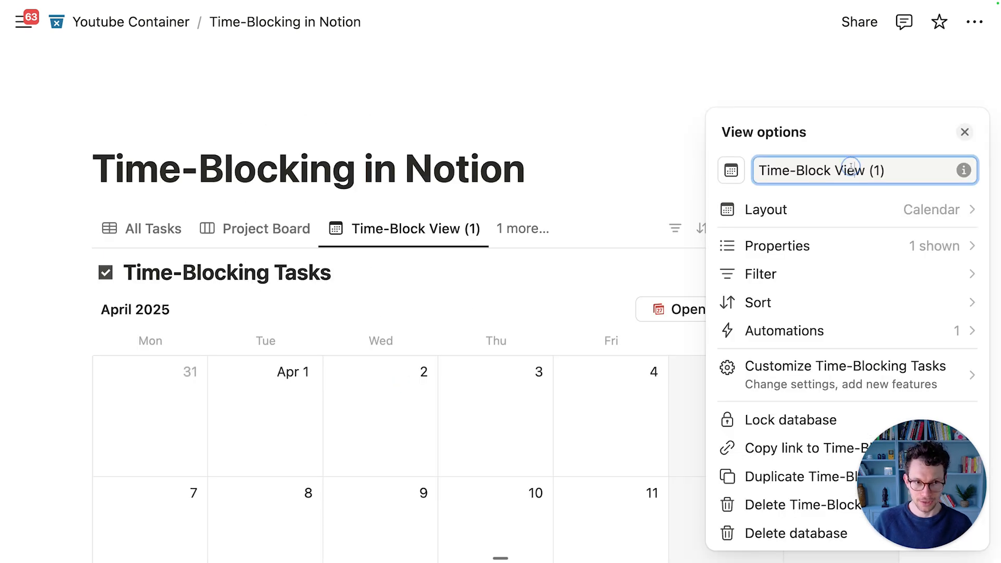
Name the duplicated calendar view 'Retrospect View' and close View options
{"action": "type", "text": "Wo"}
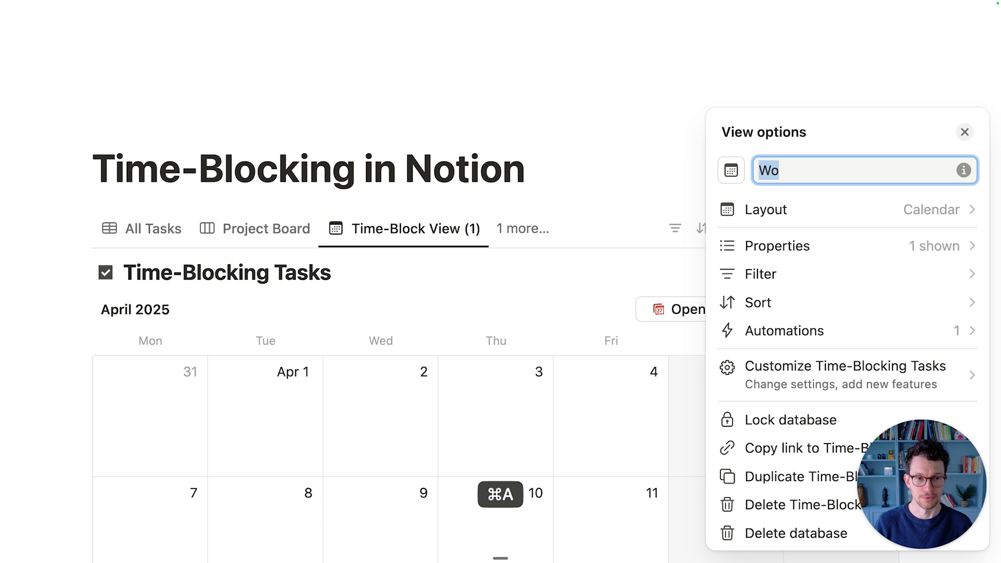
{"action": "type", "text": "Retrospect V"}
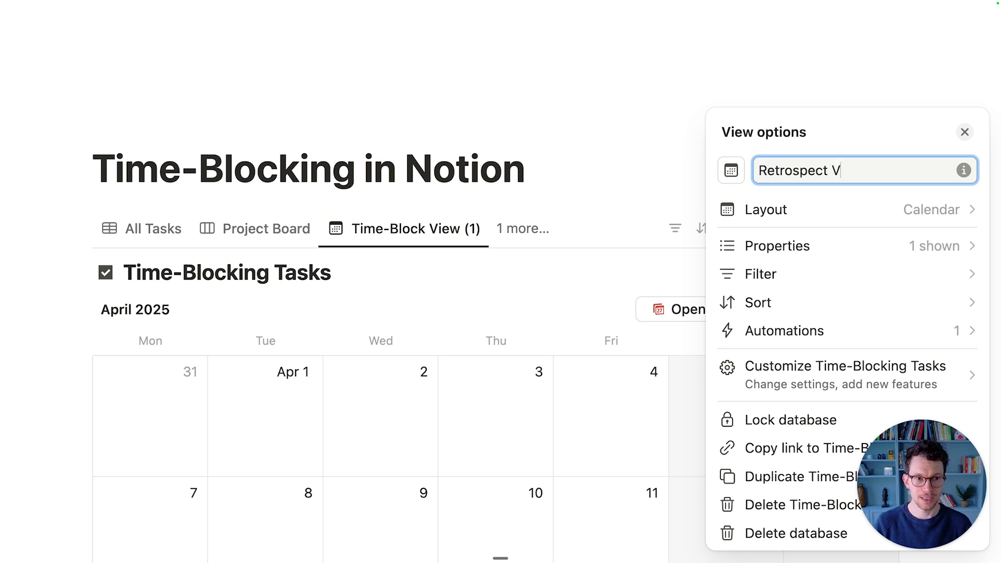
{"action": "type", "text": "iew"}
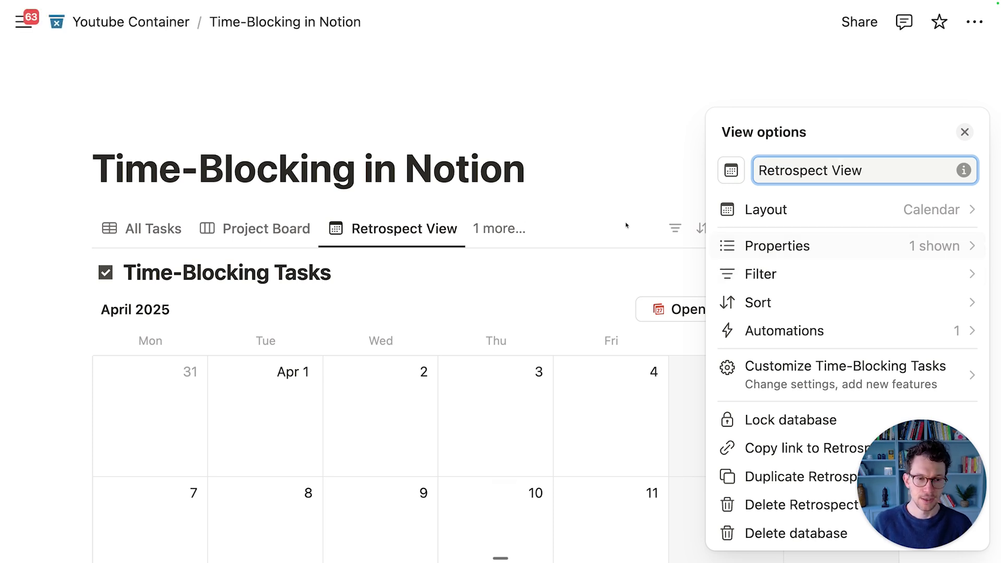
{"action": "left_click", "coordinate": [846, 209]}
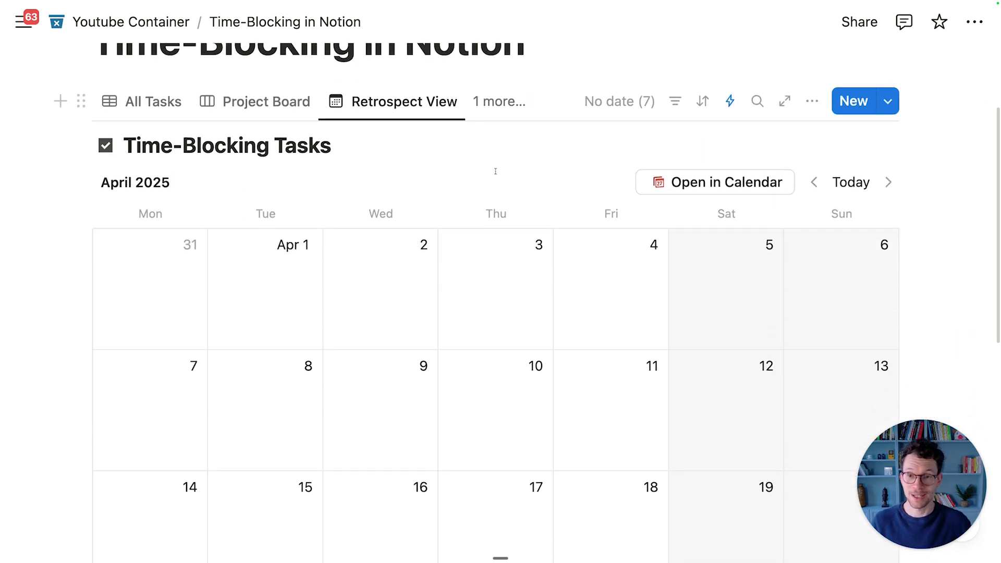
{"action": "scroll", "scroll_direction": "up", "scroll_amount": 3}
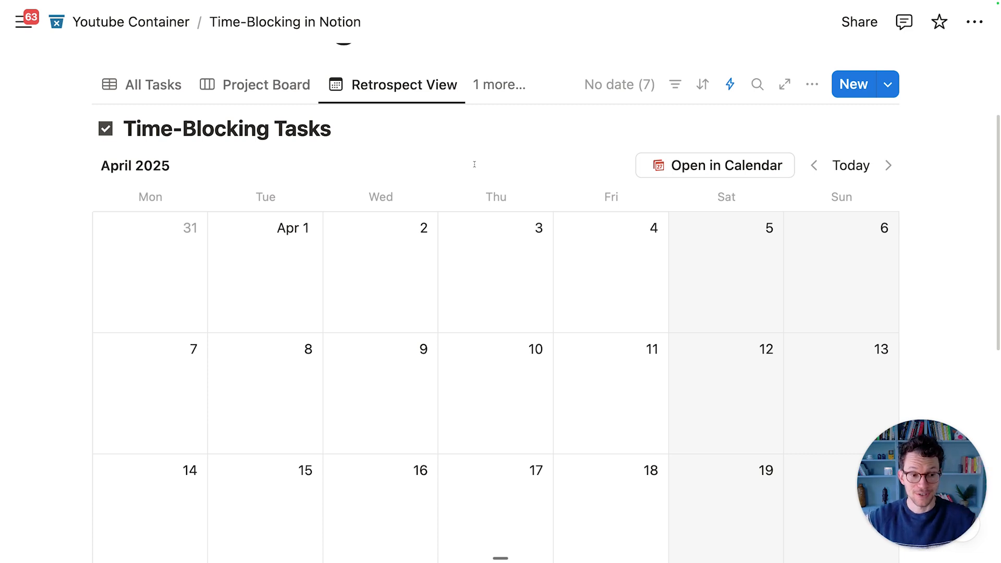
{"action": "mouse_move", "coordinate": [468, 516]}
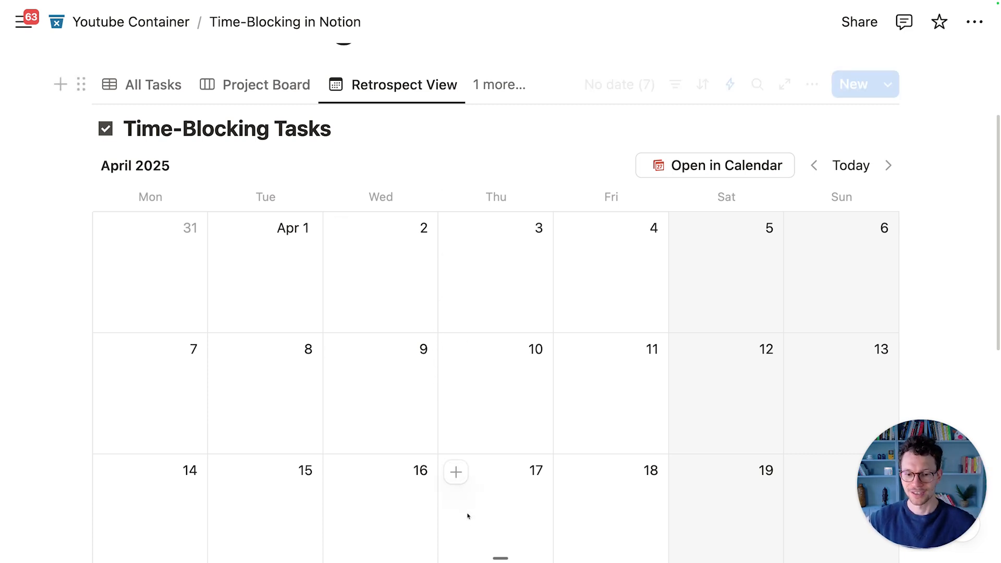
Add Time-Blocking Tasks' Retrospect View to Notion Calendar and colour it red
{"action": "left_click", "coordinate": [715, 165]}
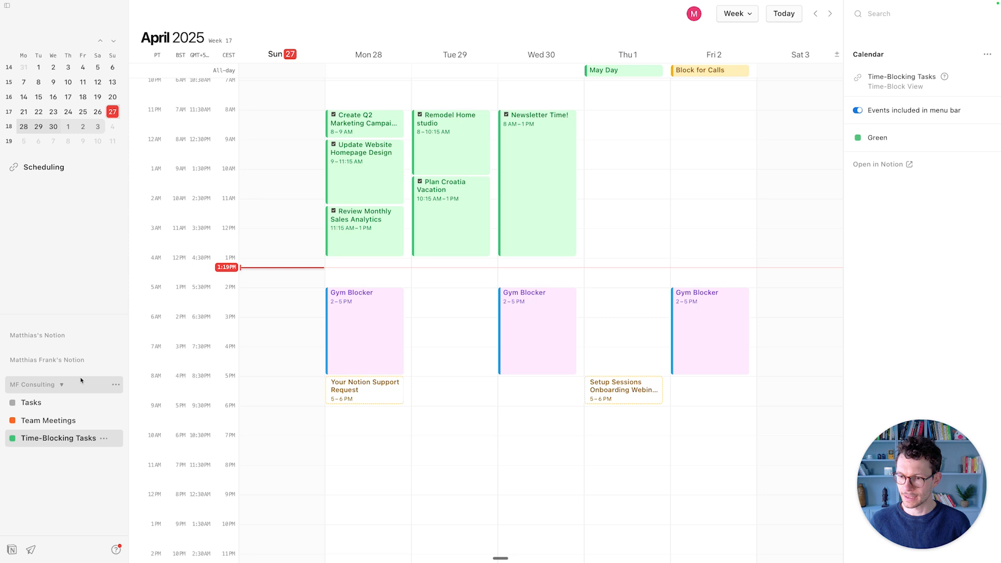
{"action": "left_click", "coordinate": [116, 384]}
{"action": "type", "text": "time"}
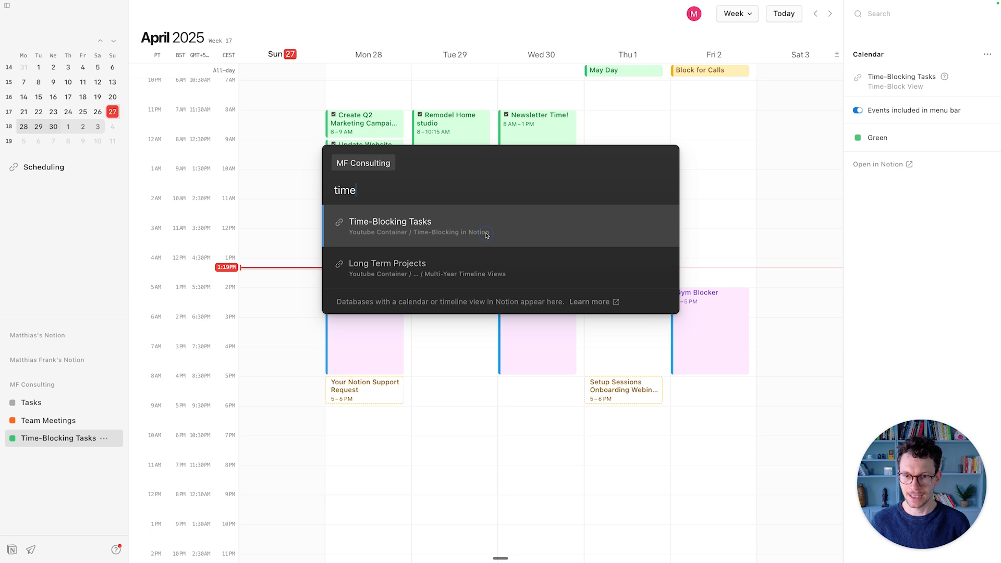
{"action": "left_click", "coordinate": [390, 222]}
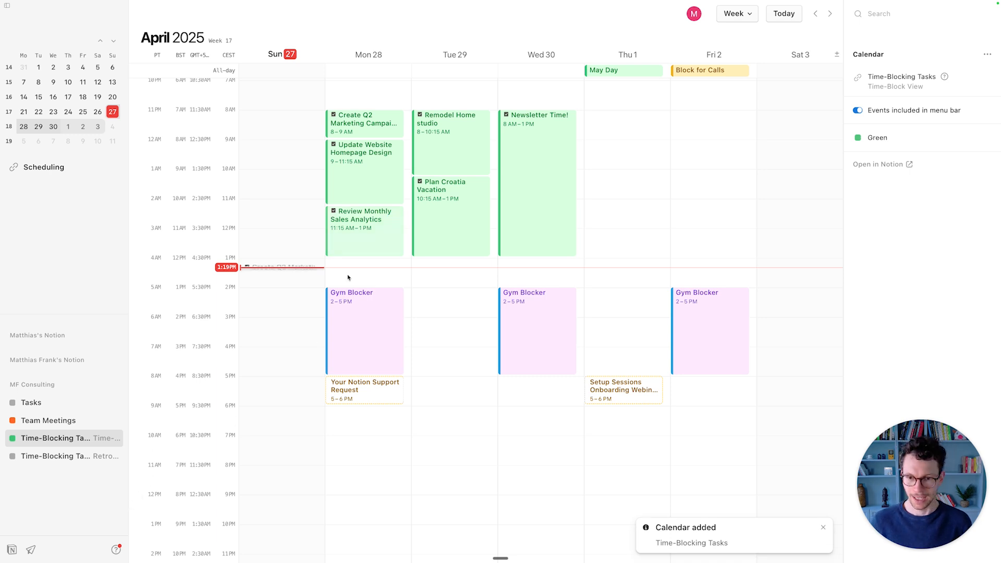
{"action": "mouse_move", "coordinate": [48, 455]}
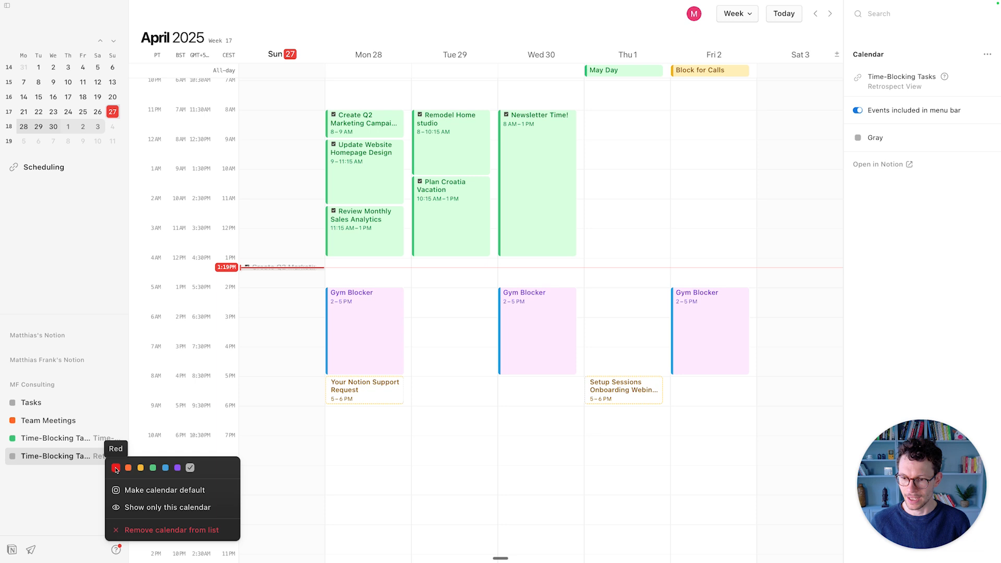
{"action": "left_click", "coordinate": [140, 467]}
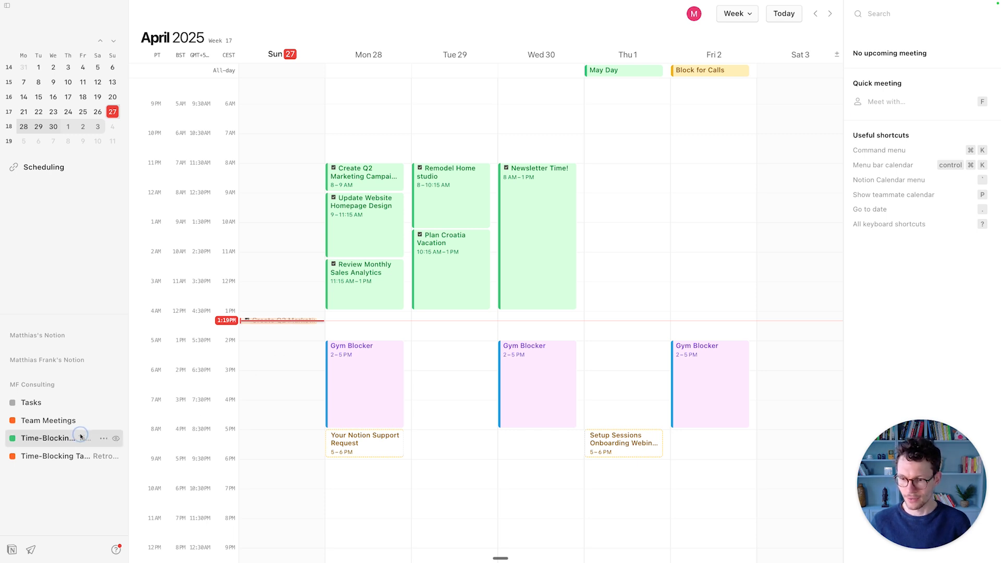
{"action": "left_click", "coordinate": [54, 438]}
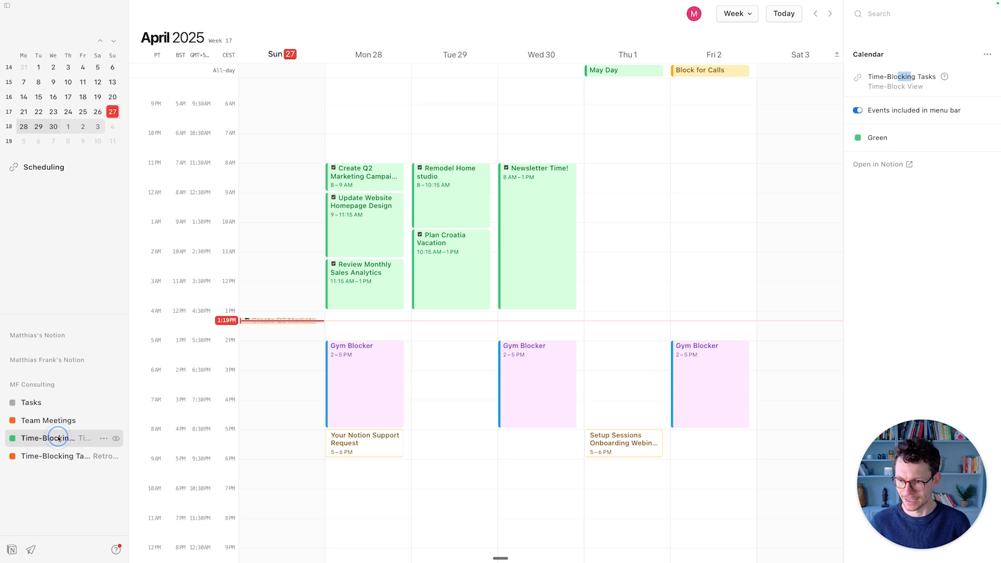
{"action": "mouse_move", "coordinate": [56, 445]}
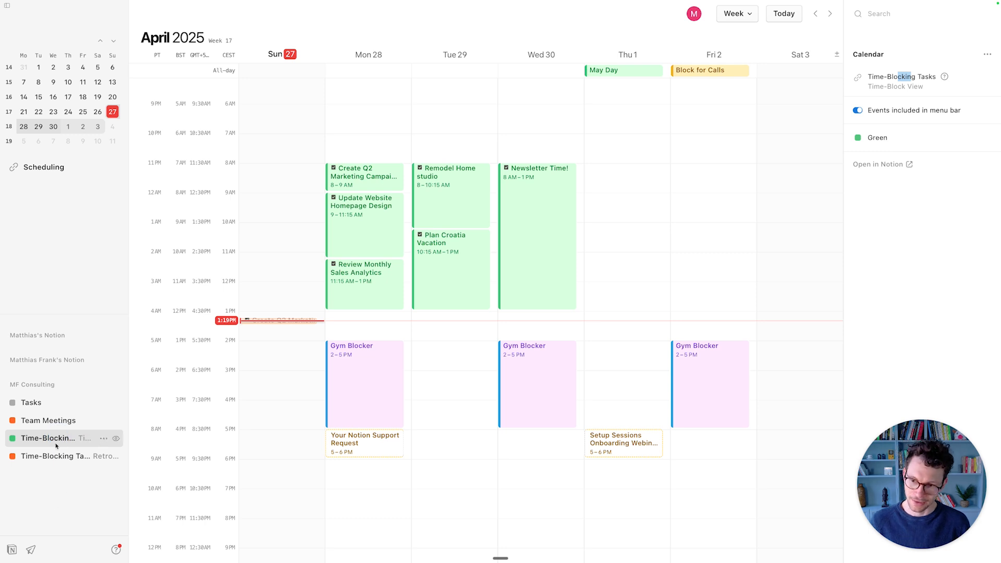
{"action": "mouse_move", "coordinate": [104, 449]}
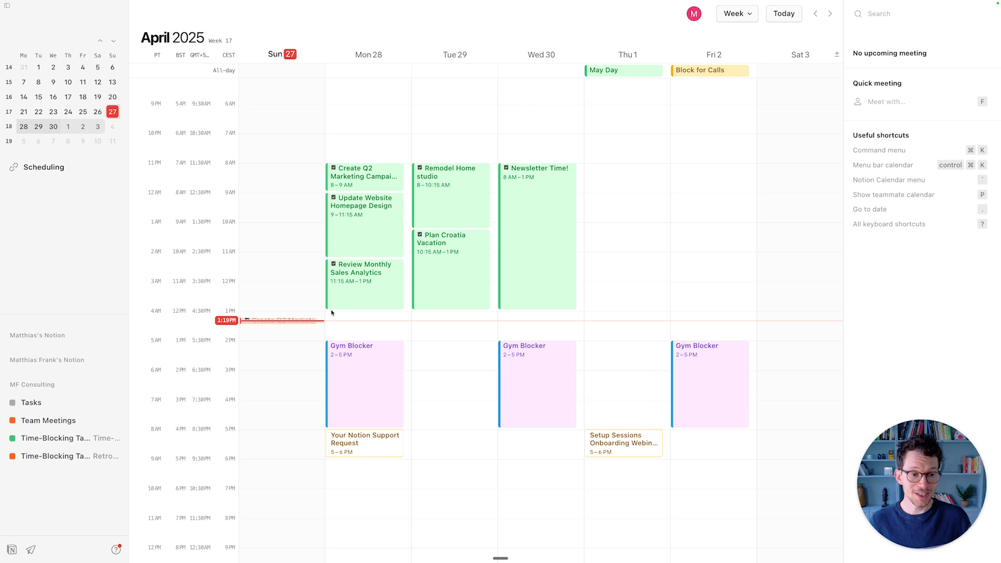
{"action": "mouse_move", "coordinate": [380, 281]}
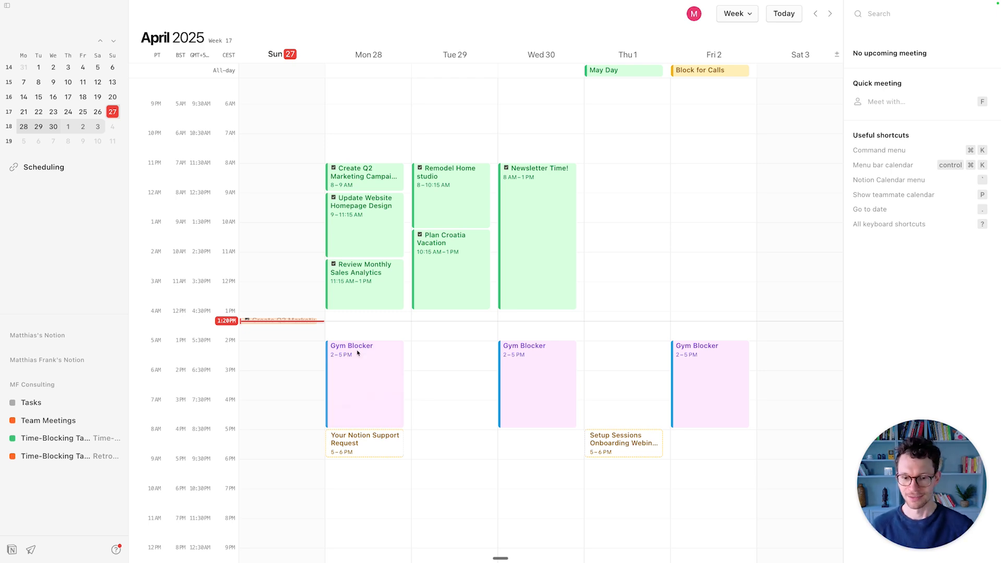
{"action": "mouse_move", "coordinate": [472, 521]}
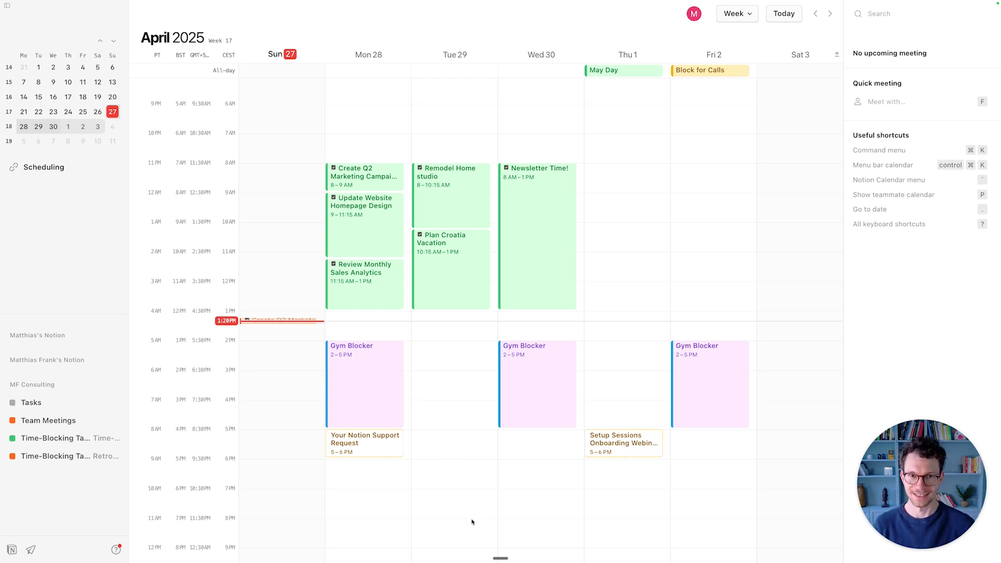